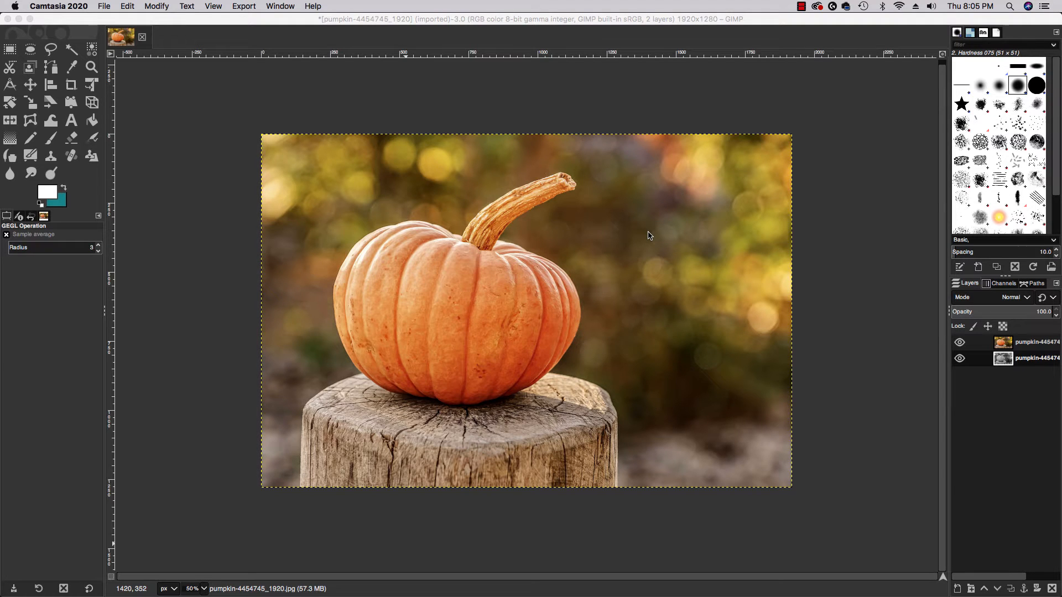
pyautogui.moveTo(802, 271)
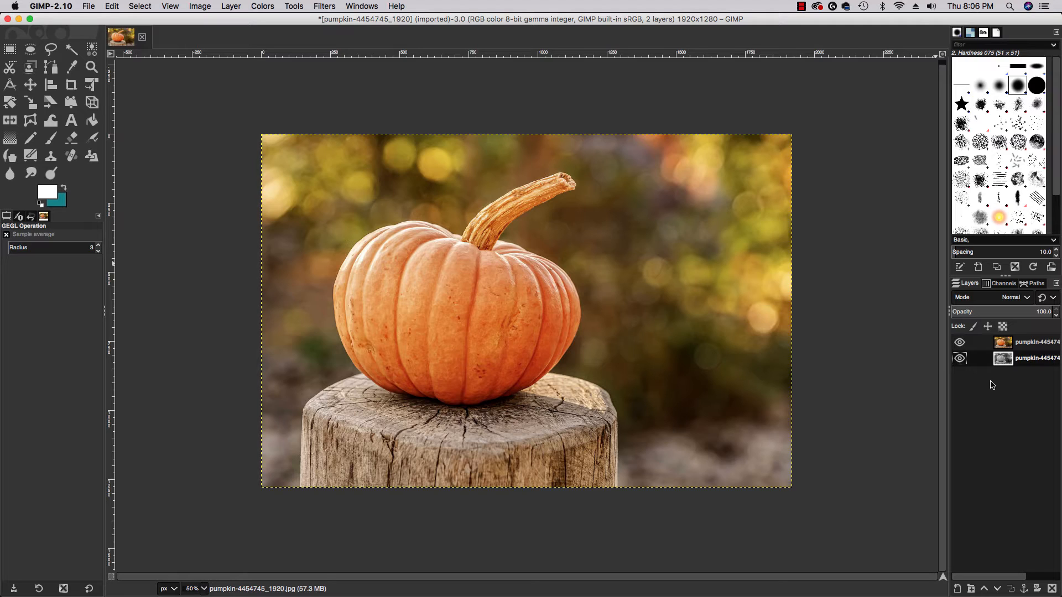
# - Select the colour copy layer, then hide and reshow it to preview the grayscale beneath
pyautogui.click(1033, 341)
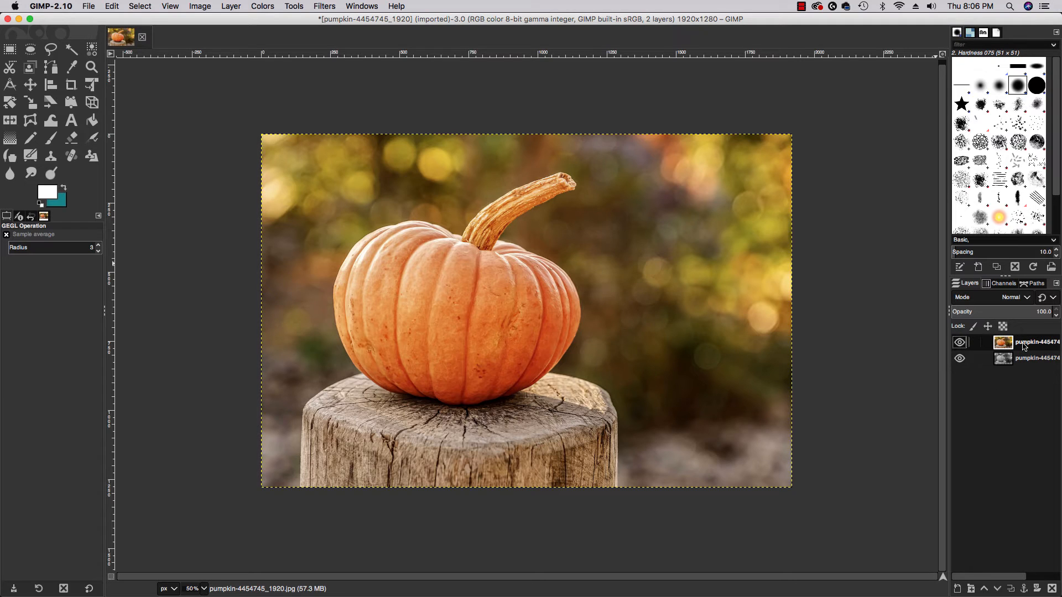
pyautogui.click(959, 358)
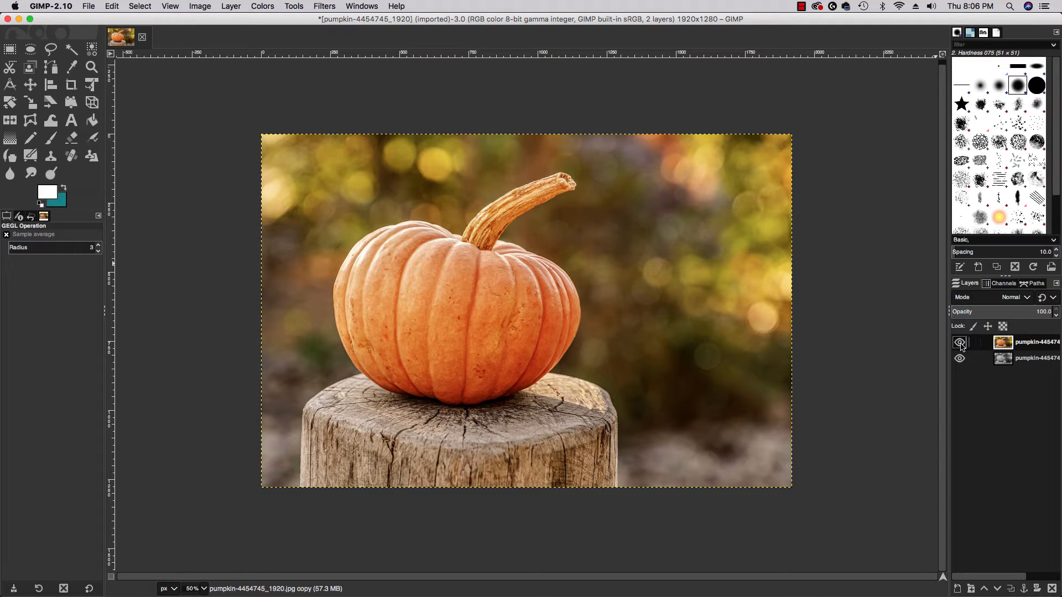
pyautogui.click(960, 342)
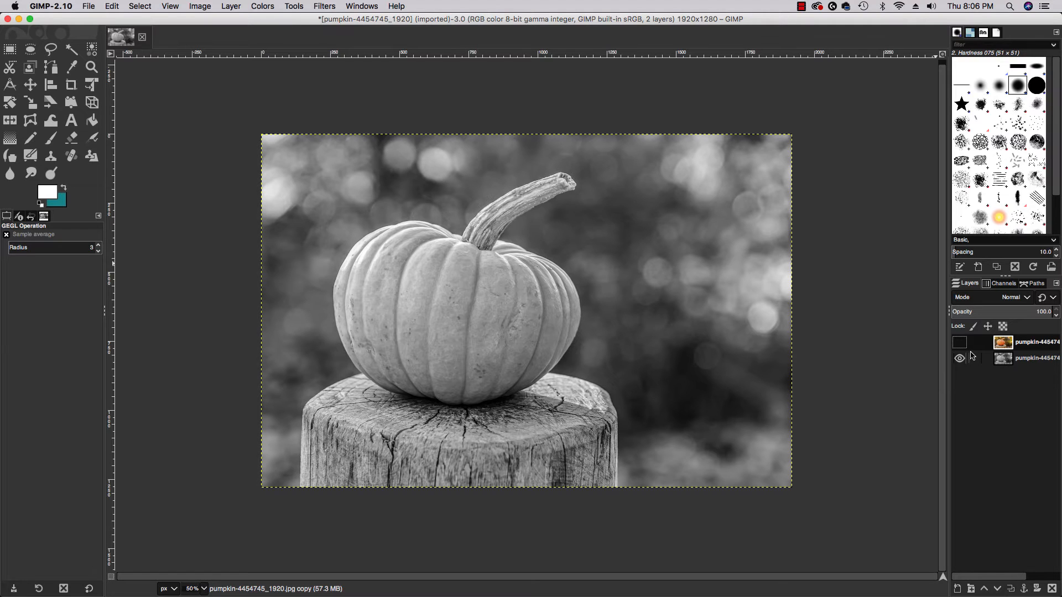
pyautogui.click(959, 342)
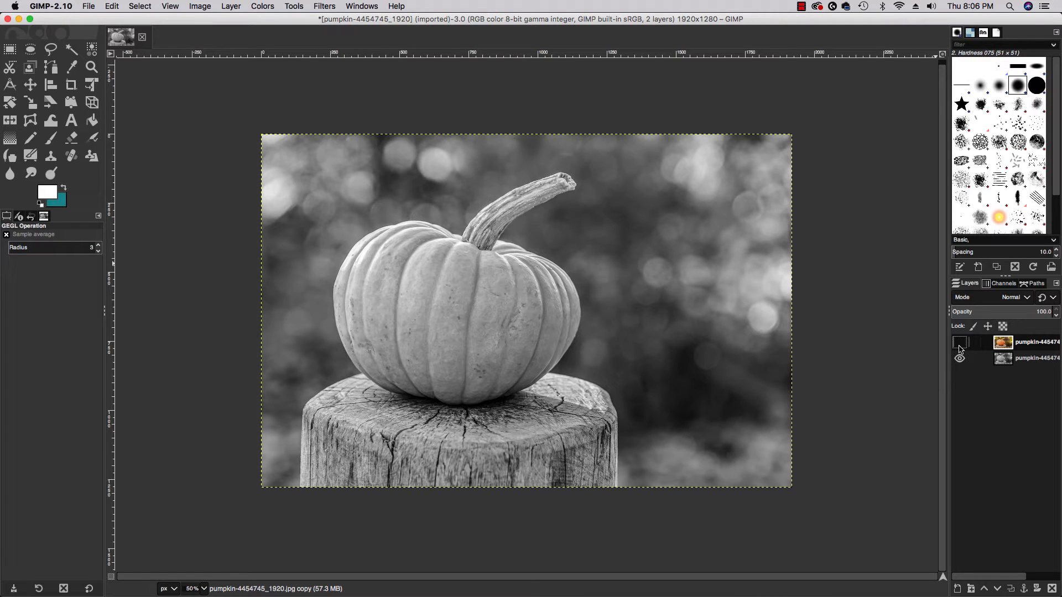
pyautogui.click(959, 342)
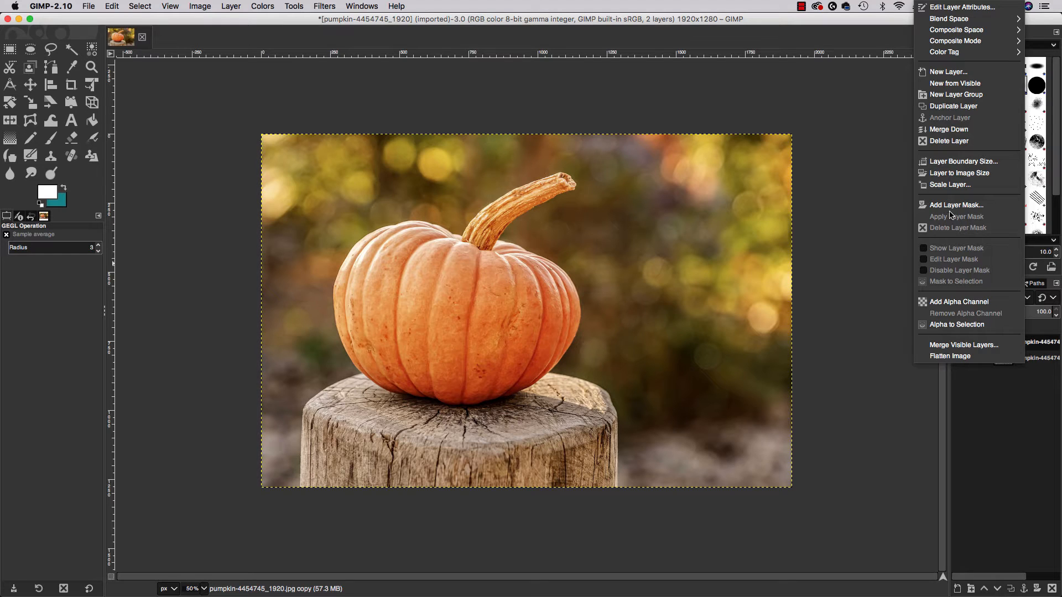
pyautogui.moveTo(955, 205)
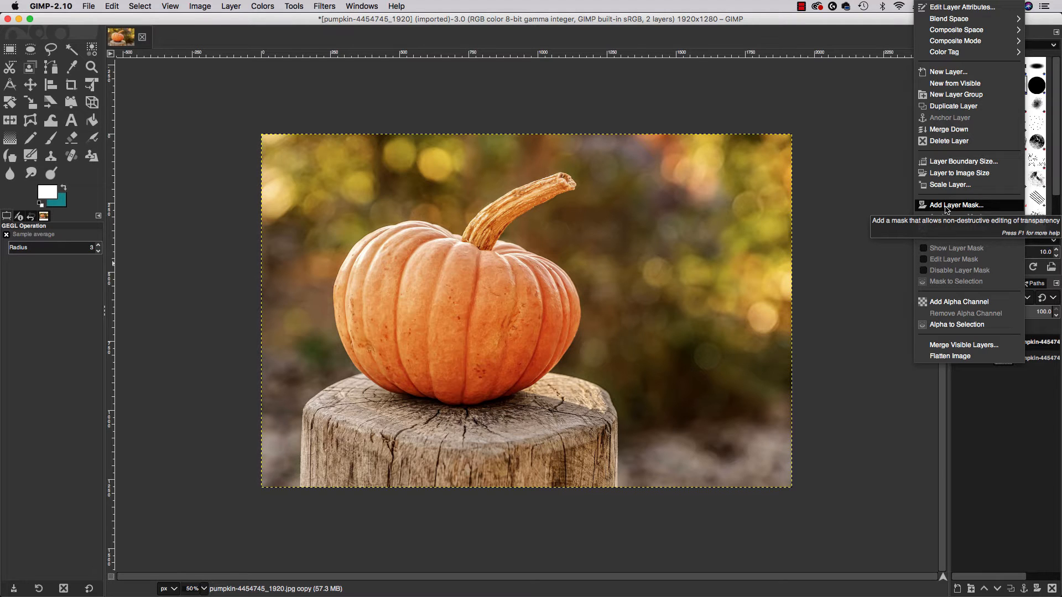
# - Add a White (full opacity) layer mask to the colour pumpkin layer
pyautogui.click(954, 204)
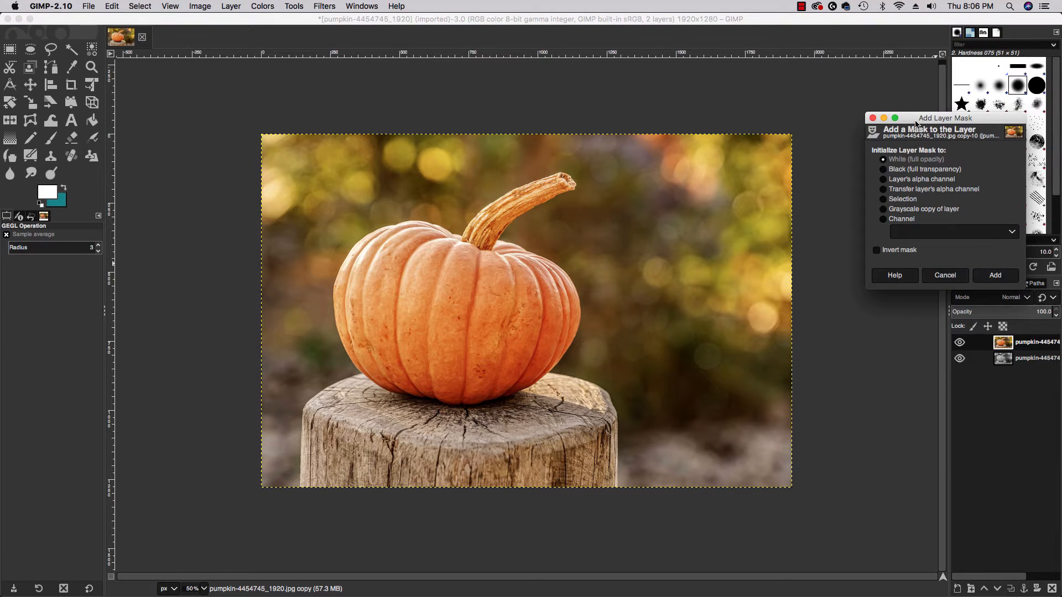
pyautogui.moveTo(943, 117); pyautogui.dragTo(622, 214)
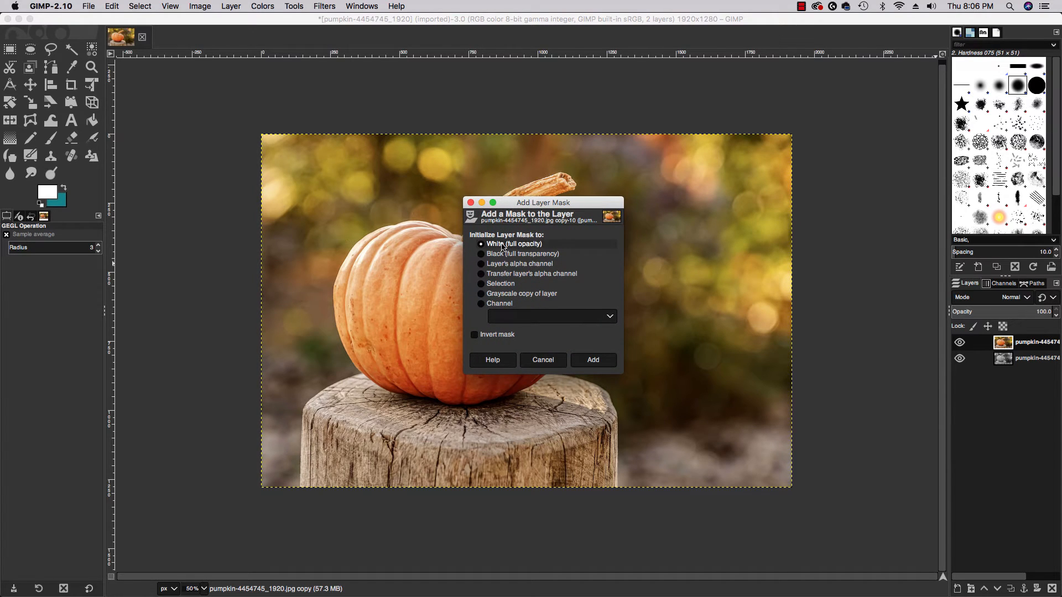
pyautogui.moveTo(533, 250)
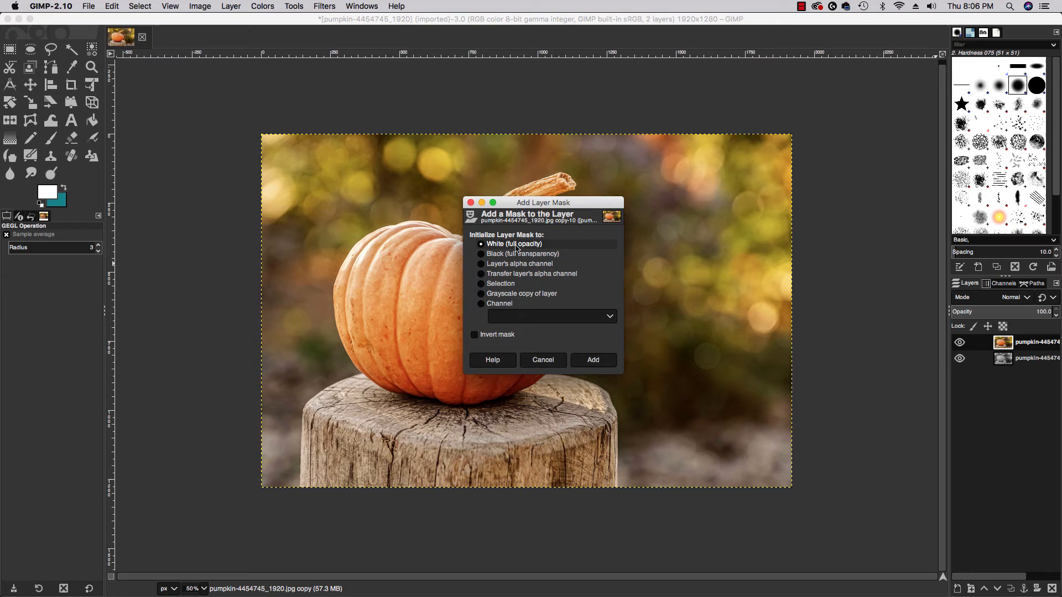
pyautogui.moveTo(504, 248)
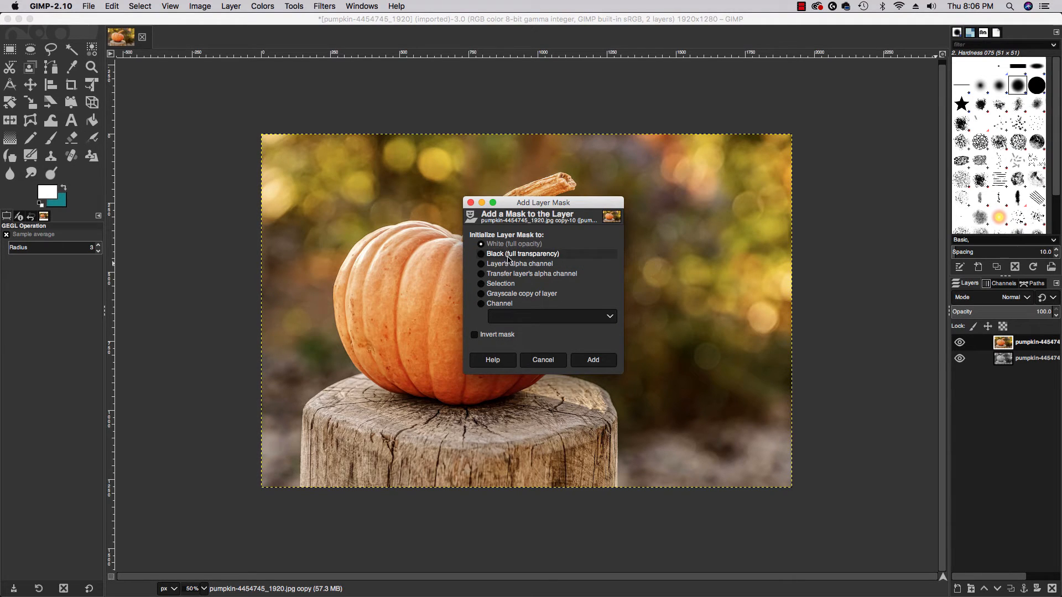
pyautogui.click(481, 244)
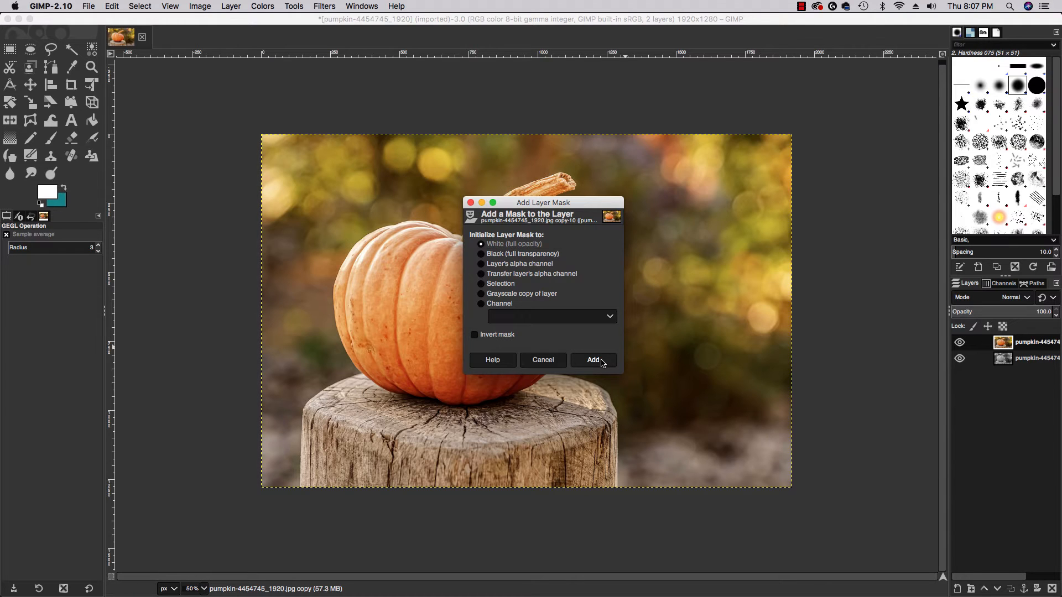
pyautogui.click(592, 359)
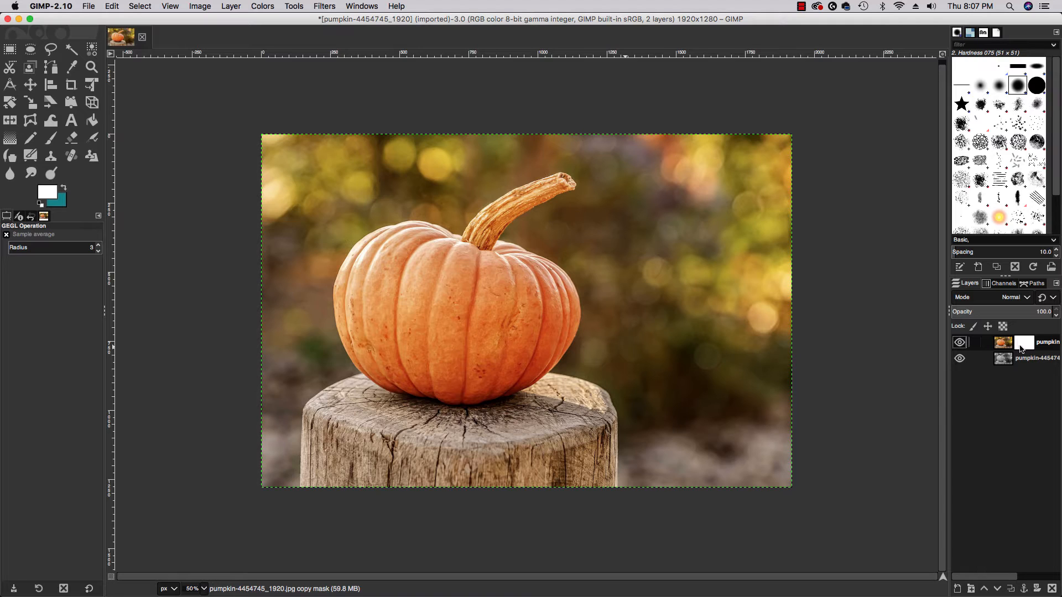
pyautogui.moveTo(1031, 344)
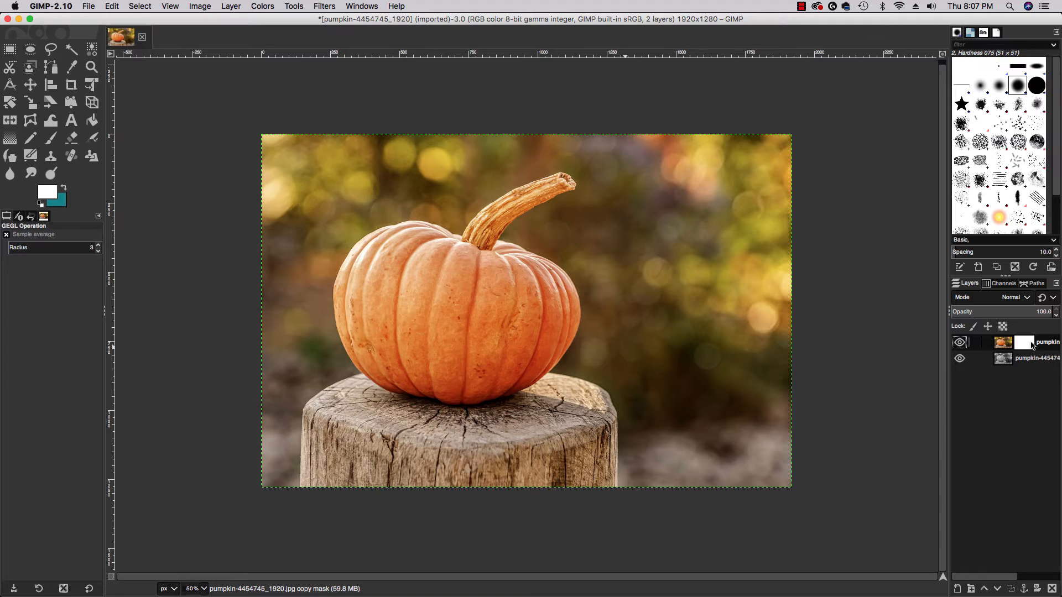
pyautogui.moveTo(616, 185)
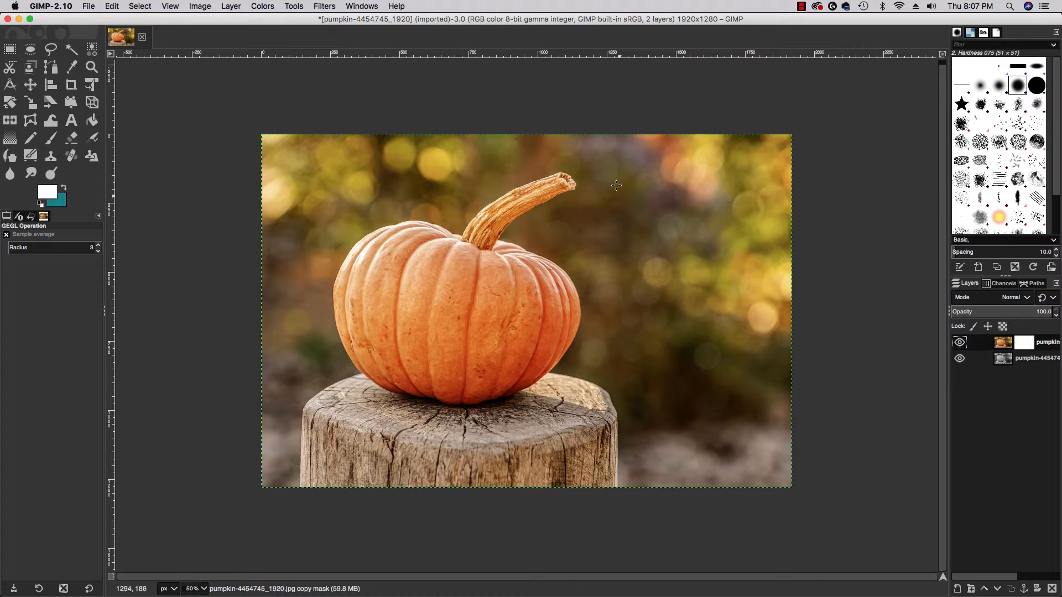
pyautogui.moveTo(646, 227)
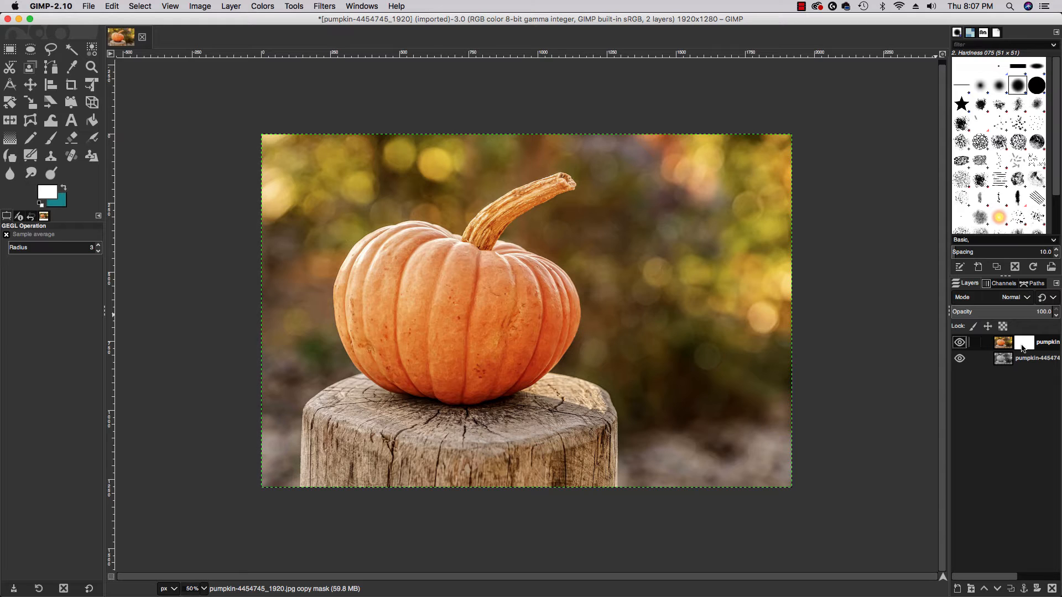
pyautogui.moveTo(121, 134)
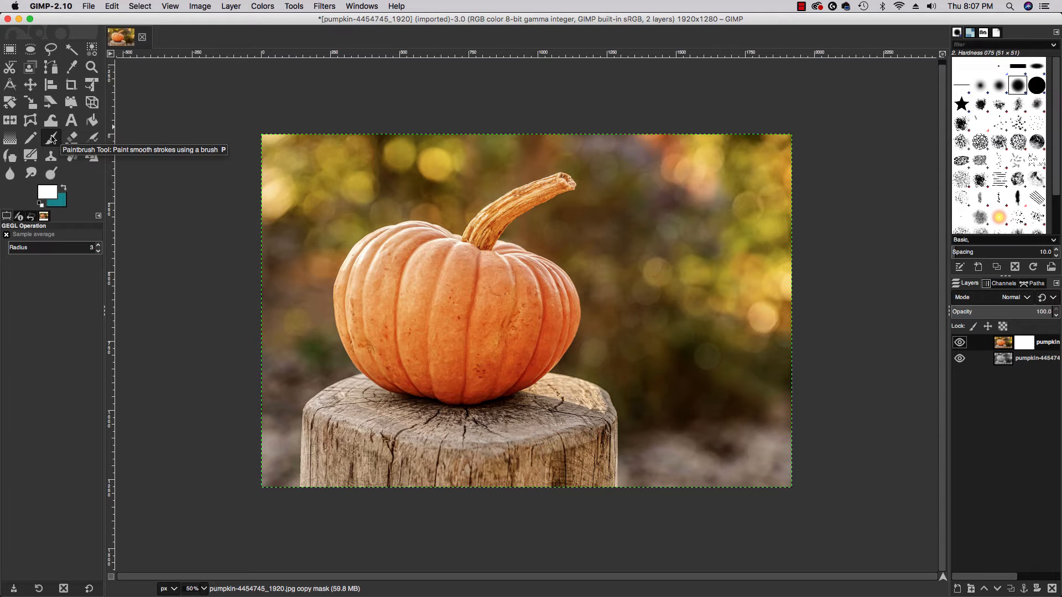
pyautogui.moveTo(54, 142)
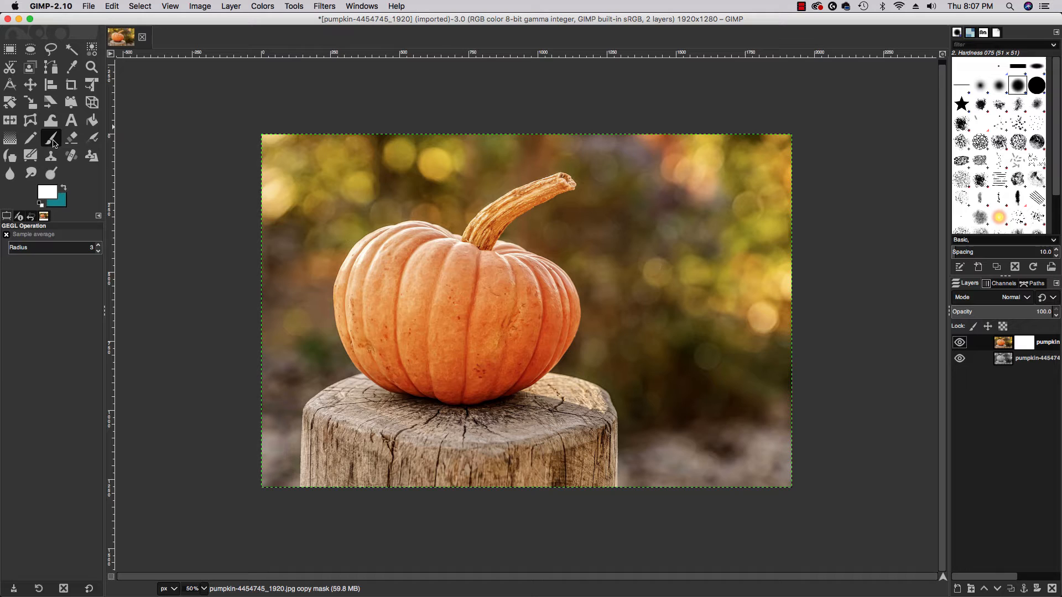
# - Choose the Paintbrush and make black the foreground colour
pyautogui.click(51, 139)
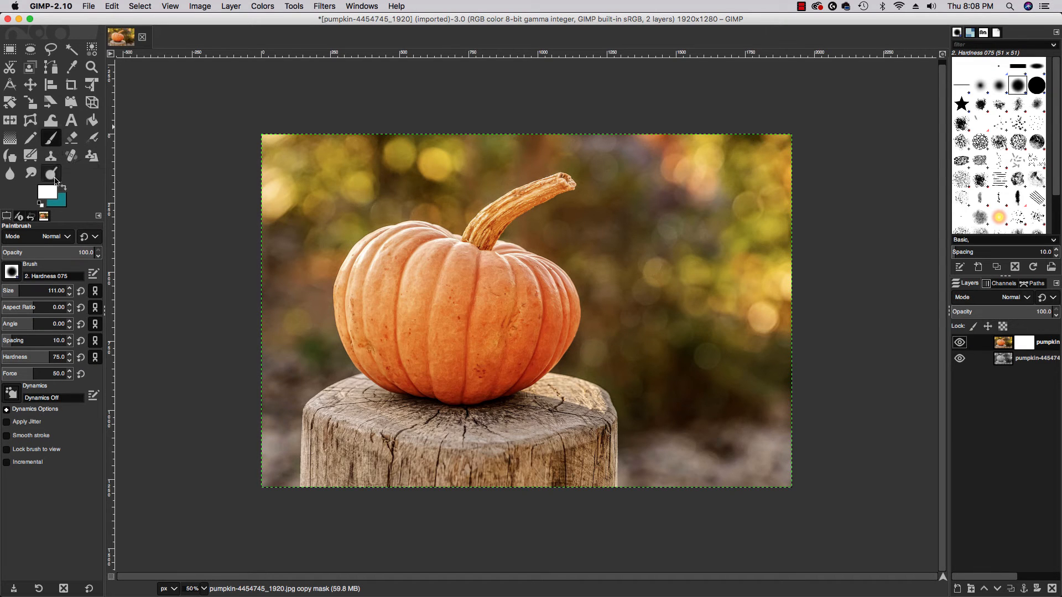
pyautogui.moveTo(48, 192)
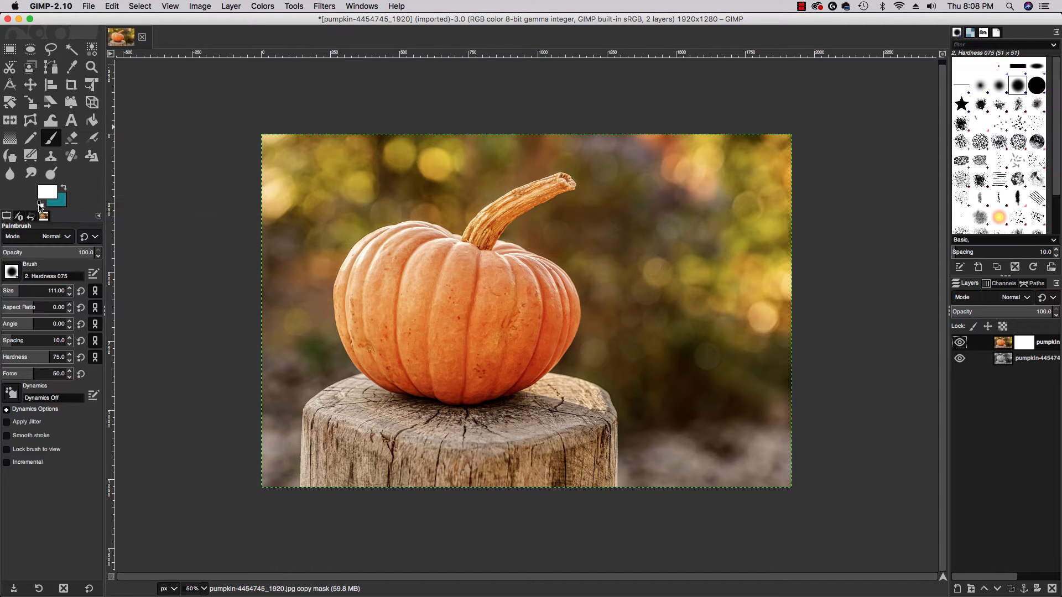
pyautogui.click(42, 215)
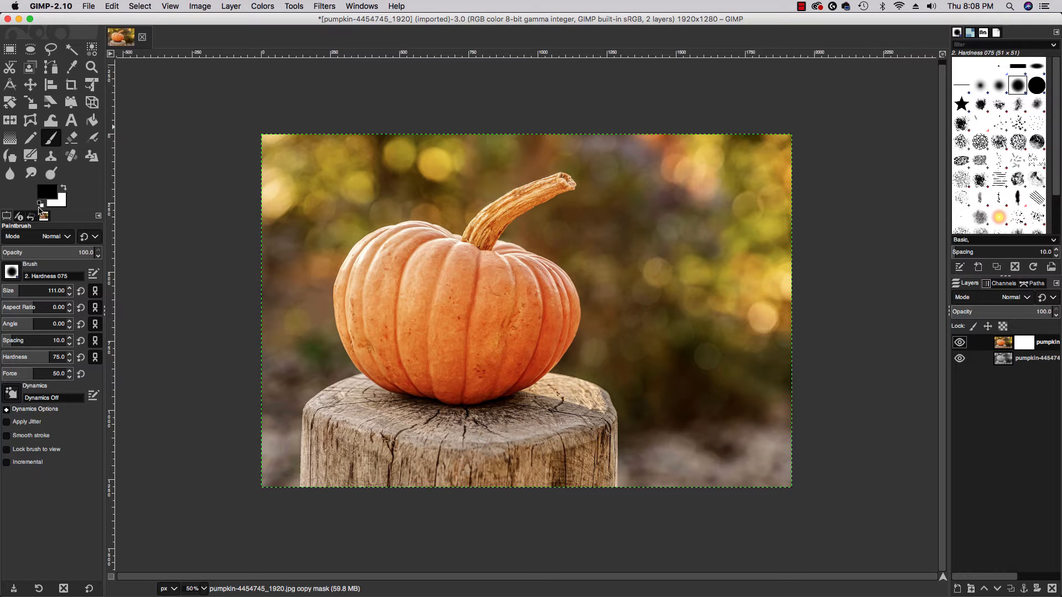
pyautogui.moveTo(45, 195)
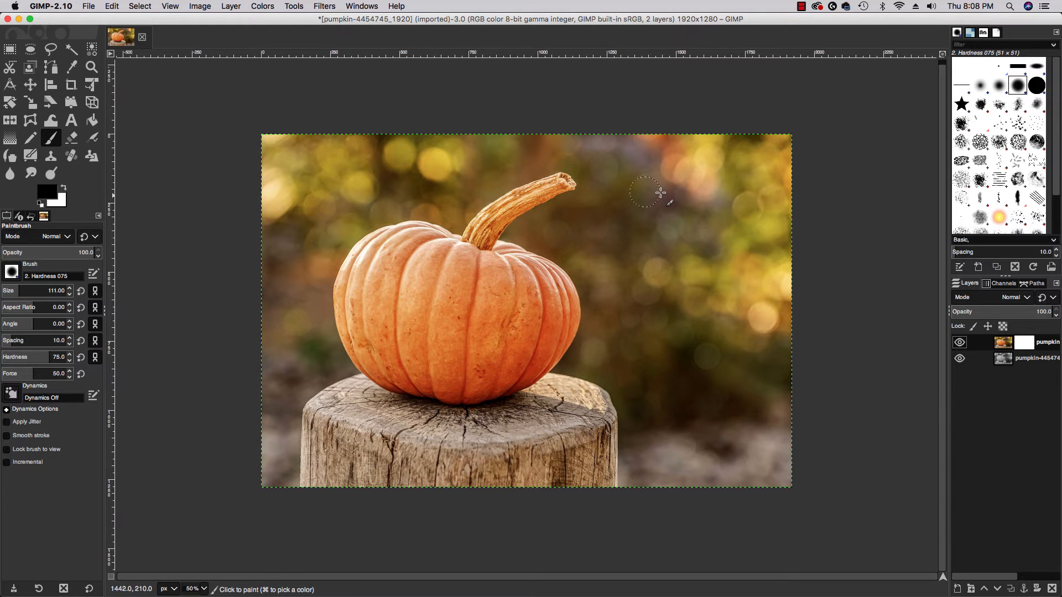
pyautogui.moveTo(660, 192)
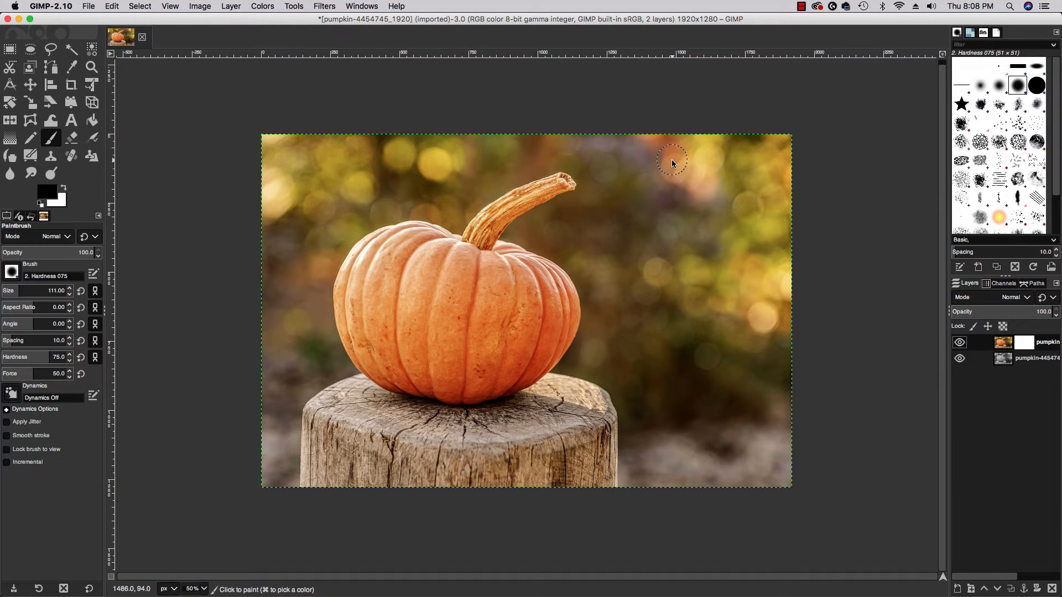
pyautogui.moveTo(648, 239)
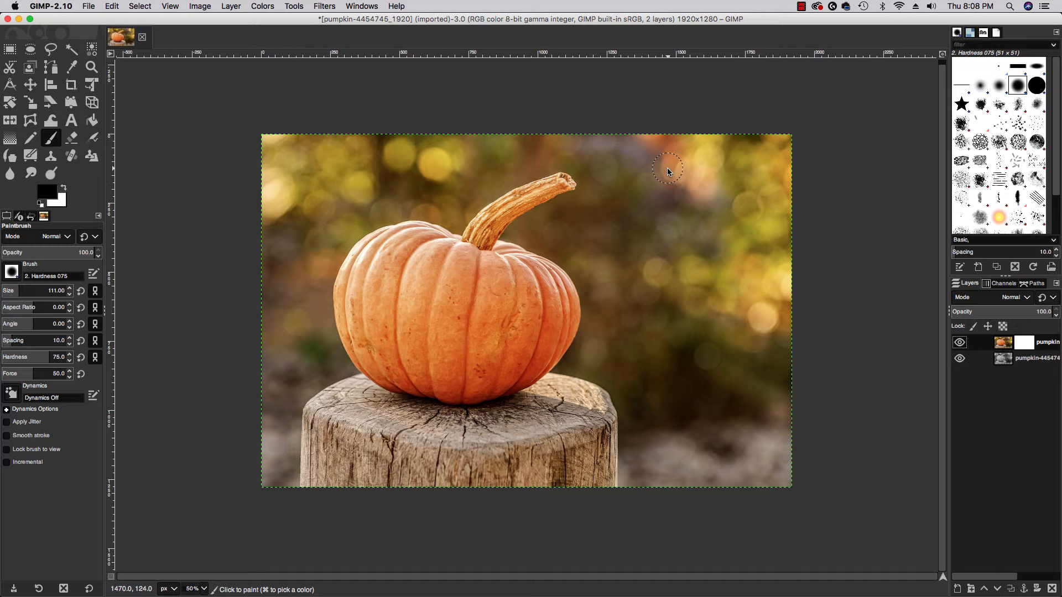
# - Paint black on the mask over the upper-right and top-edge background
pyautogui.moveTo(666, 169); pyautogui.dragTo(741, 203)
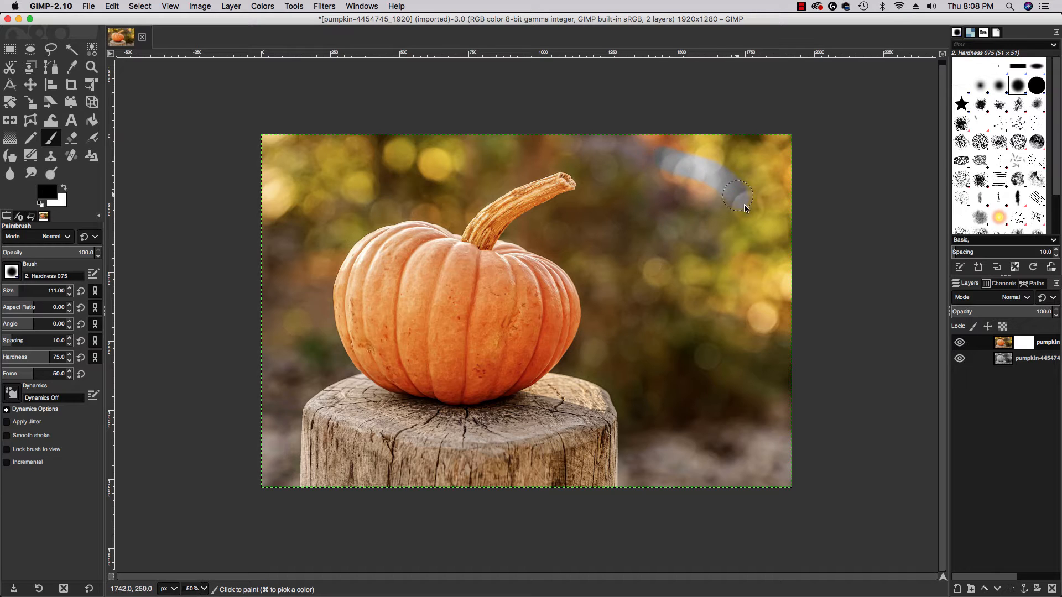
pyautogui.moveTo(738, 197); pyautogui.dragTo(769, 230)
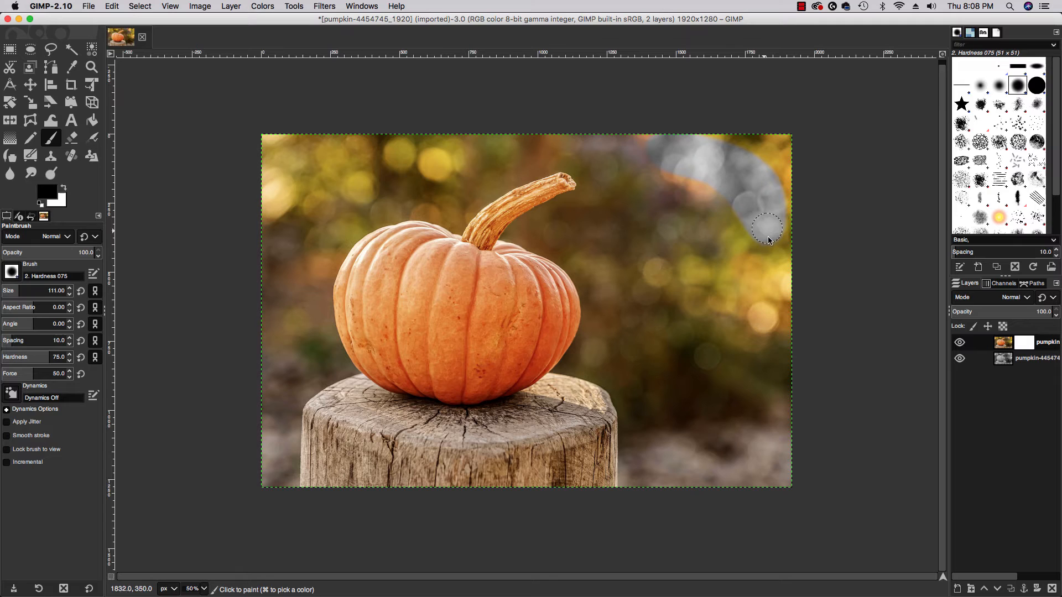
pyautogui.moveTo(769, 227); pyautogui.dragTo(651, 210)
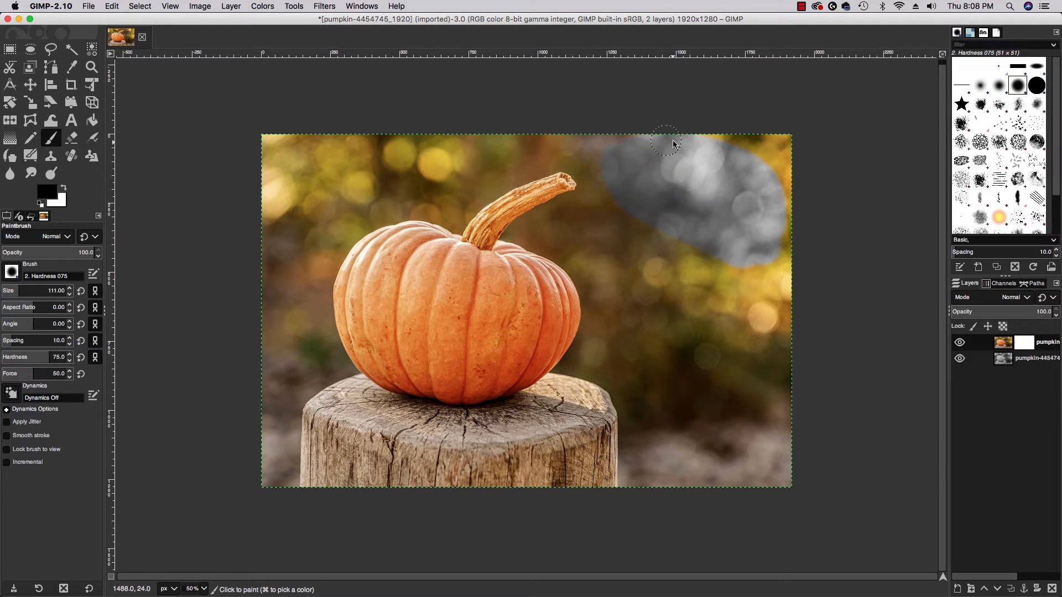
pyautogui.moveTo(666, 142); pyautogui.dragTo(793, 226)
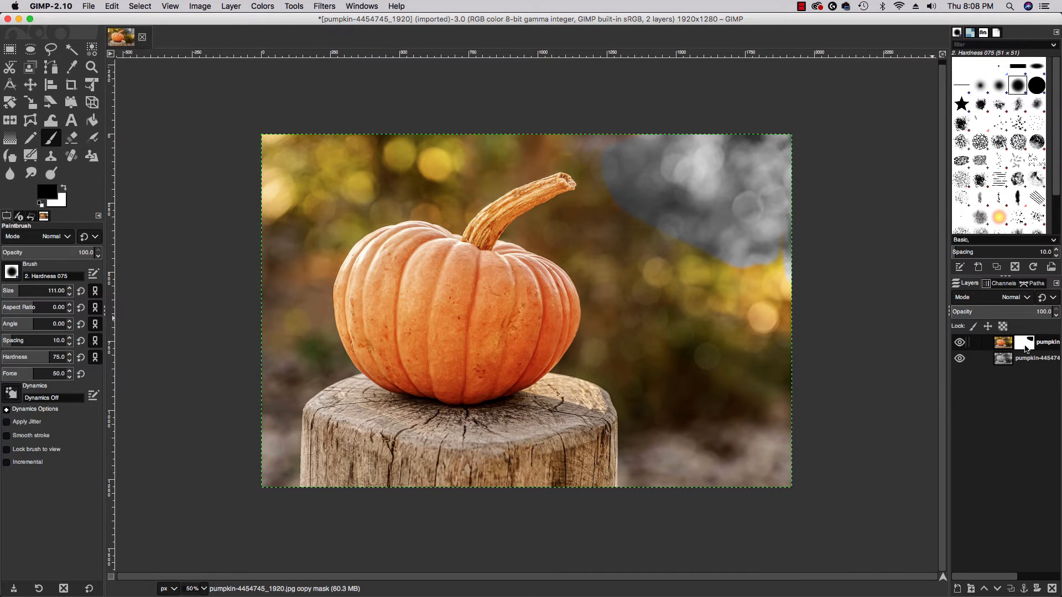
pyautogui.moveTo(826, 272)
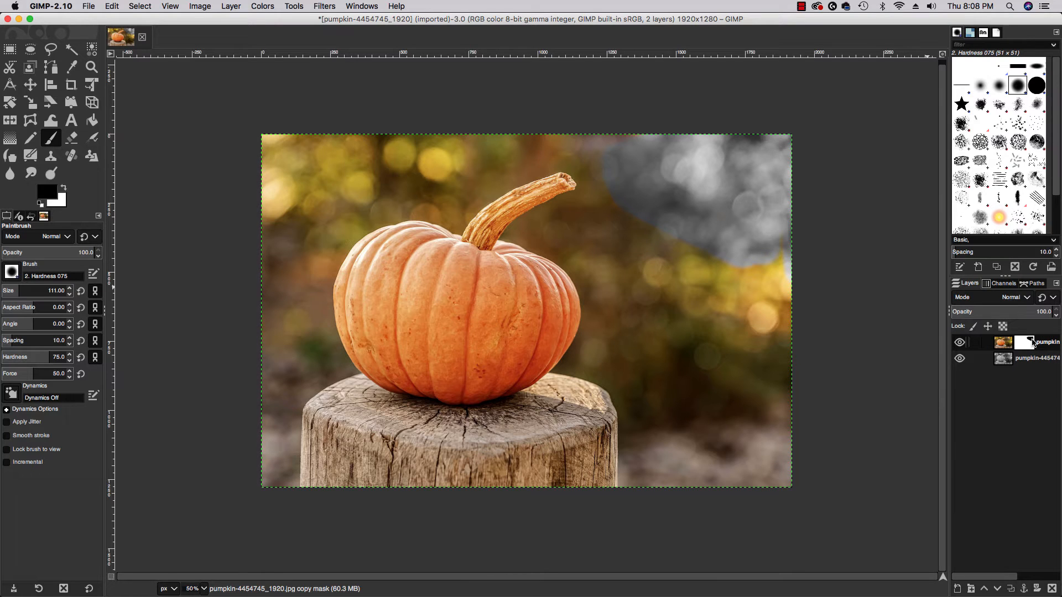
pyautogui.moveTo(756, 290)
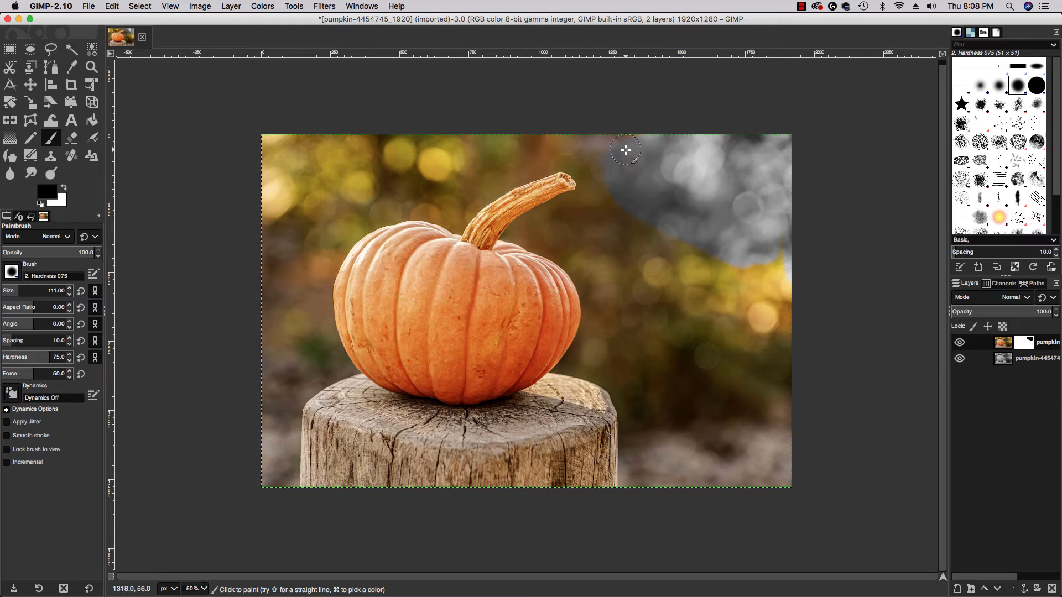
pyautogui.moveTo(542, 151)
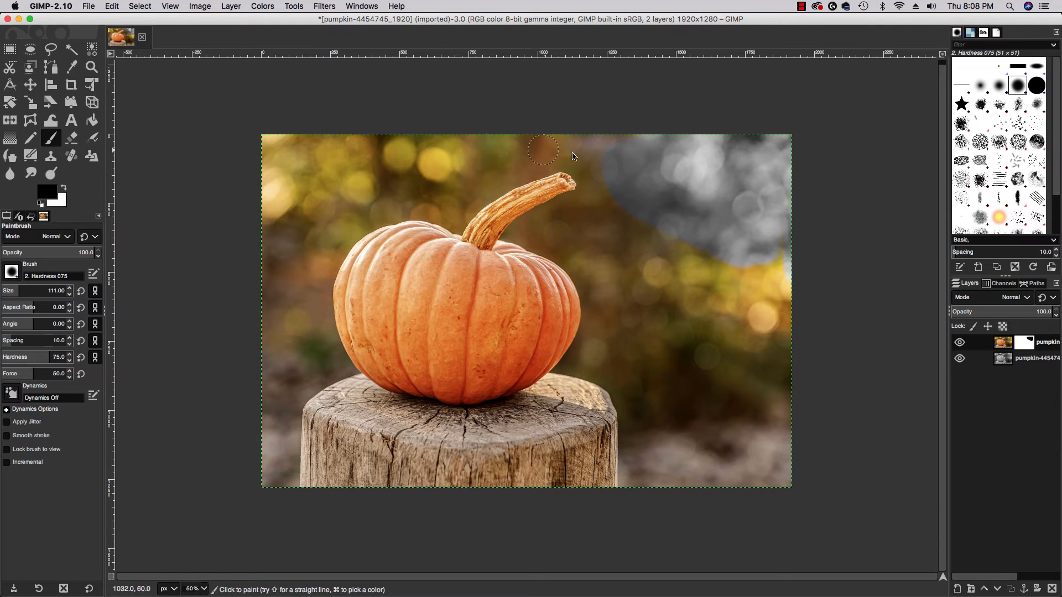
pyautogui.moveTo(542, 149); pyautogui.dragTo(329, 149)
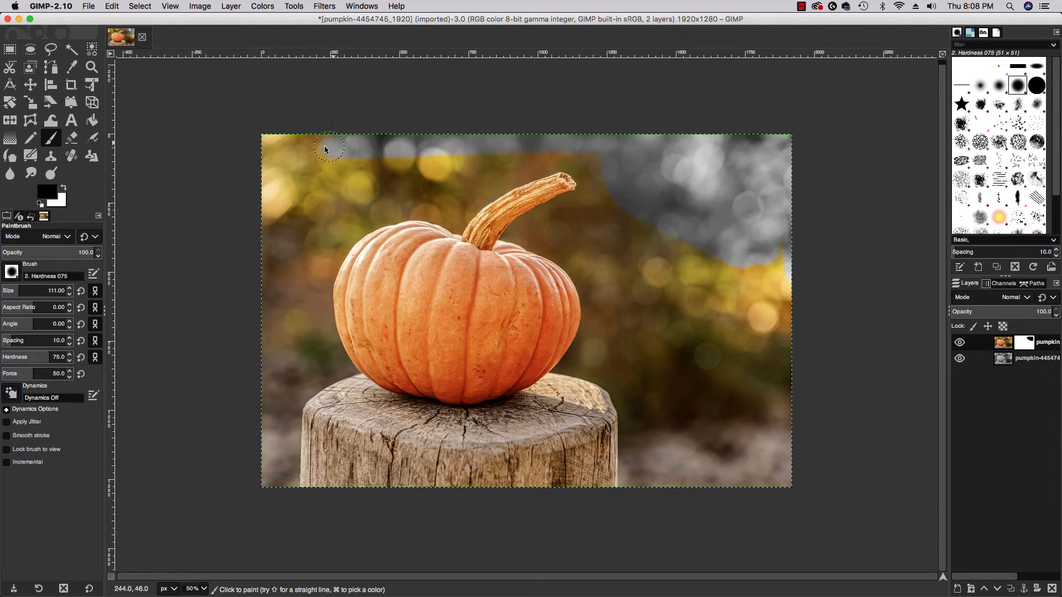
pyautogui.moveTo(328, 148); pyautogui.dragTo(633, 188)
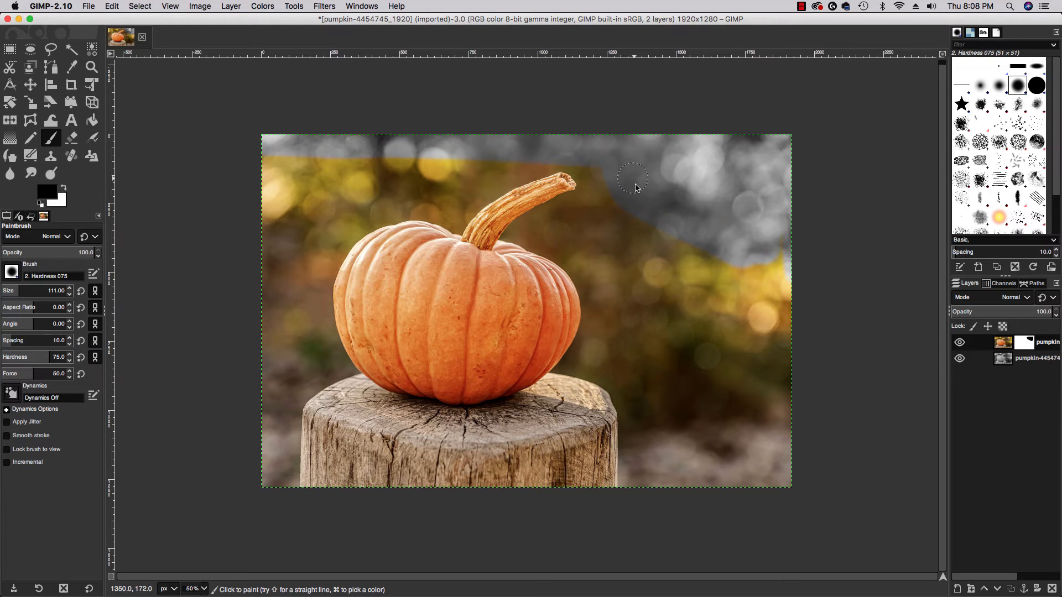
pyautogui.moveTo(633, 183); pyautogui.dragTo(681, 265)
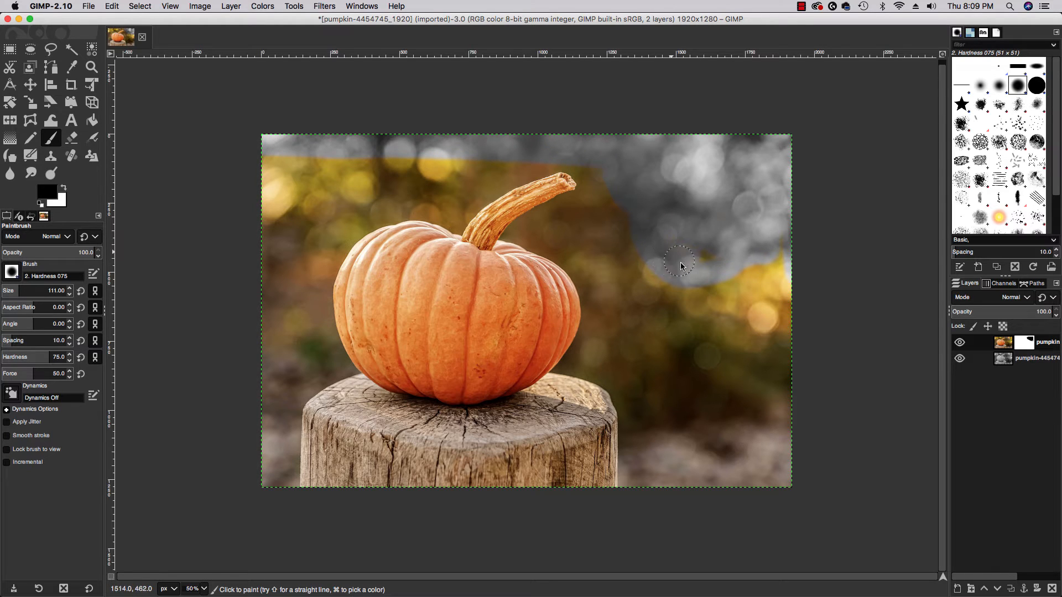
pyautogui.moveTo(689, 304)
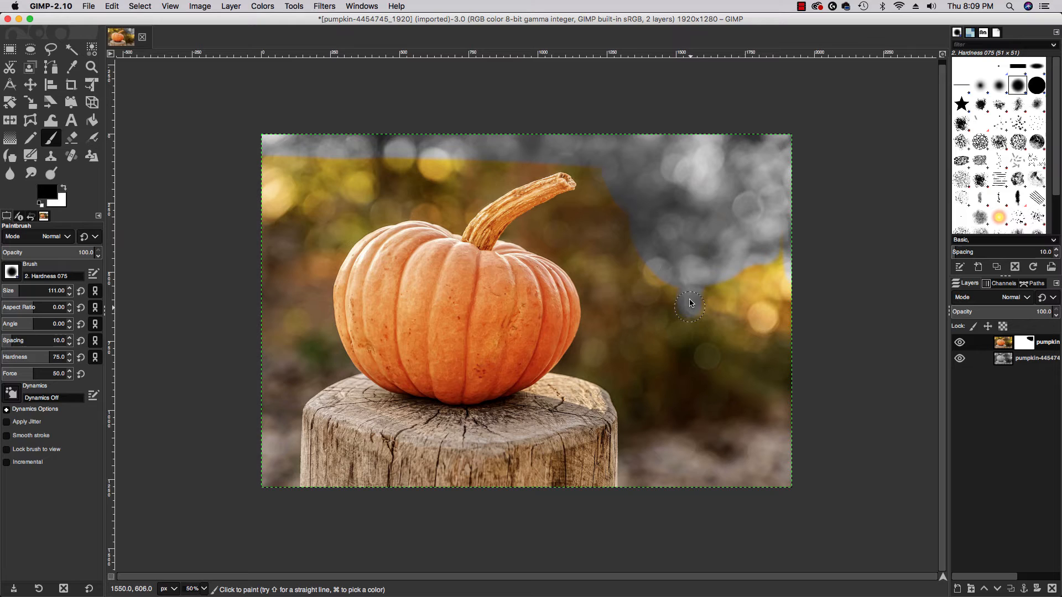
pyautogui.moveTo(621, 419)
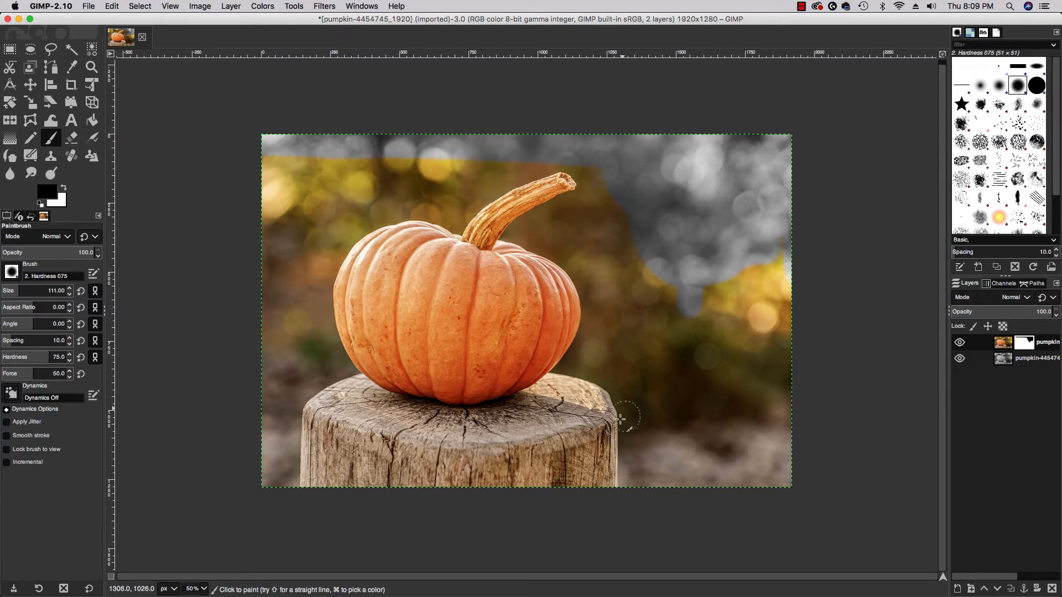
pyautogui.moveTo(398, 450)
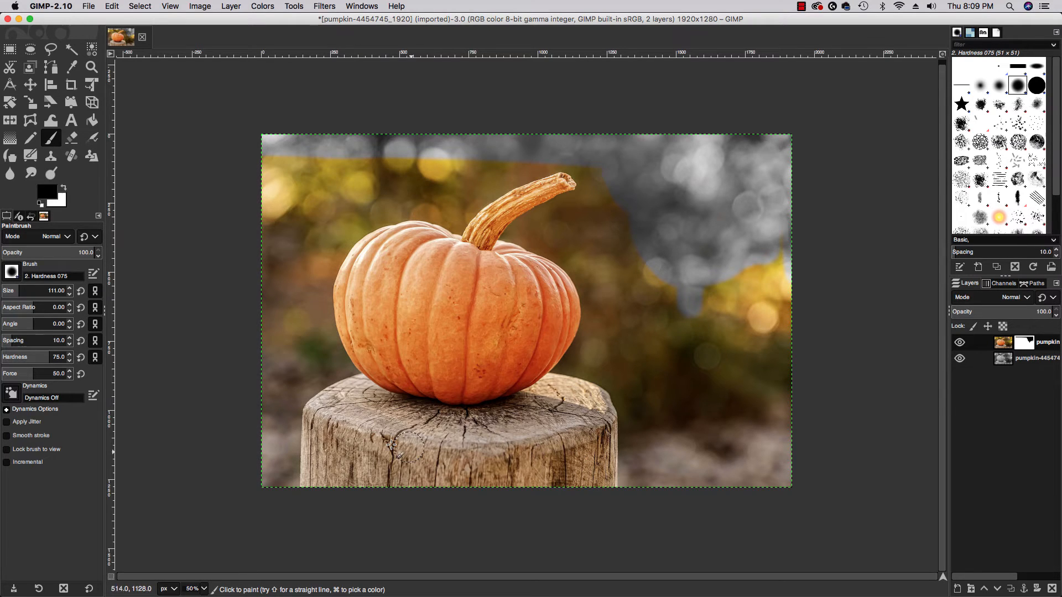
pyautogui.moveTo(542, 197)
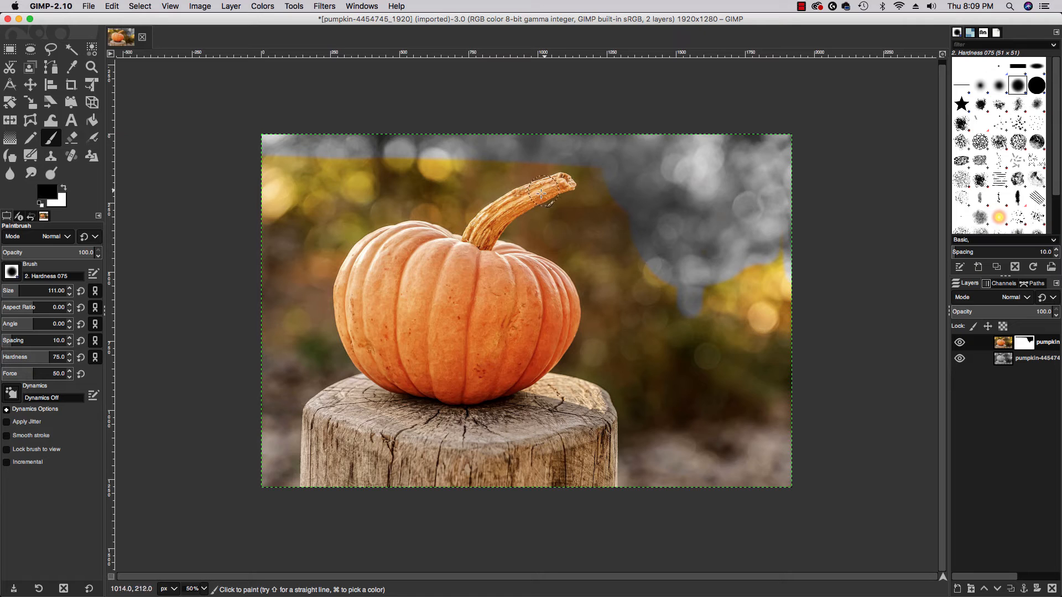
pyautogui.moveTo(779, 288)
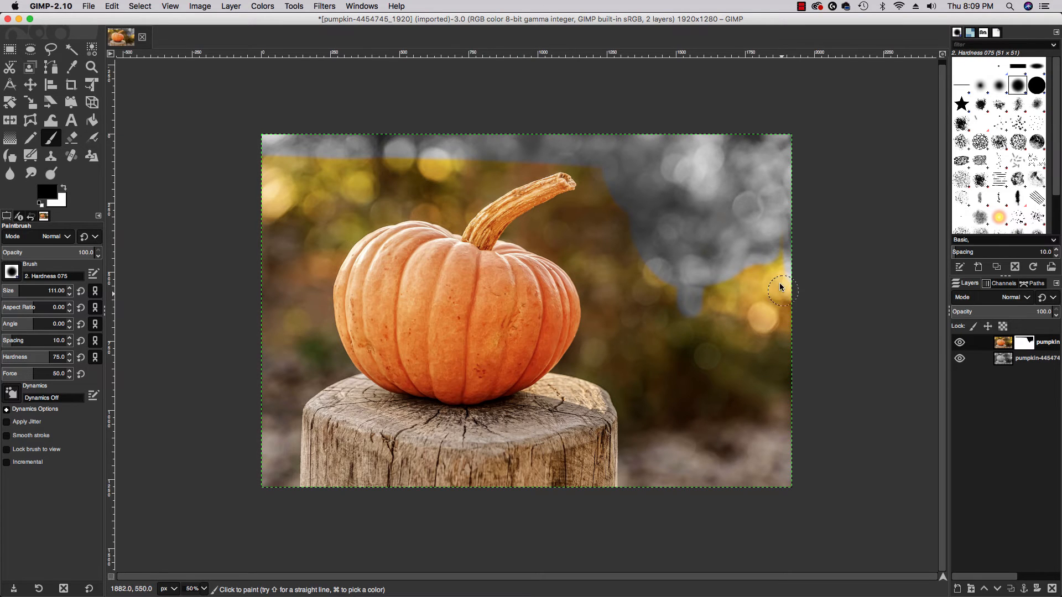
# - Gray the right-edge background beside the pumpkin, switching between hard and medium brushes
pyautogui.moveTo(781, 286); pyautogui.dragTo(788, 350)
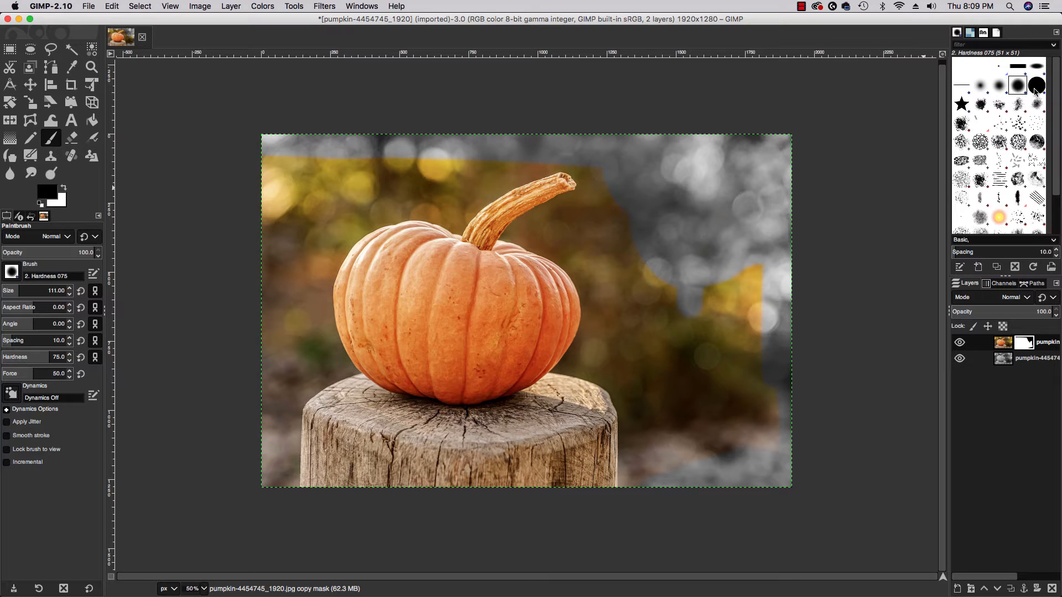
pyautogui.click(1037, 83)
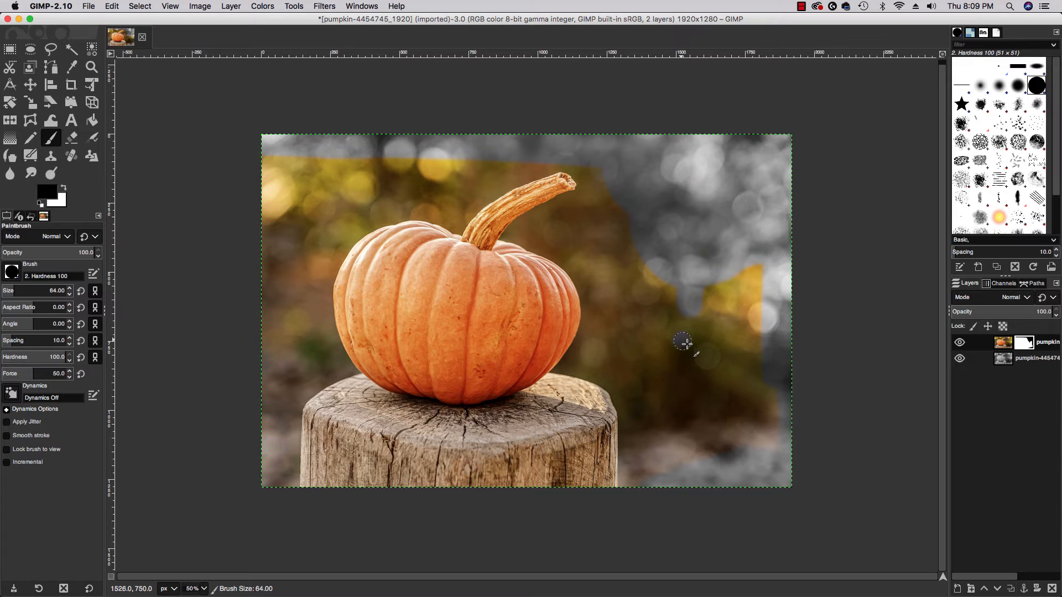
pyautogui.moveTo(682, 340); pyautogui.dragTo(720, 341)
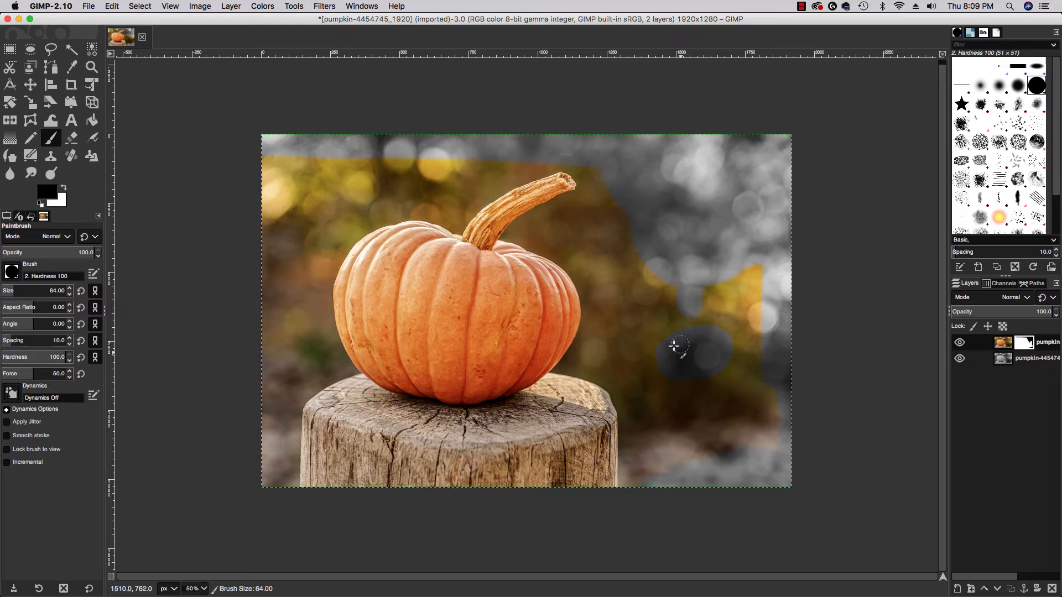
pyautogui.moveTo(676, 347); pyautogui.dragTo(706, 360)
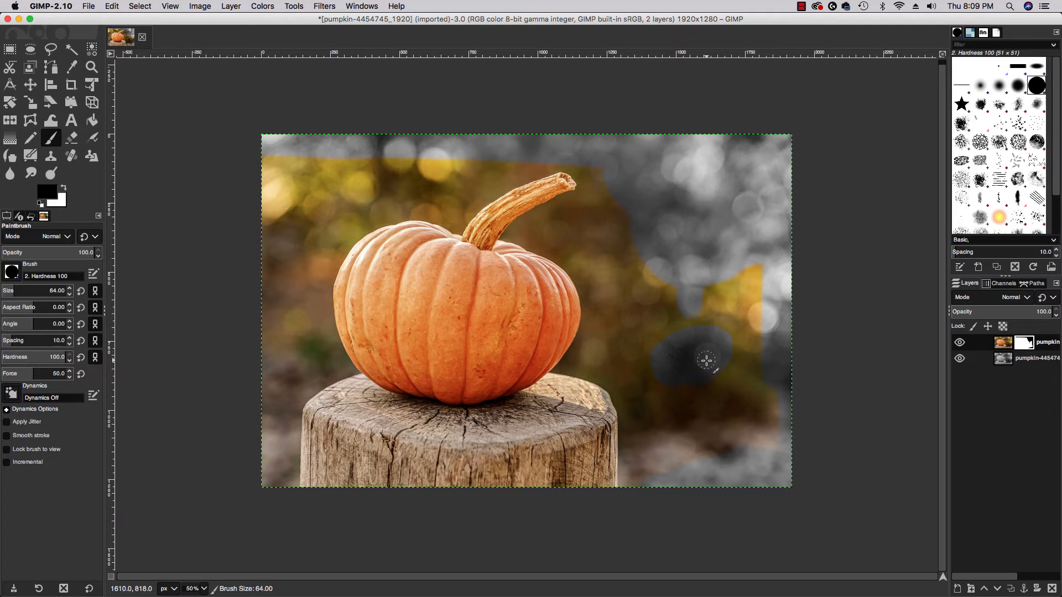
pyautogui.click(996, 85)
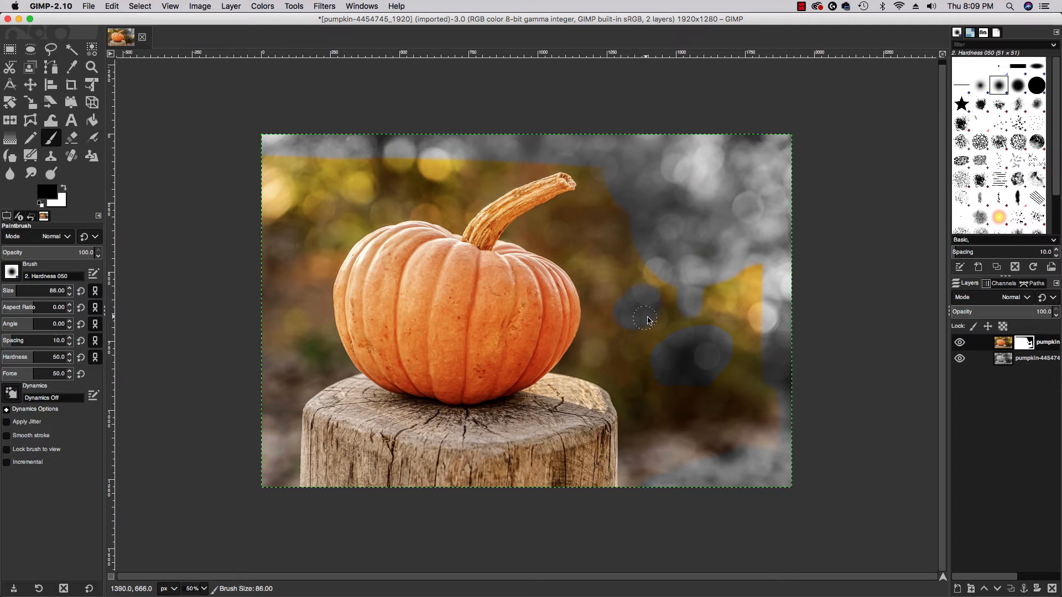
pyautogui.moveTo(639, 326)
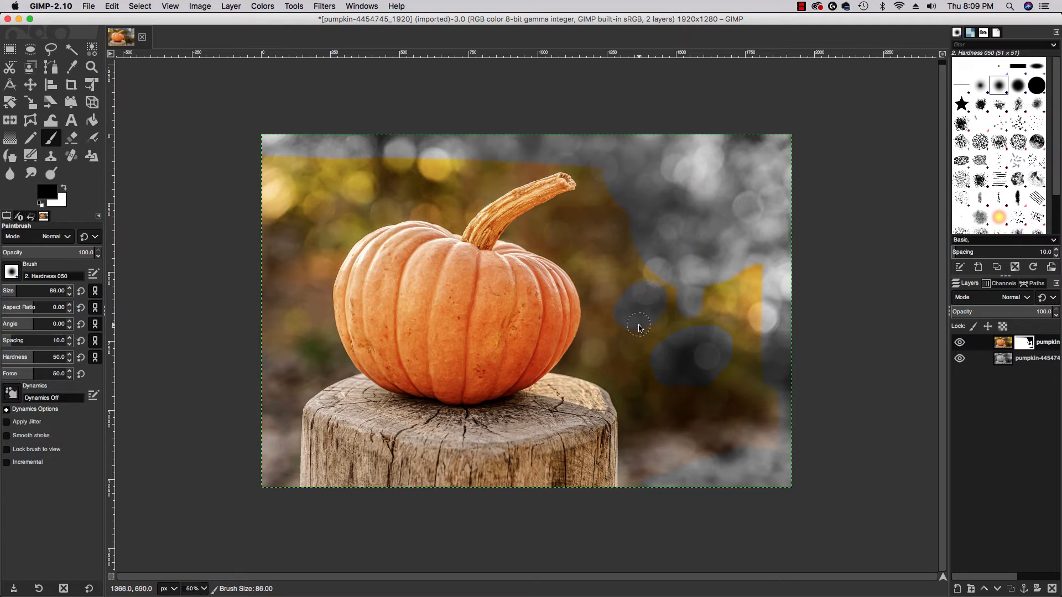
pyautogui.moveTo(640, 323); pyautogui.dragTo(669, 311)
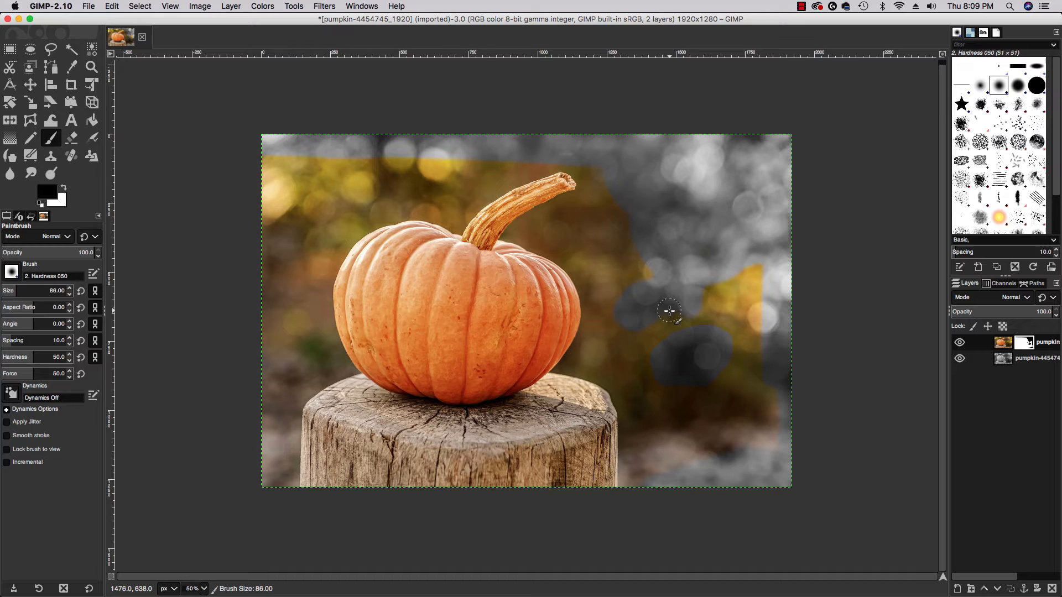
pyautogui.moveTo(639, 258)
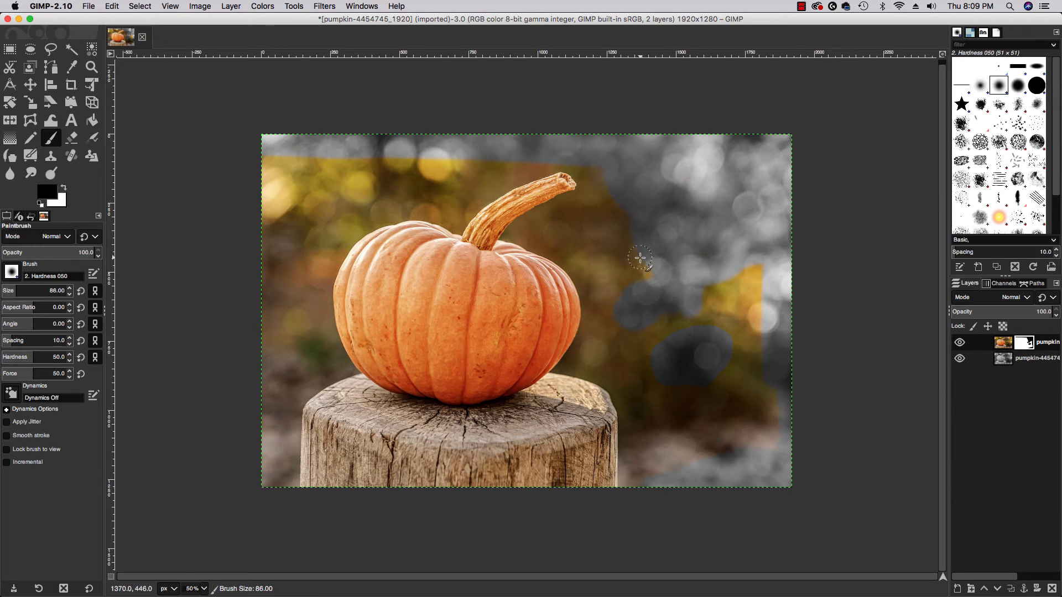
pyautogui.moveTo(616, 261)
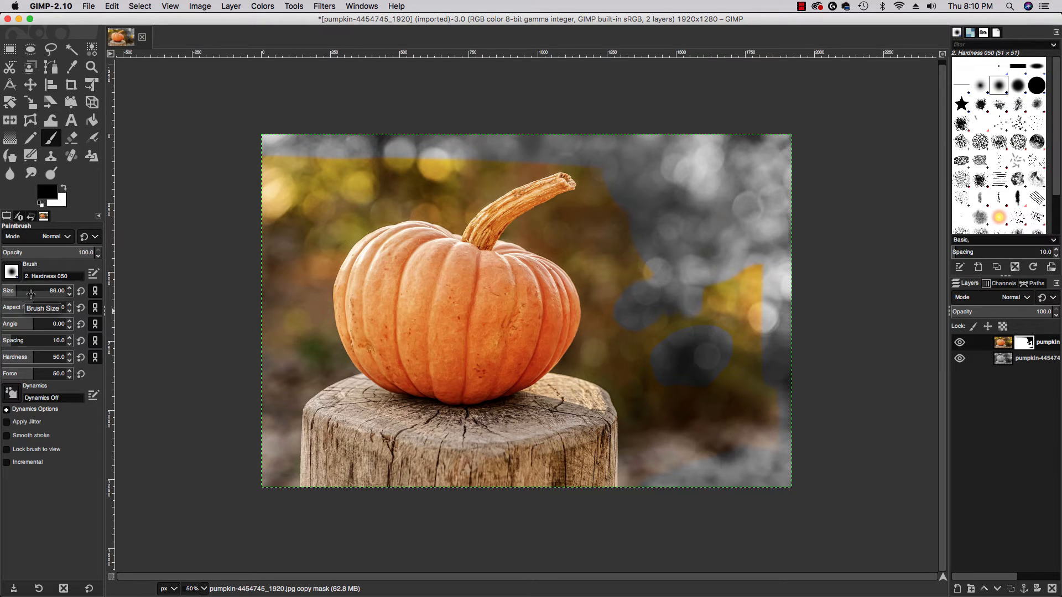
pyautogui.moveTo(569, 260)
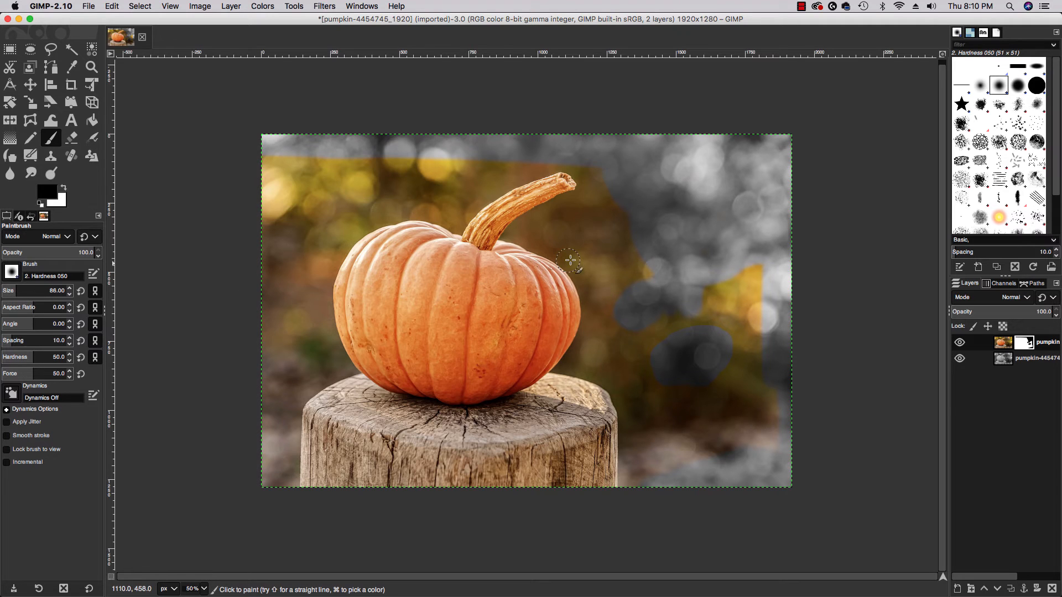
pyautogui.moveTo(596, 244)
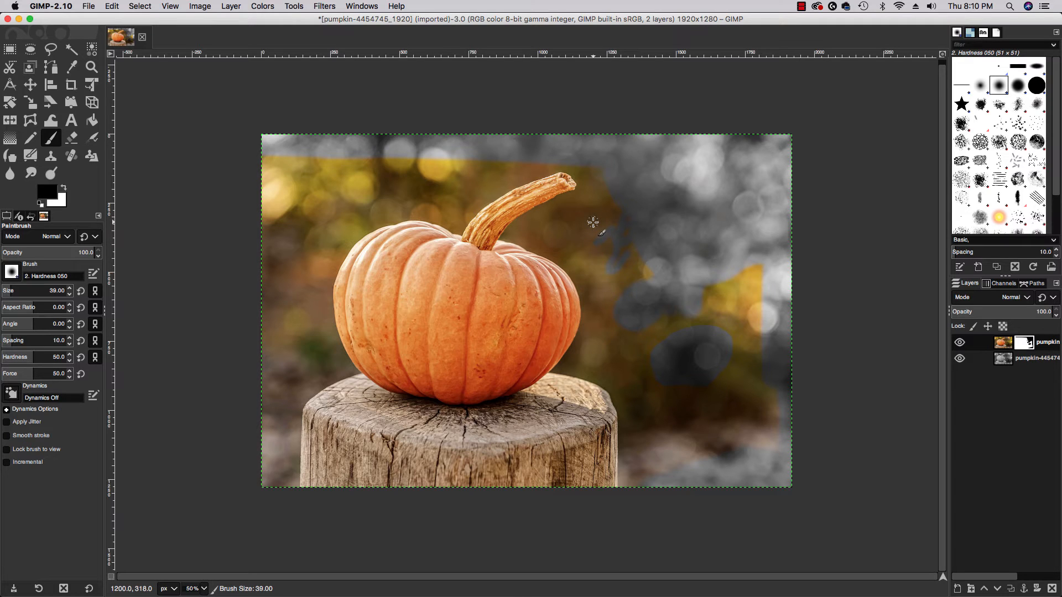
# - Enlarge the brush to about 342 px and gray the remaining right-side background
pyautogui.click(69, 288)
pyautogui.write('190')
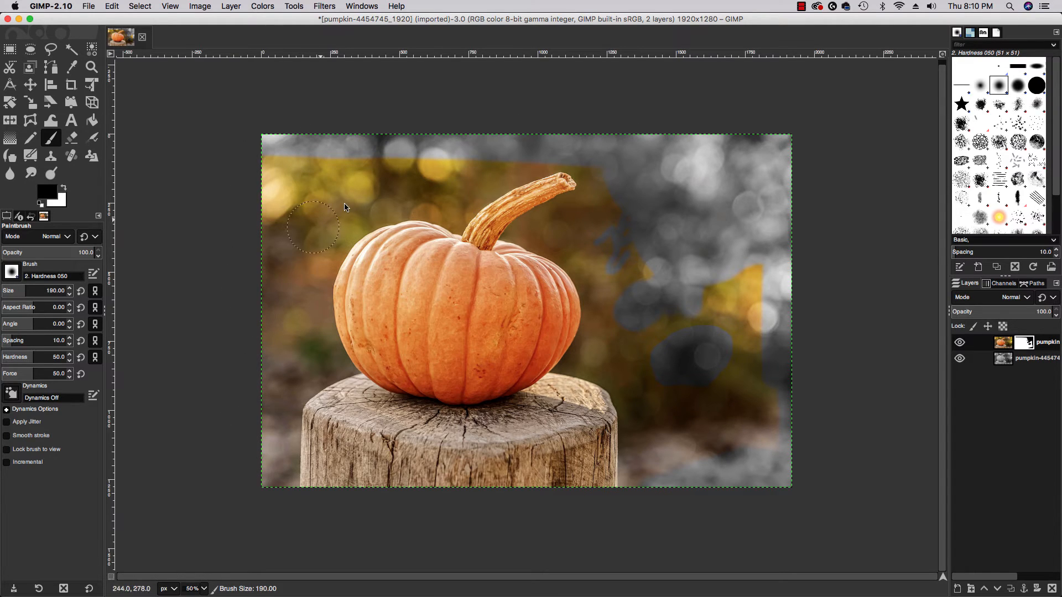
pyautogui.moveTo(752, 271)
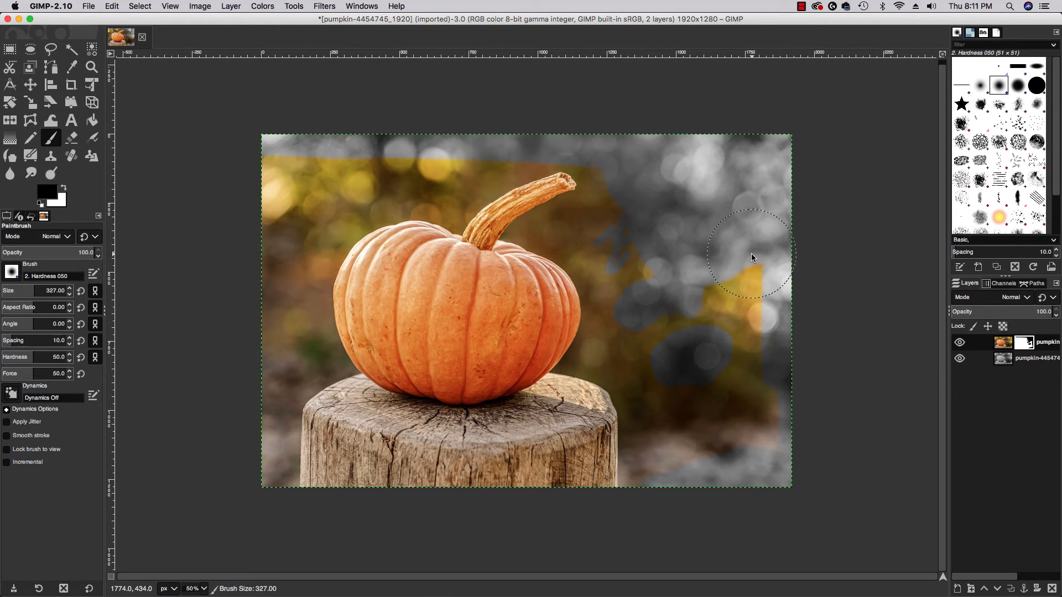
pyautogui.click(37, 300)
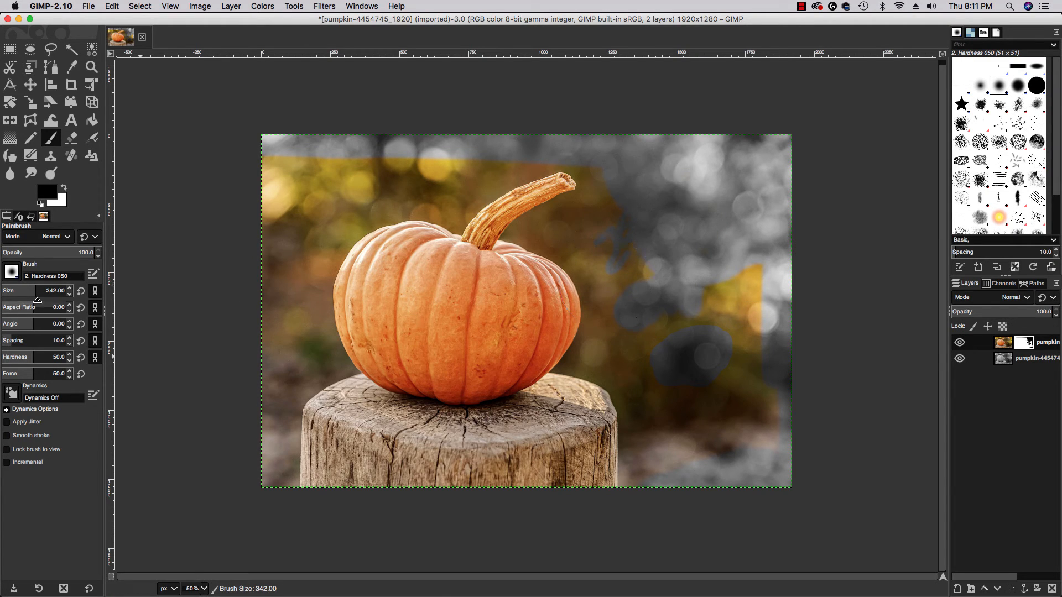
pyautogui.moveTo(36, 292)
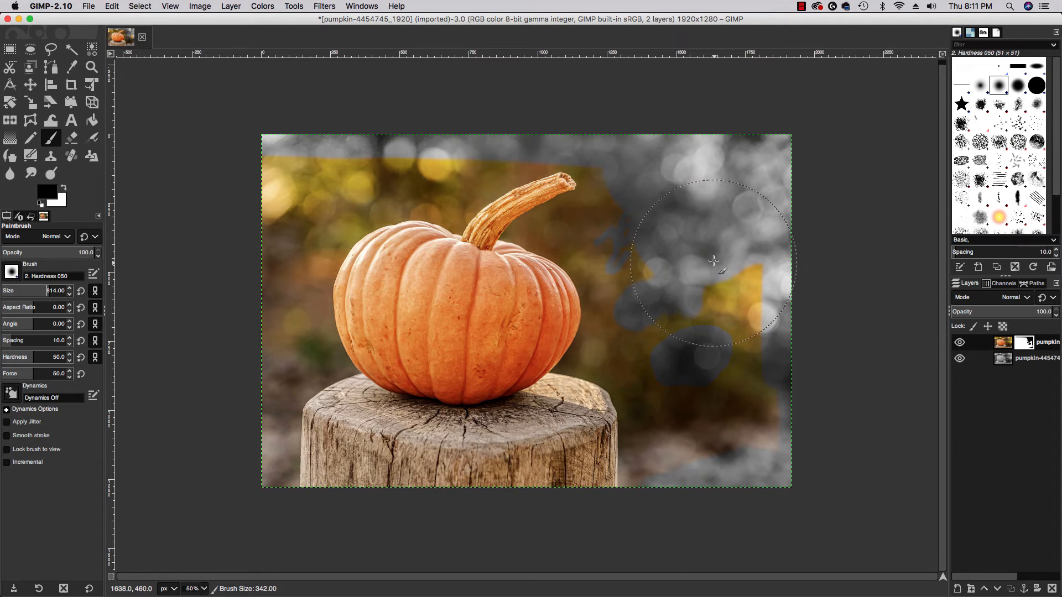
pyautogui.moveTo(712, 260); pyautogui.dragTo(738, 349)
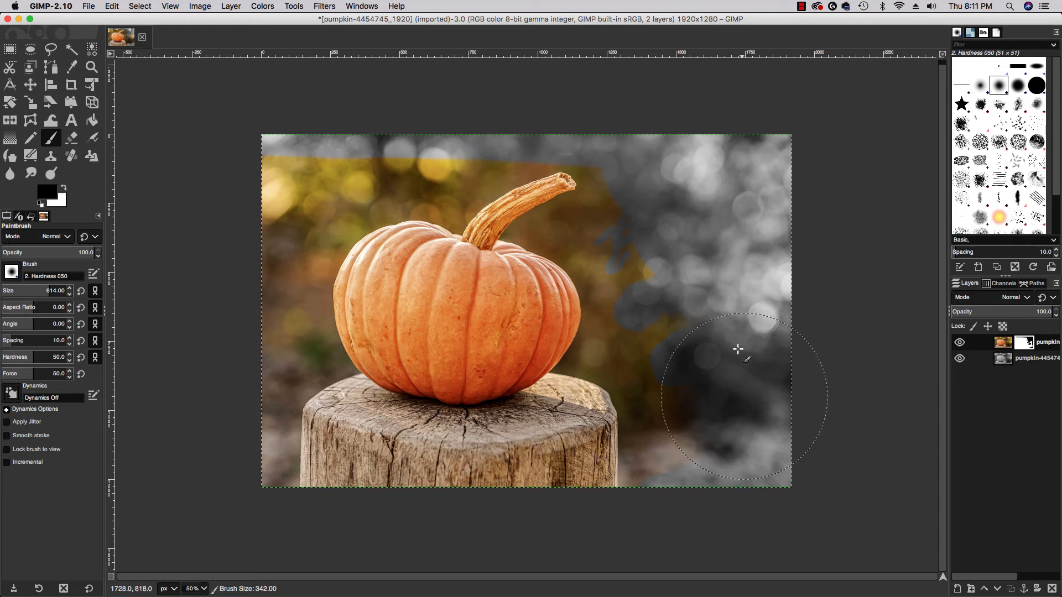
pyautogui.moveTo(745, 454)
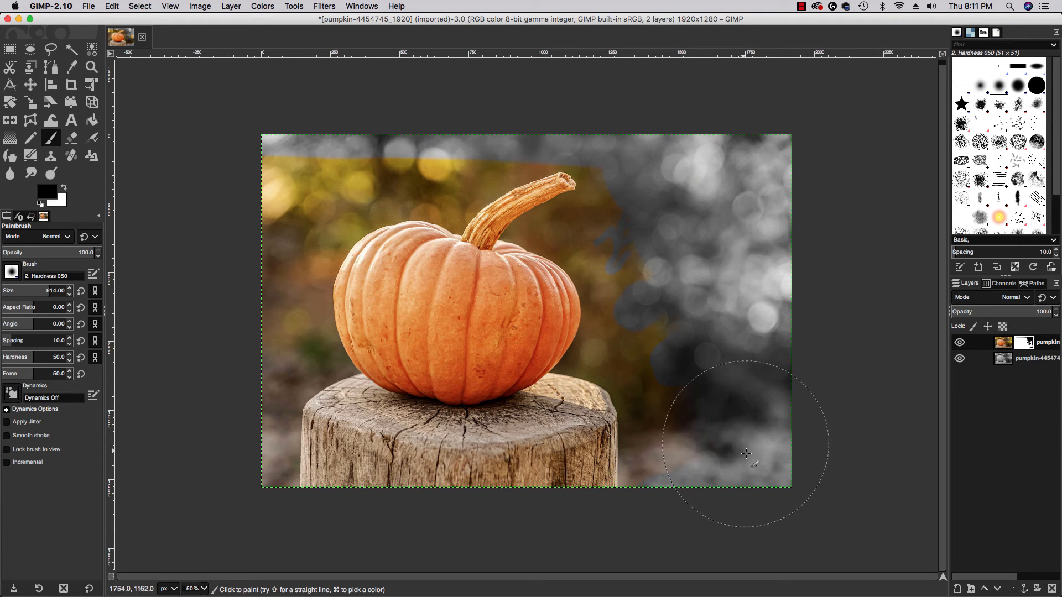
pyautogui.moveTo(722, 309)
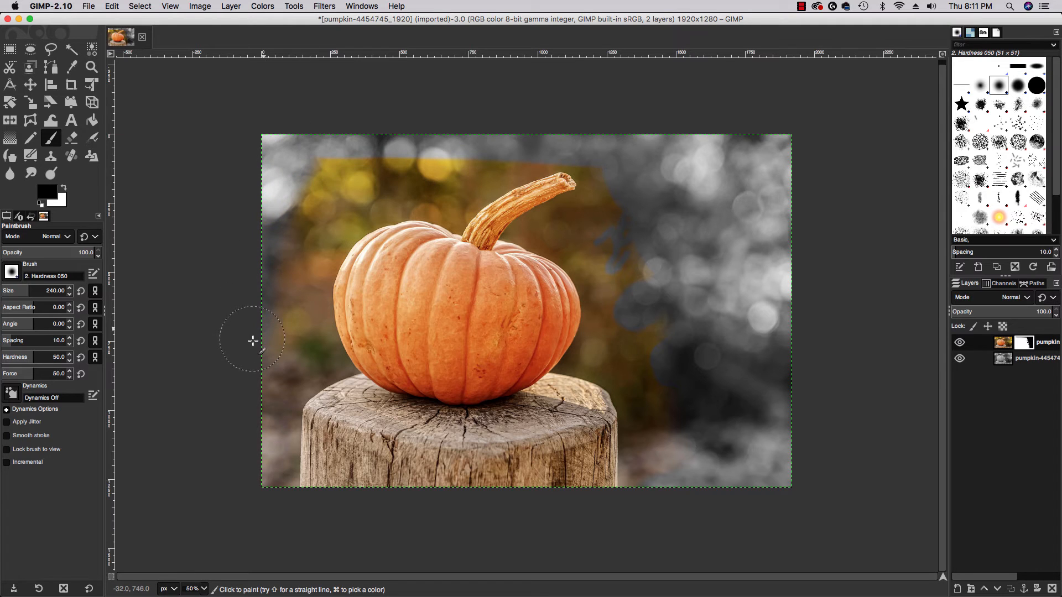
# - Mask the left-edge background and the area just right of the pumpkin to gray
pyautogui.moveTo(253, 341); pyautogui.dragTo(365, 180)
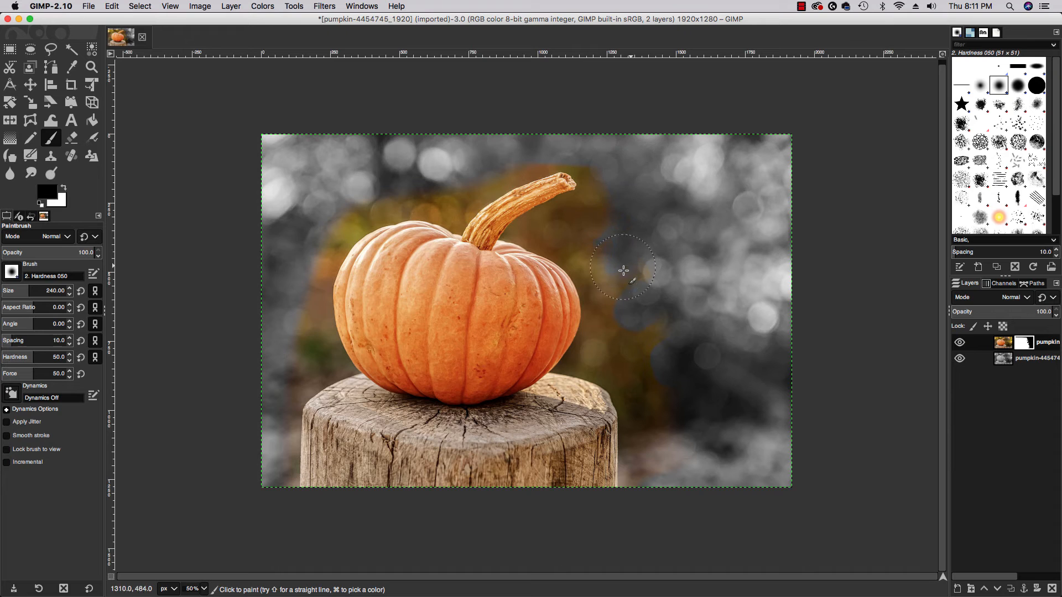
pyautogui.moveTo(623, 270); pyautogui.dragTo(671, 494)
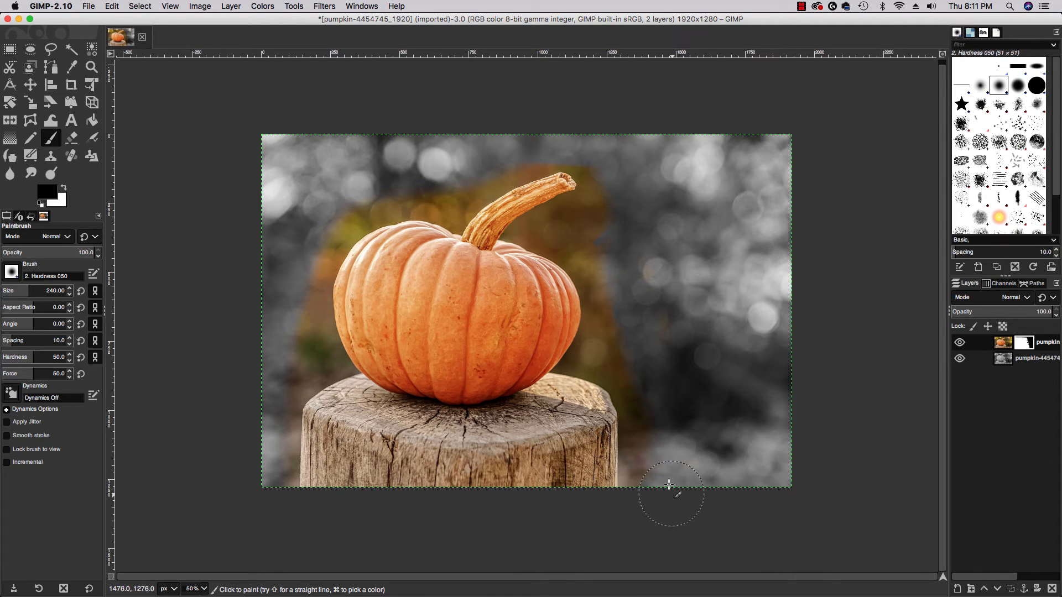
pyautogui.moveTo(633, 319)
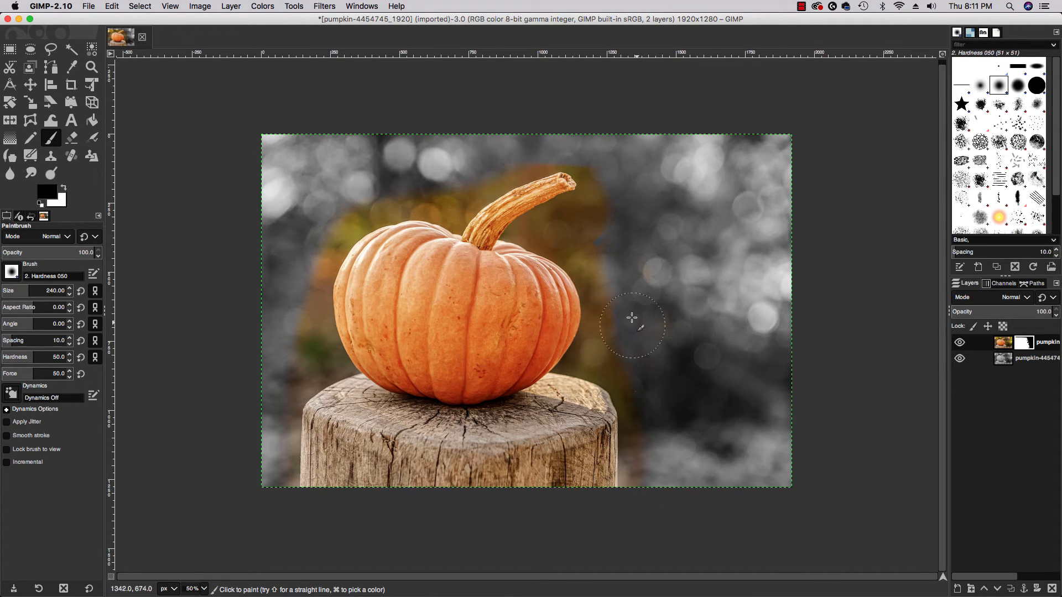
pyautogui.moveTo(612, 164)
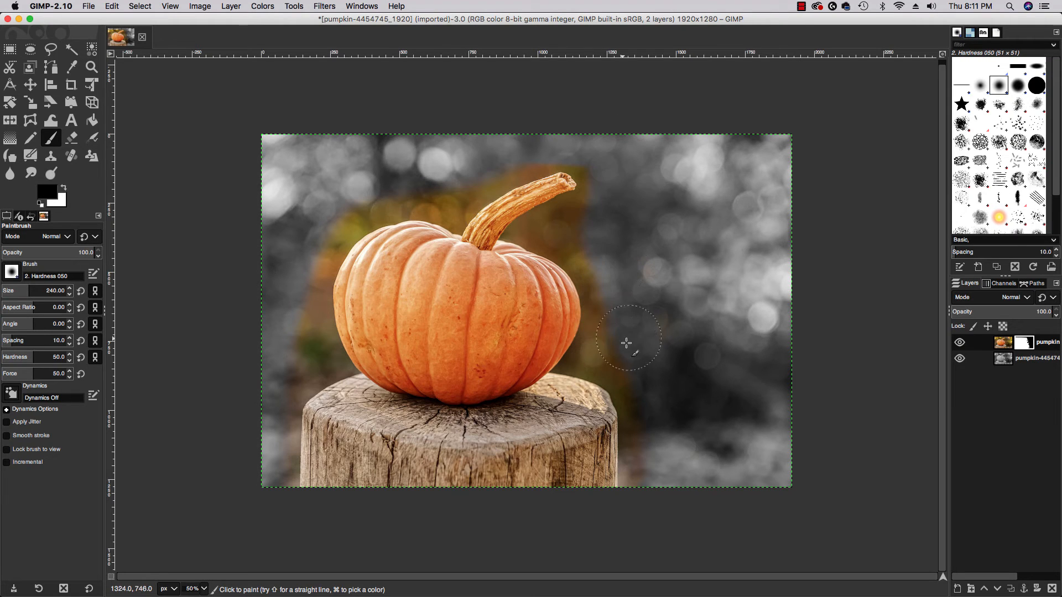
pyautogui.moveTo(626, 342); pyautogui.dragTo(657, 471)
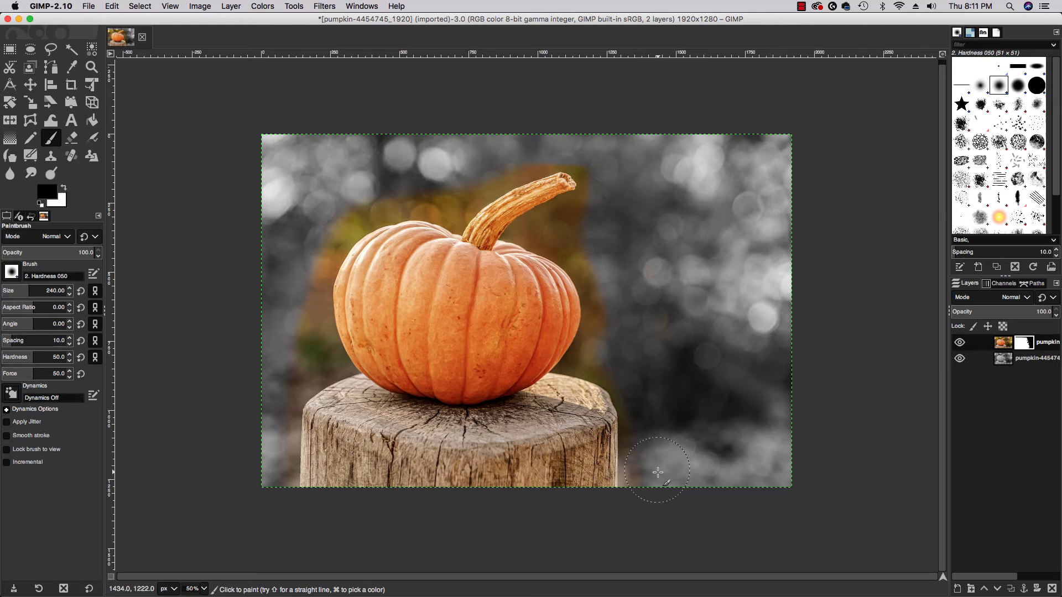
pyautogui.moveTo(616, 338)
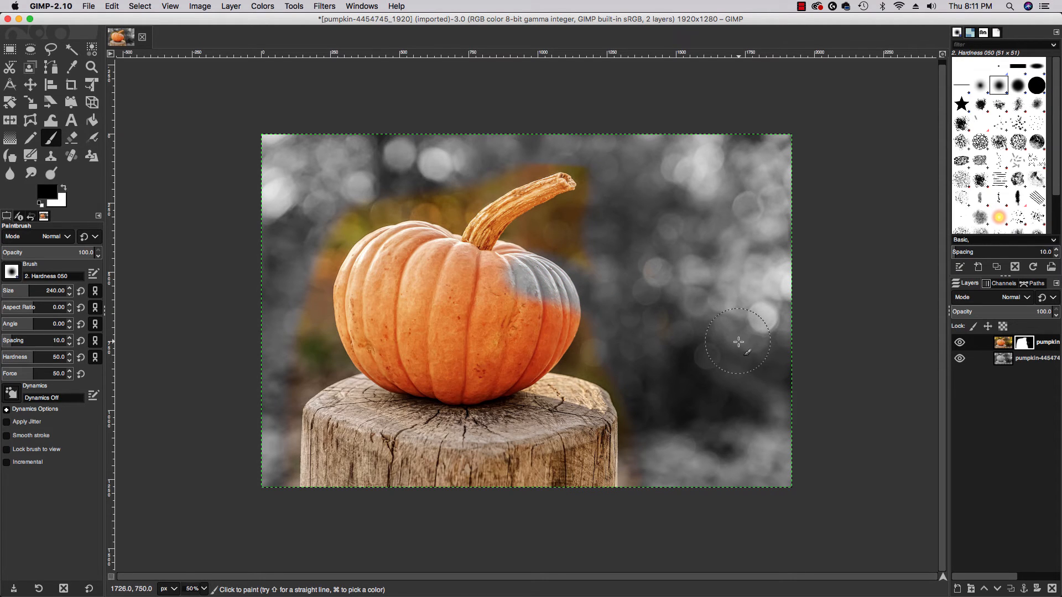
pyautogui.moveTo(739, 352)
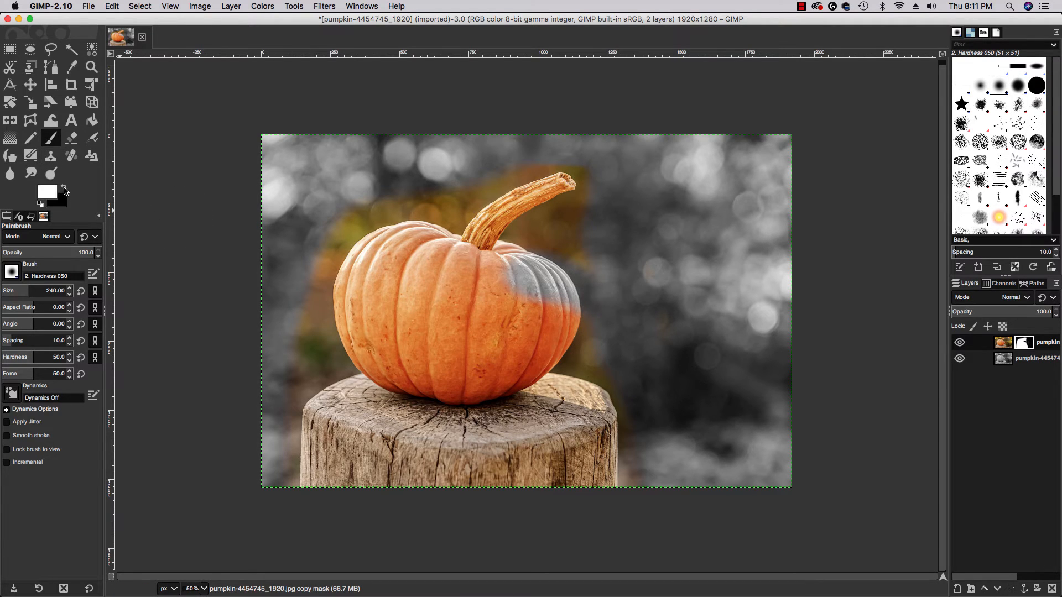
pyautogui.moveTo(492, 284)
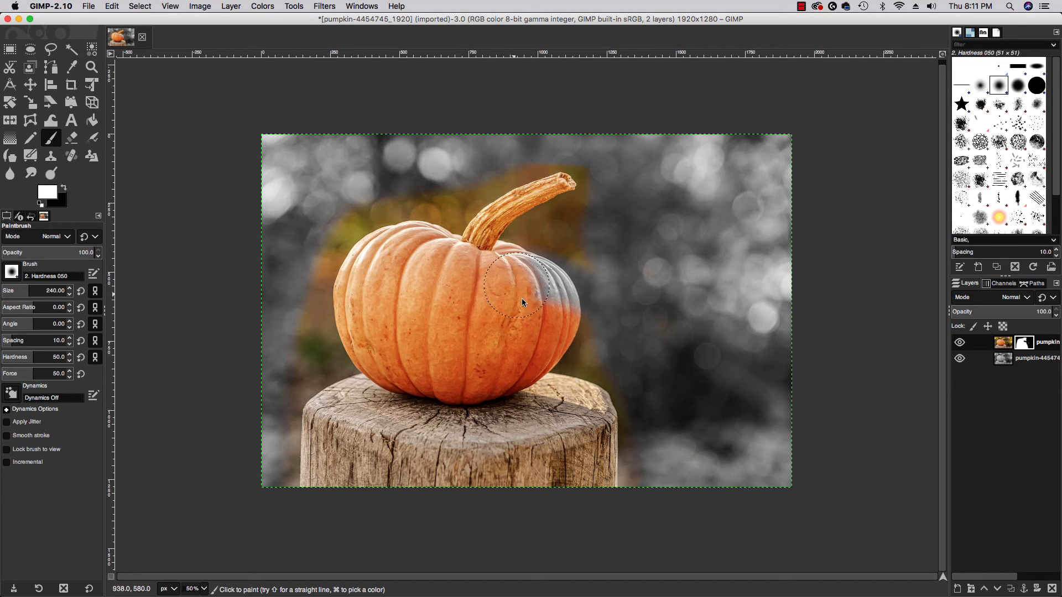
# - Paint white on the mask over the pumpkin's right side to restore its orange
pyautogui.moveTo(522, 301); pyautogui.dragTo(542, 319)
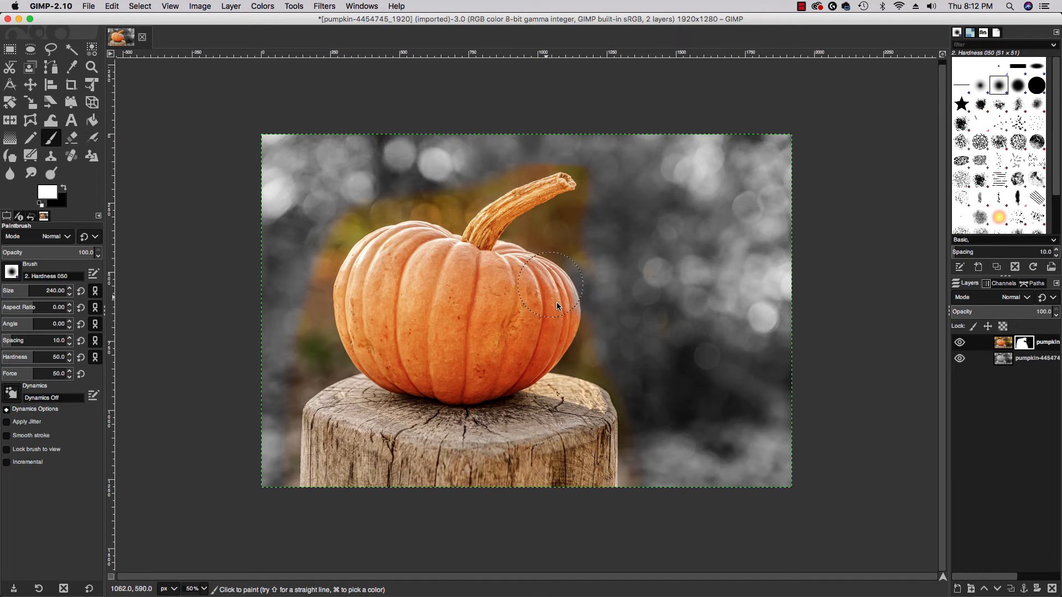
pyautogui.moveTo(553, 320)
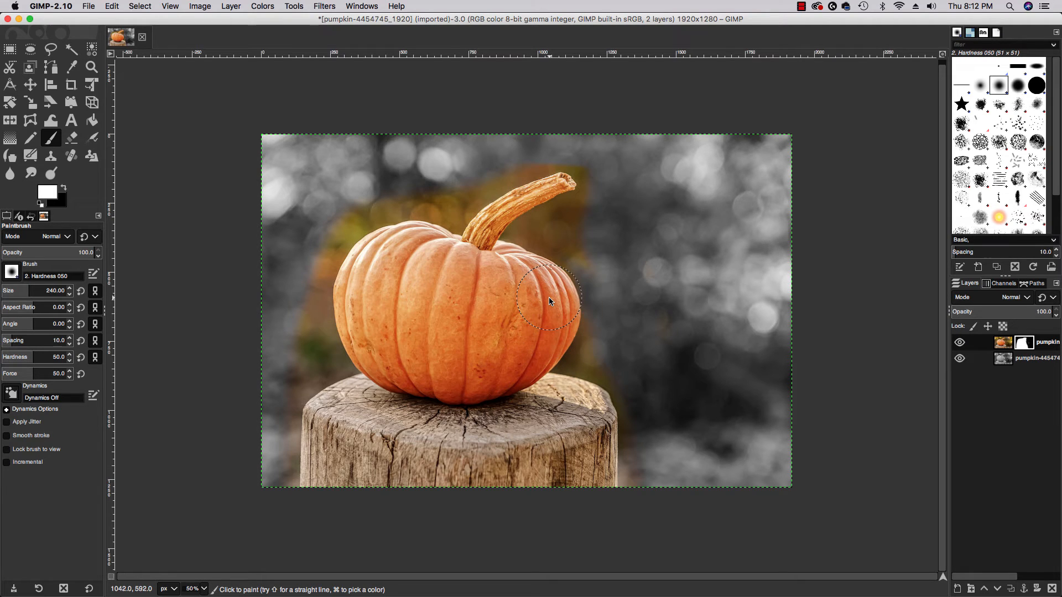
pyautogui.moveTo(612, 277)
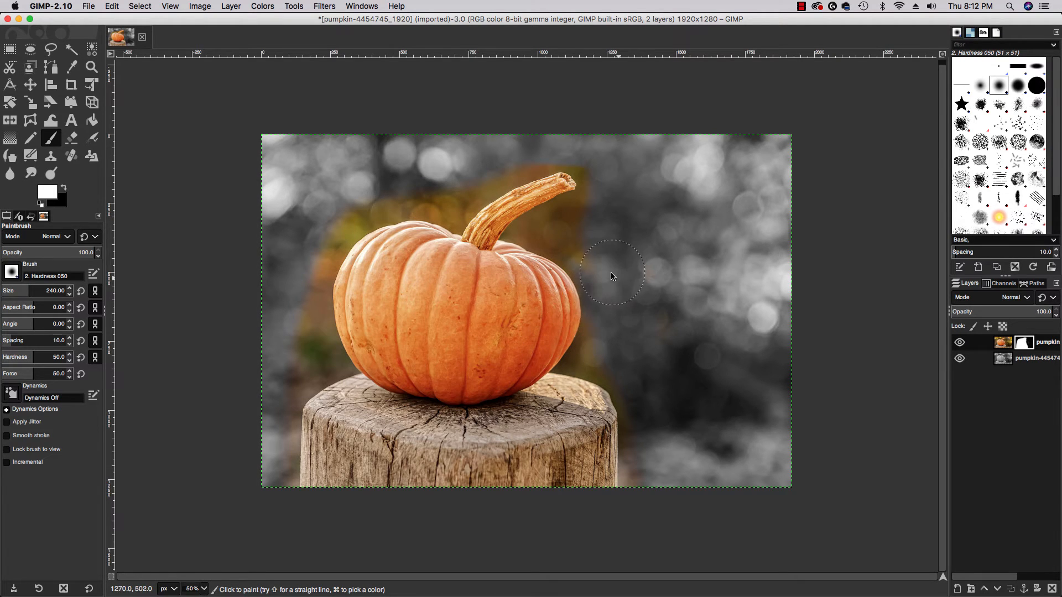
pyautogui.moveTo(480, 338)
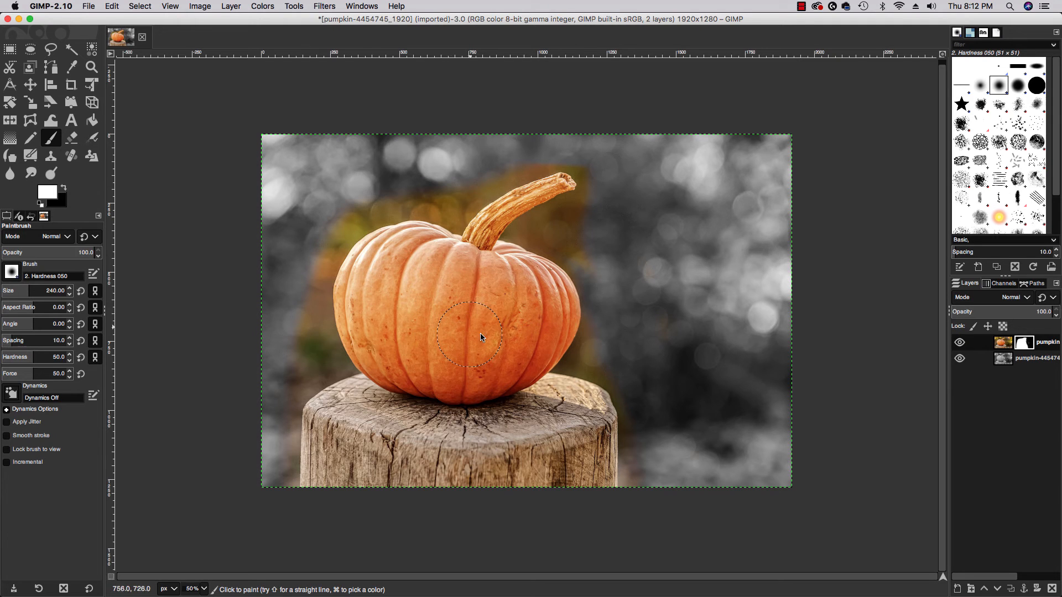
pyautogui.moveTo(470, 296)
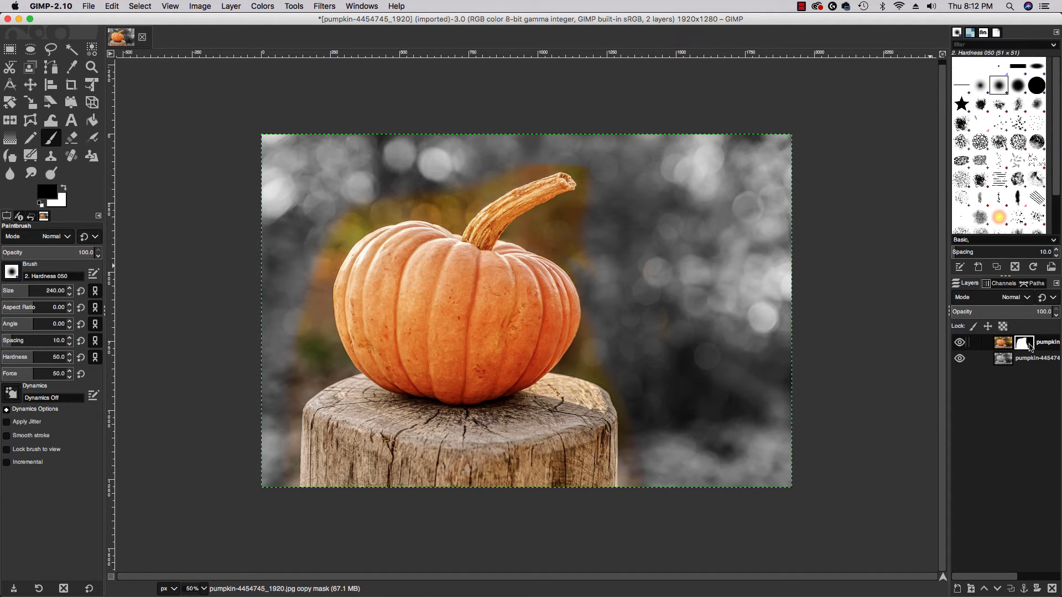
pyautogui.moveTo(663, 240)
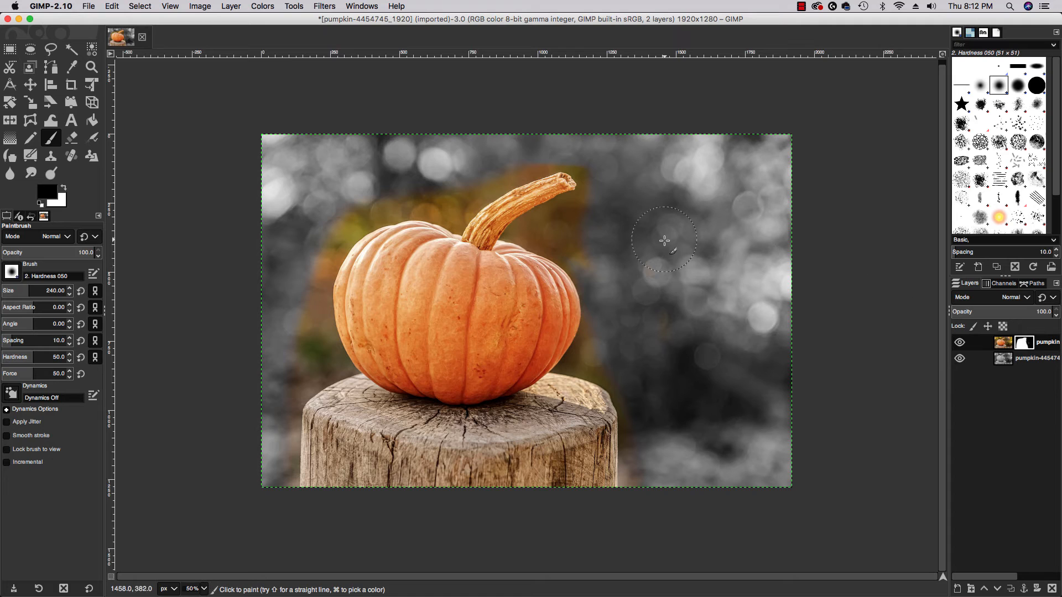
pyautogui.moveTo(665, 406)
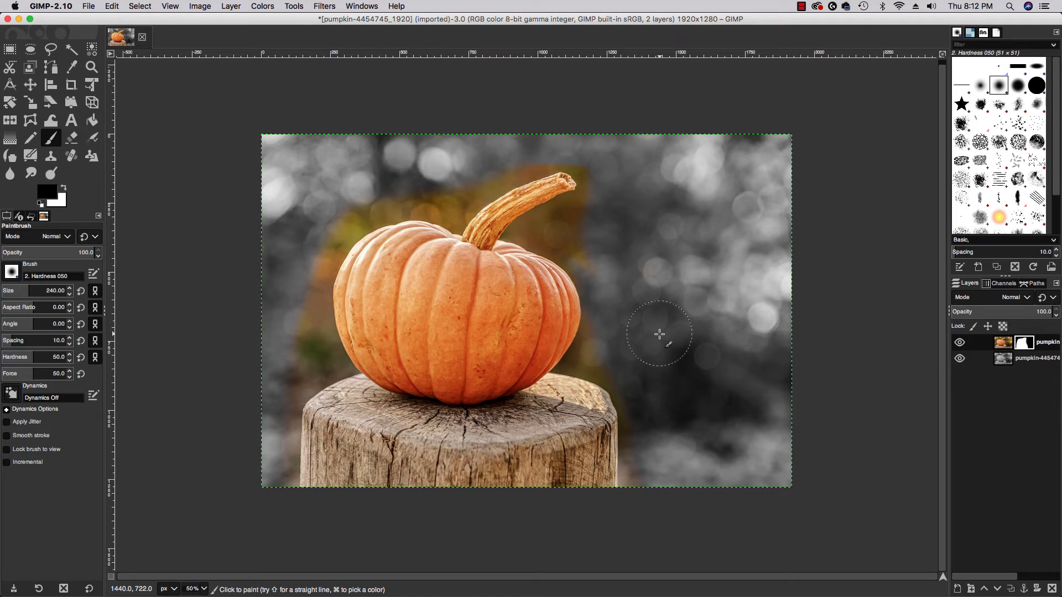
pyautogui.moveTo(554, 235)
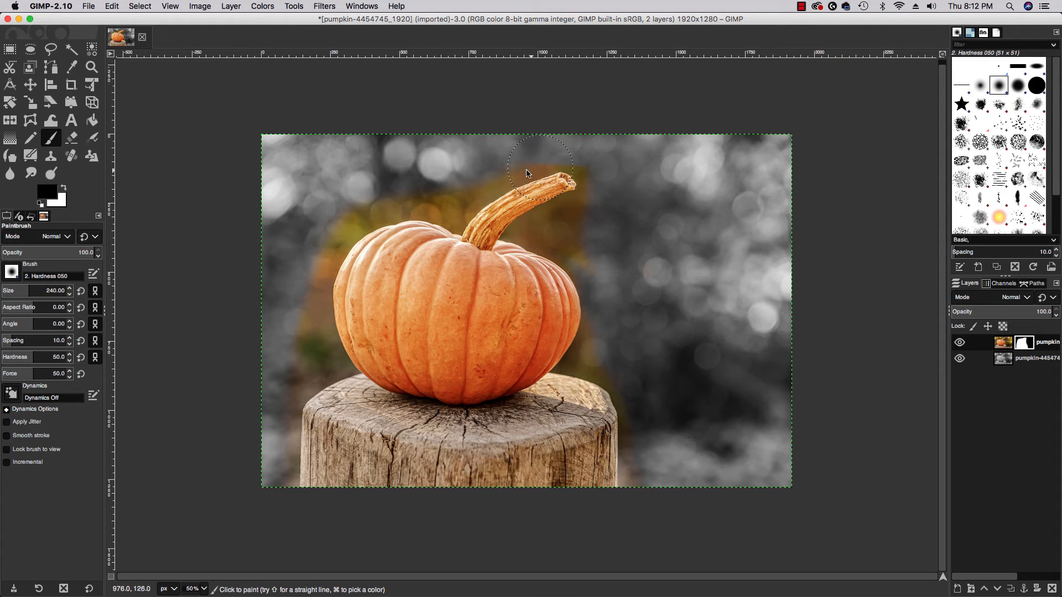
pyautogui.moveTo(324, 344)
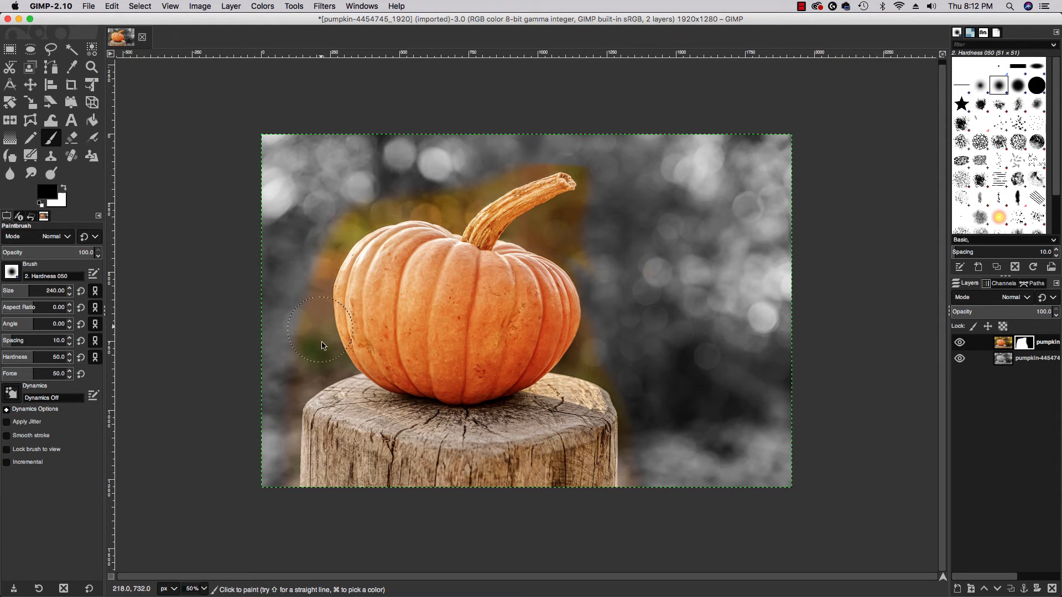
pyautogui.moveTo(296, 477)
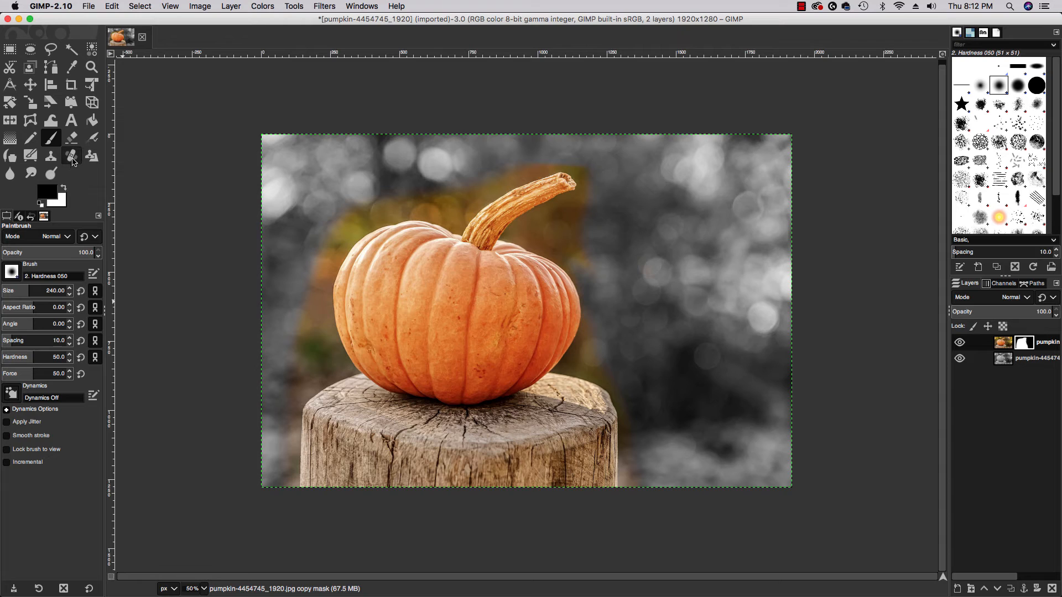
pyautogui.moveTo(91, 67)
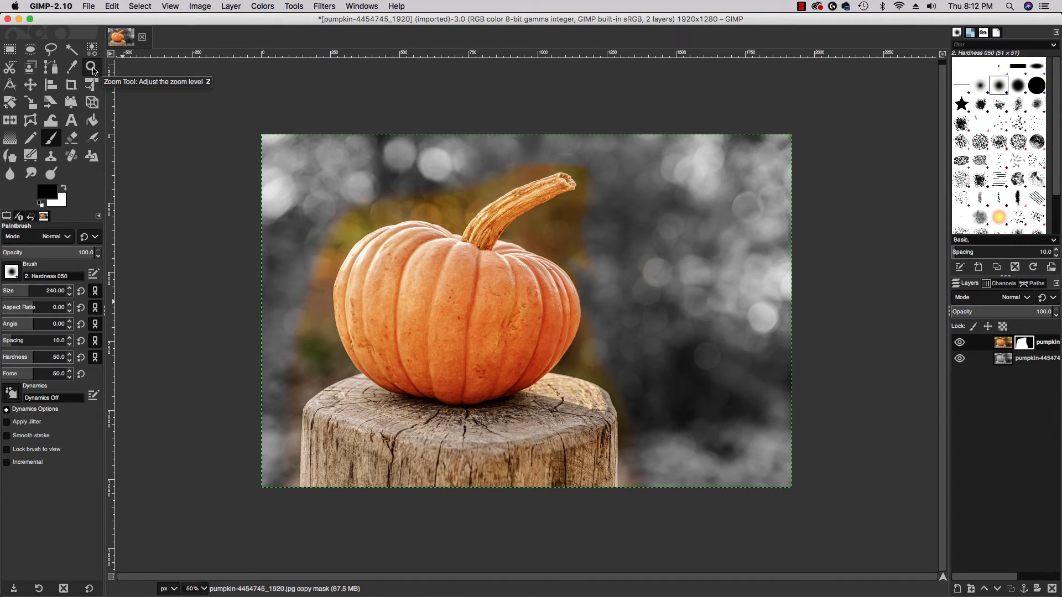
# - Zoom to 300% on the pumpkin's upper-left edge with the Zoom tool
pyautogui.click(91, 66)
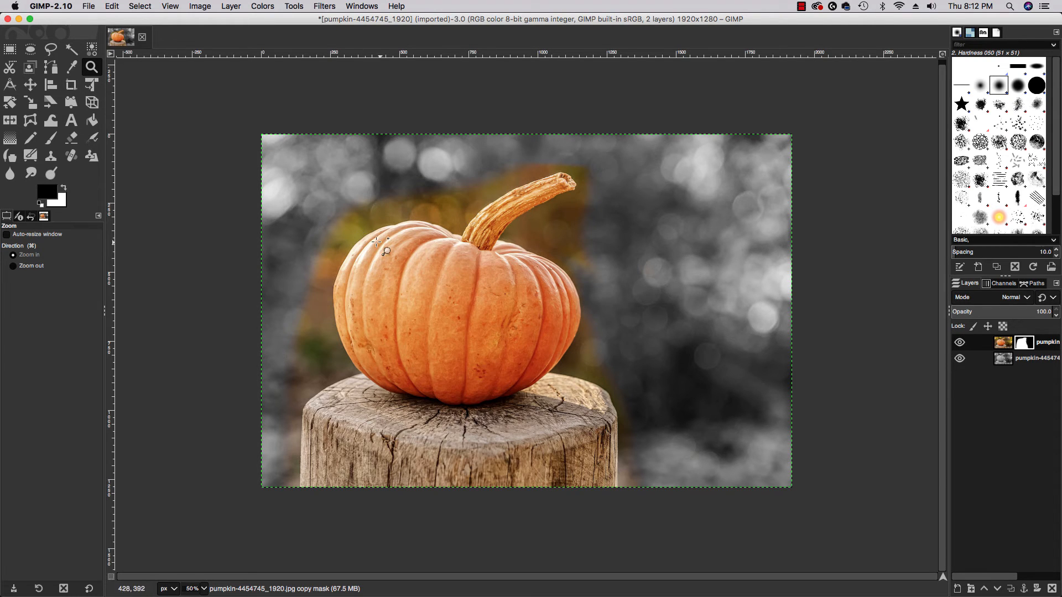
pyautogui.moveTo(363, 227)
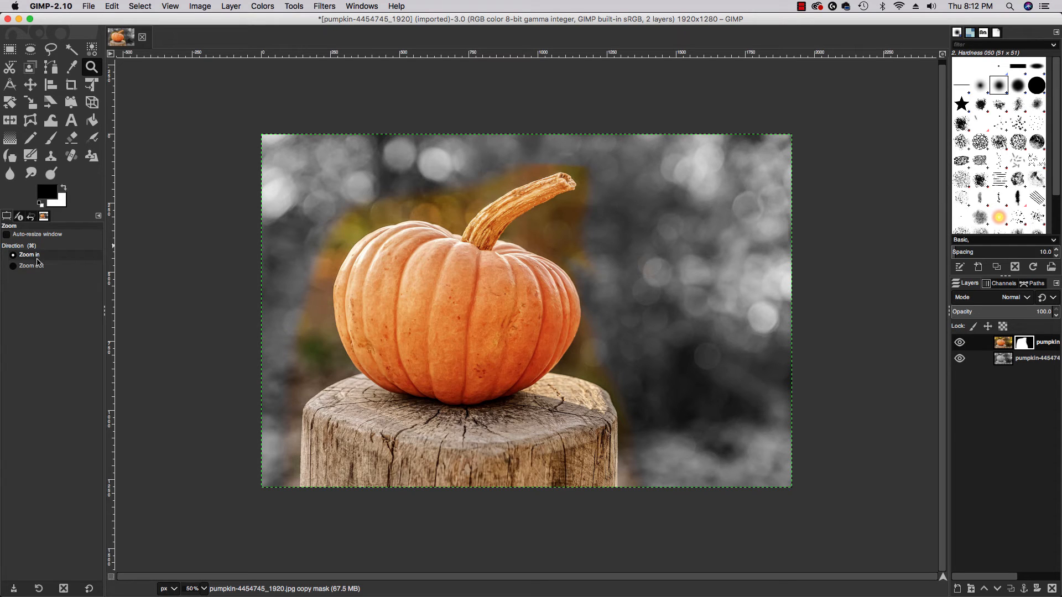
pyautogui.click(30, 265)
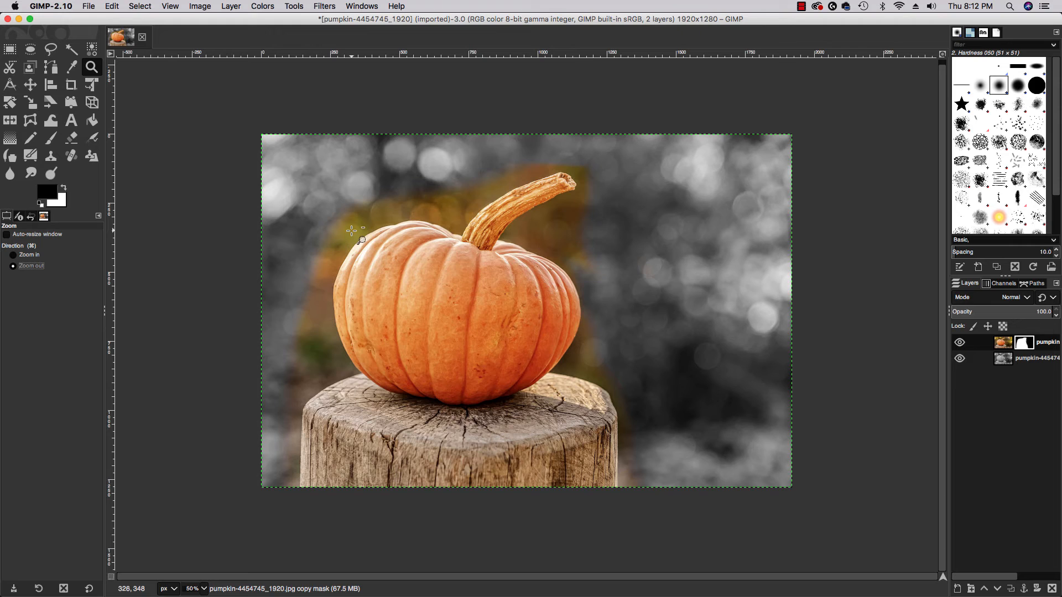
pyautogui.moveTo(366, 215)
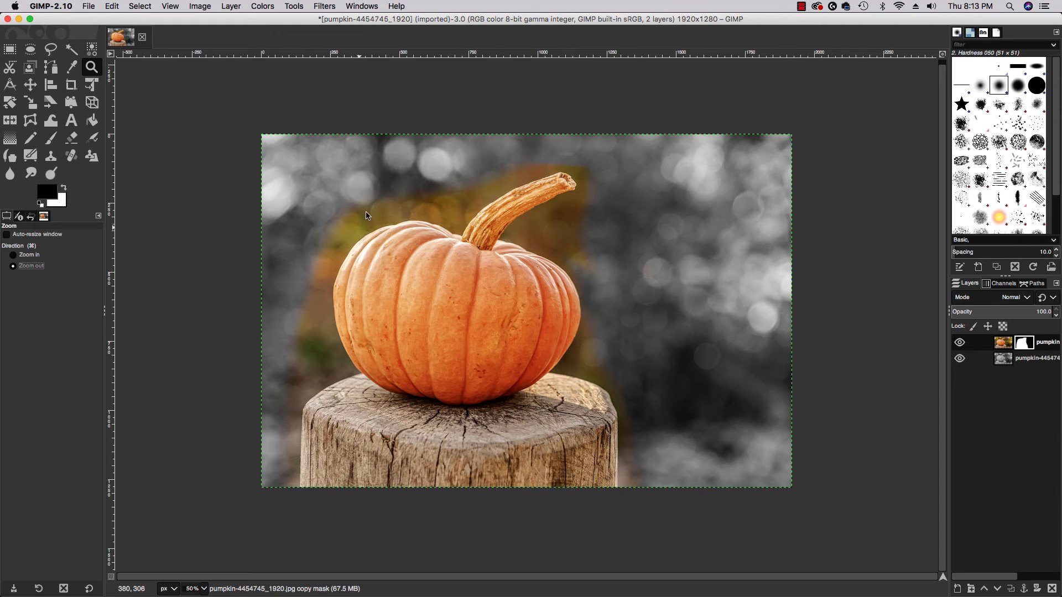
pyautogui.click(12, 253)
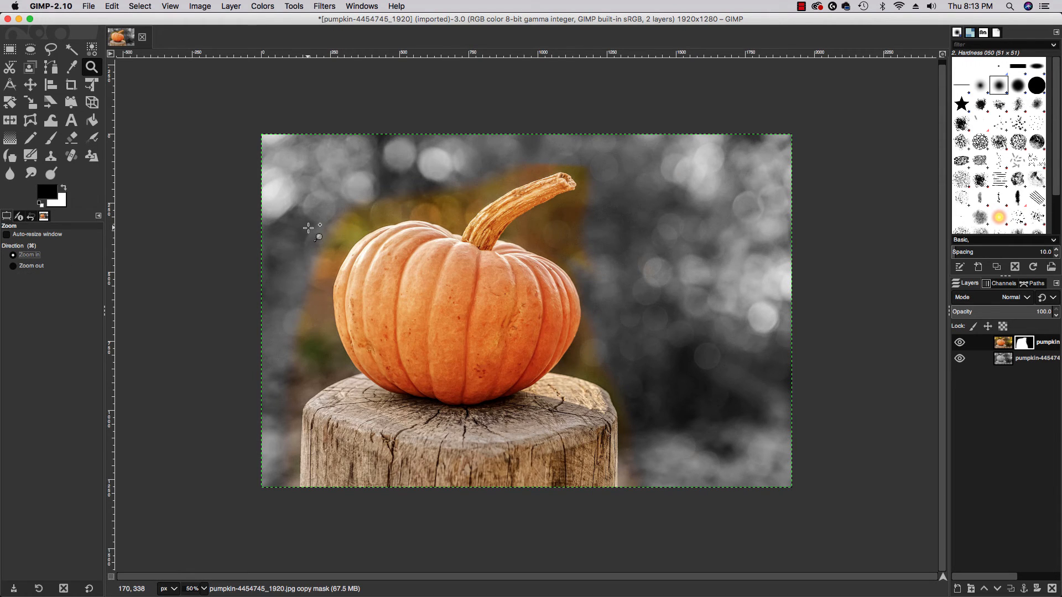
pyautogui.click(13, 265)
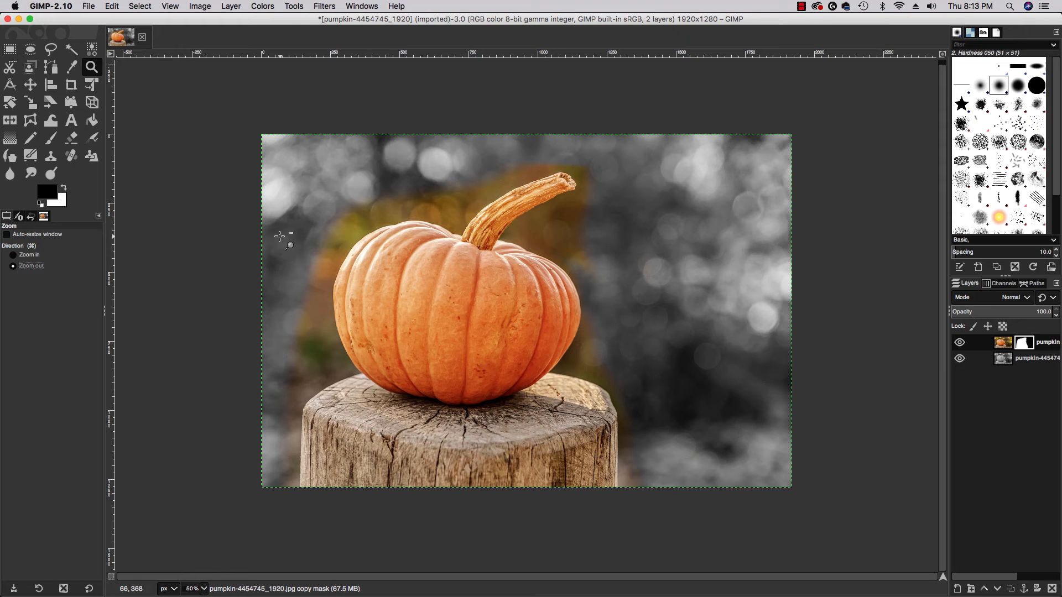
pyautogui.moveTo(318, 236)
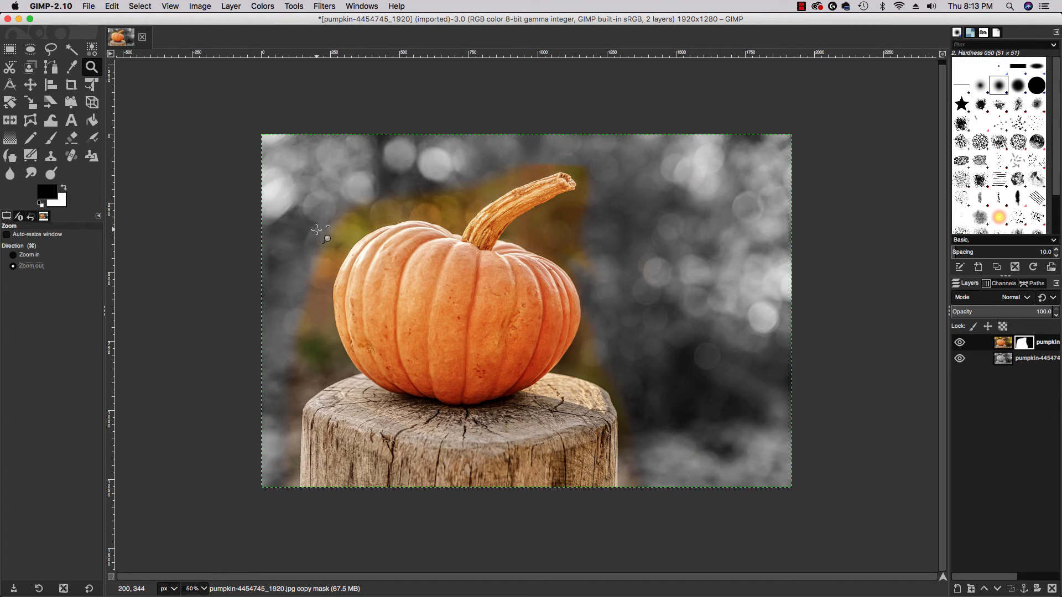
pyautogui.moveTo(342, 230)
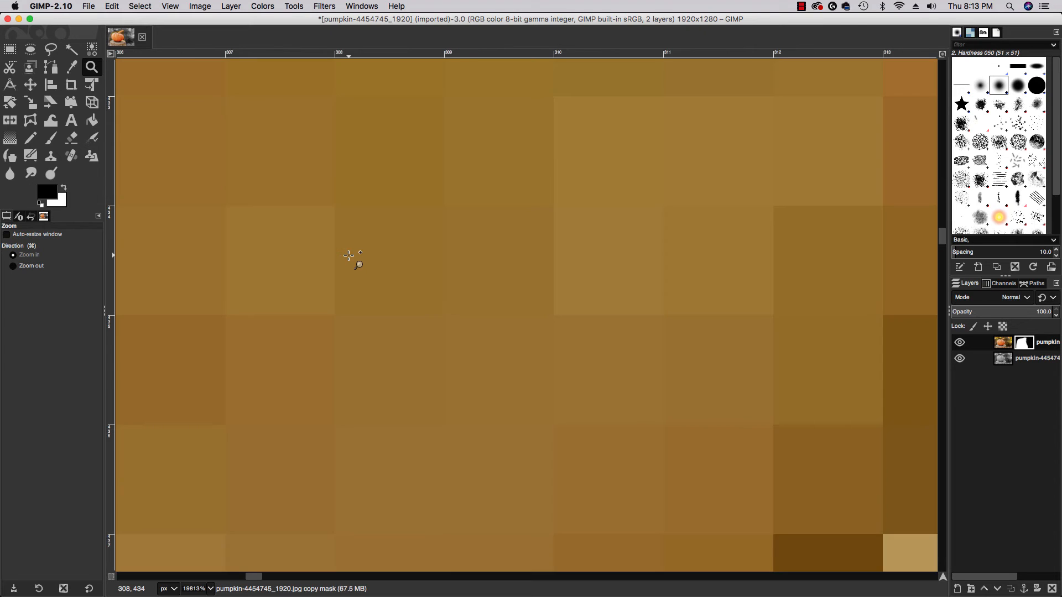
pyautogui.click(31, 265)
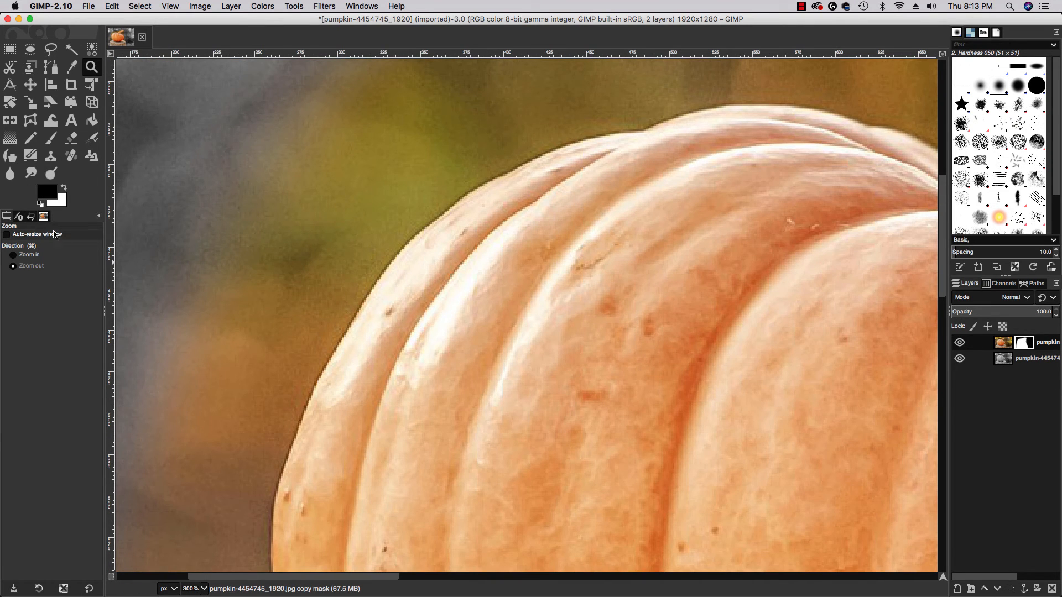
# - Paint black along the pumpkin's upper and lower-left edges to gray the green fringe
pyautogui.click(50, 138)
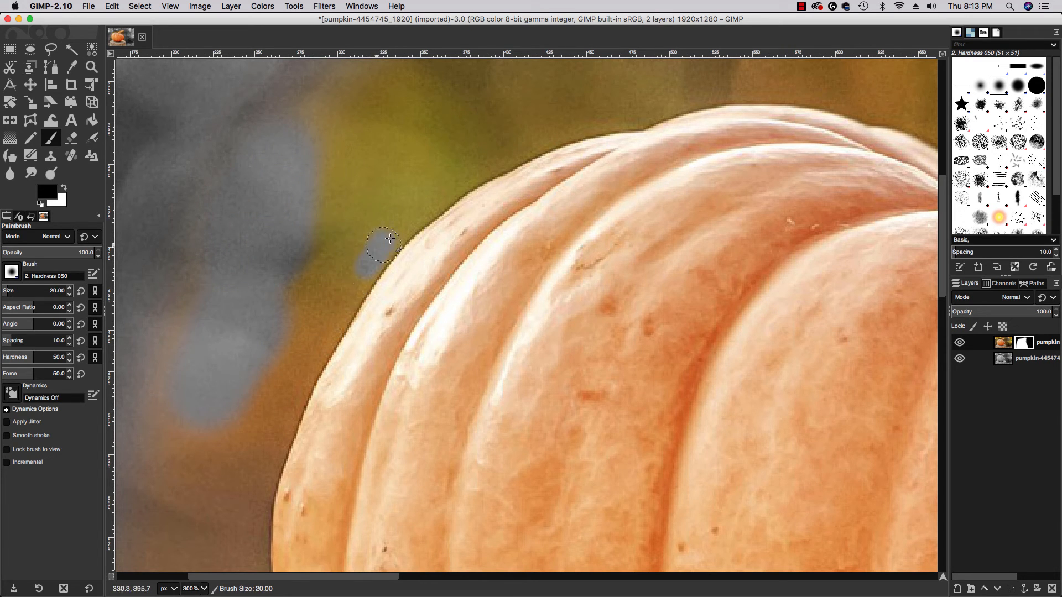
pyautogui.moveTo(390, 241); pyautogui.dragTo(264, 511)
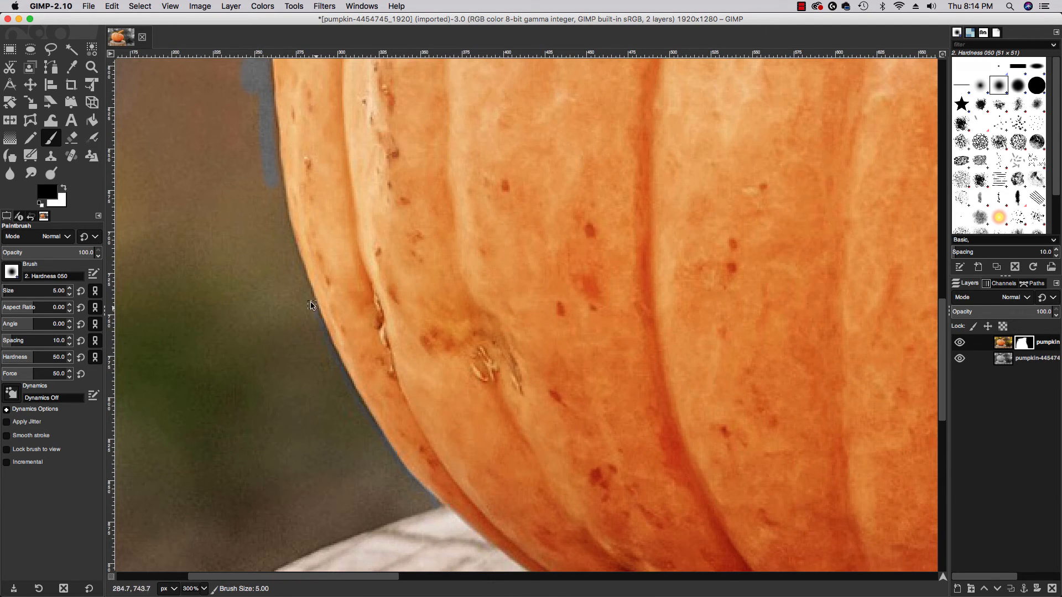
pyautogui.moveTo(311, 305); pyautogui.dragTo(386, 508)
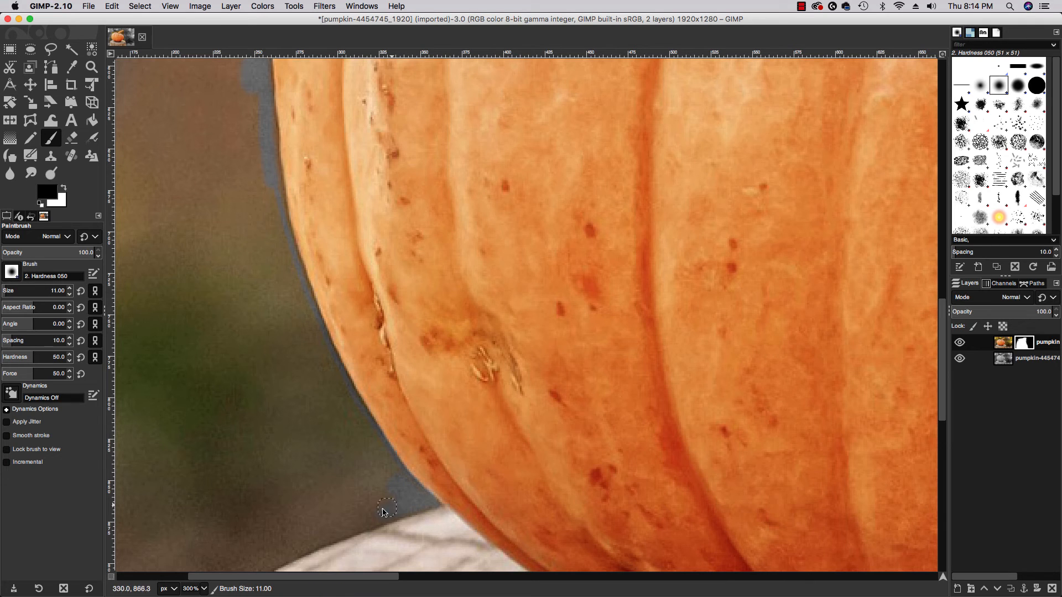
pyautogui.moveTo(347, 512)
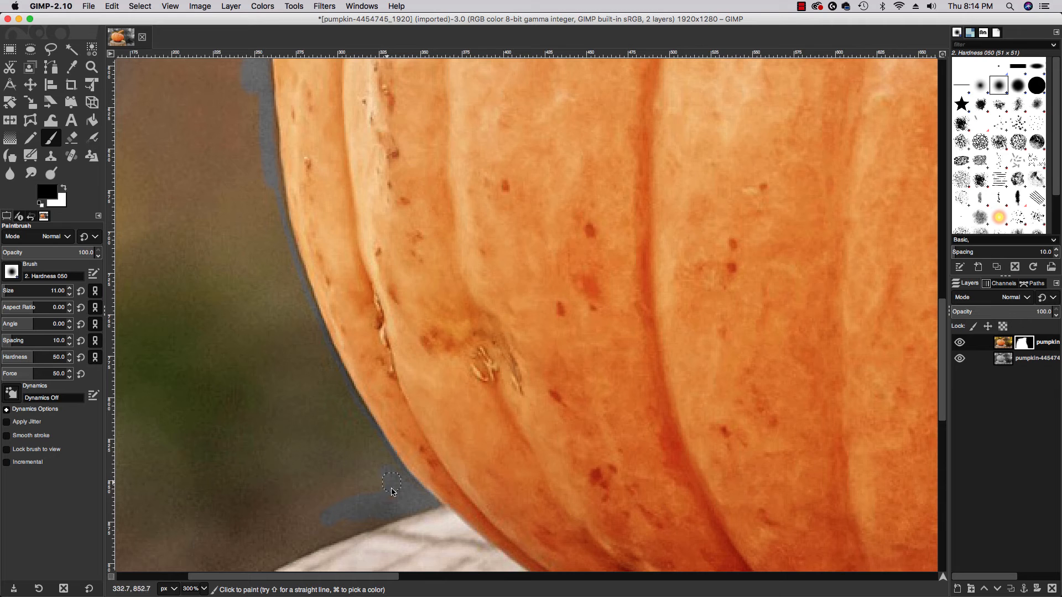
pyautogui.scroll(-3)
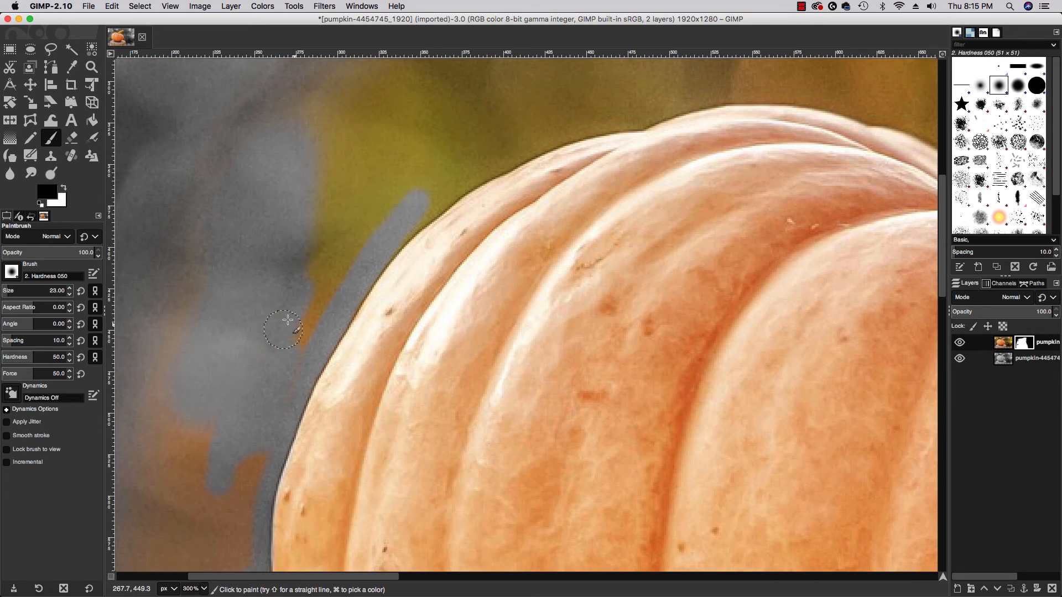
pyautogui.moveTo(288, 320); pyautogui.dragTo(145, 426)
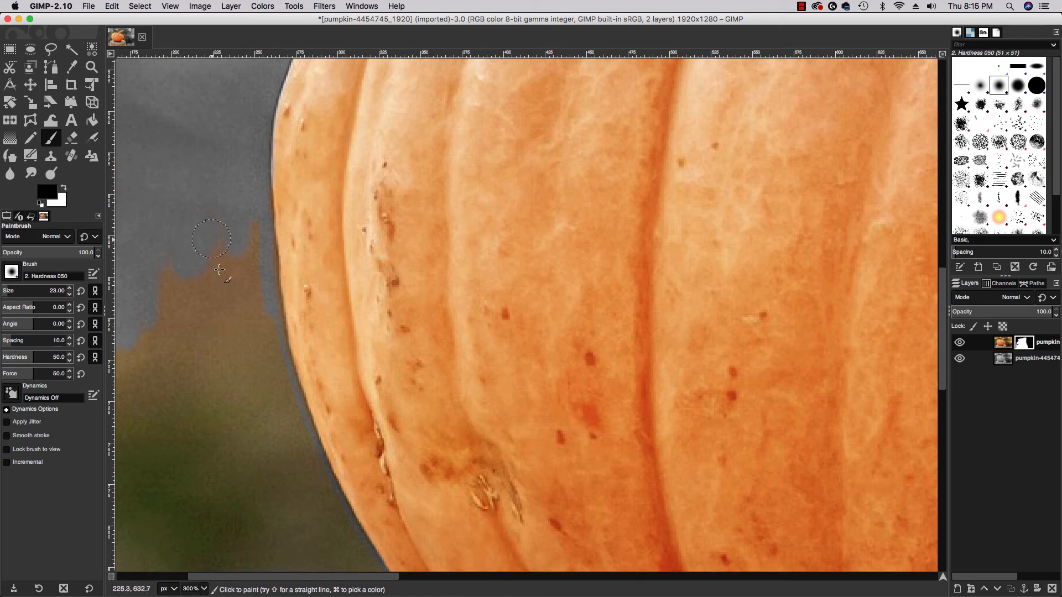
pyautogui.moveTo(216, 264); pyautogui.dragTo(247, 386)
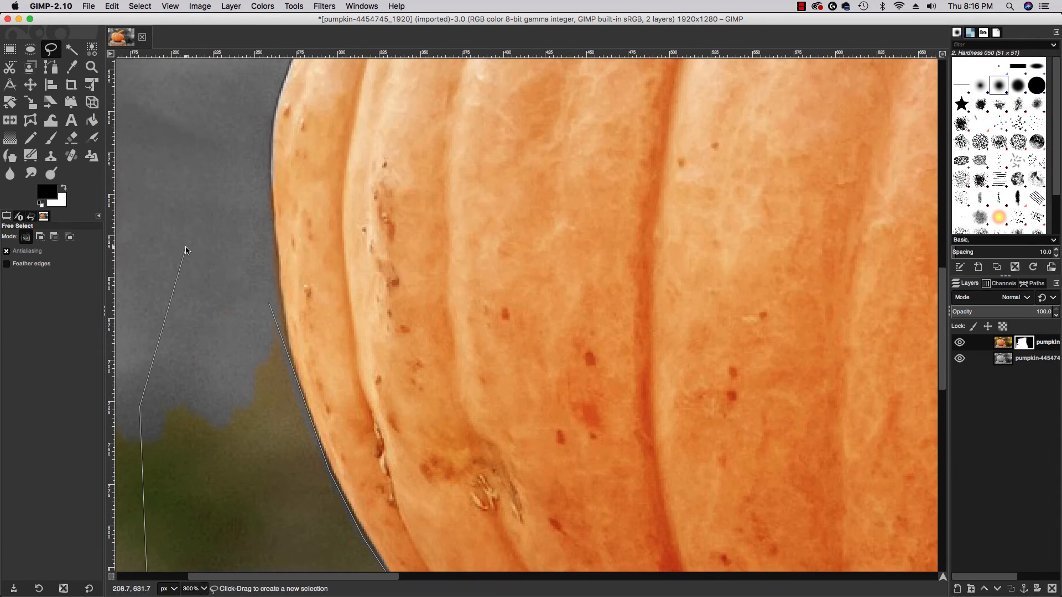
# - Outline and gray out the lingering green patch and the colour right of the stump
pyautogui.click(51, 138)
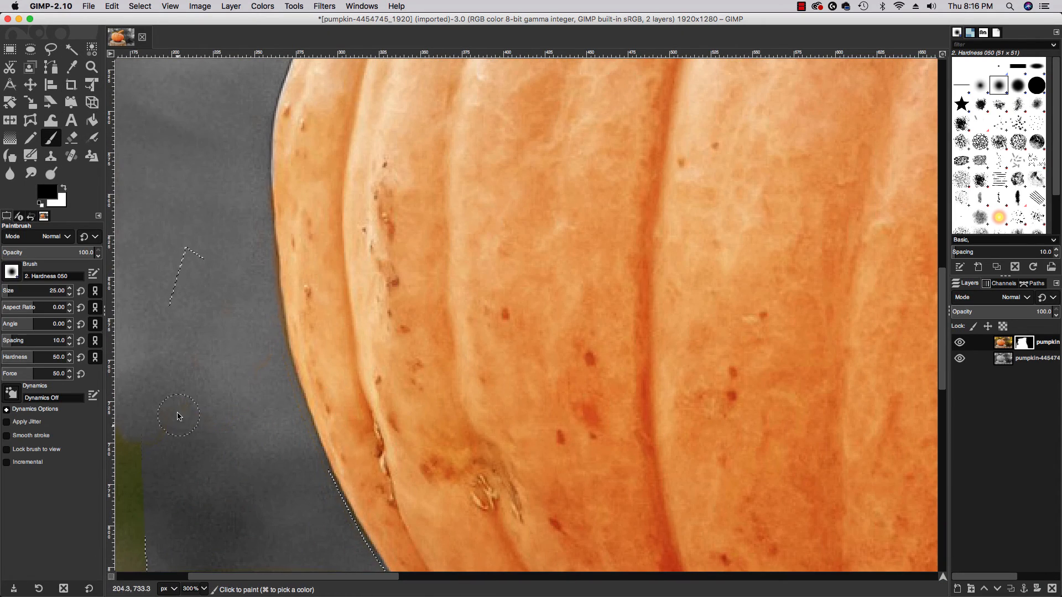
pyautogui.click(152, 36)
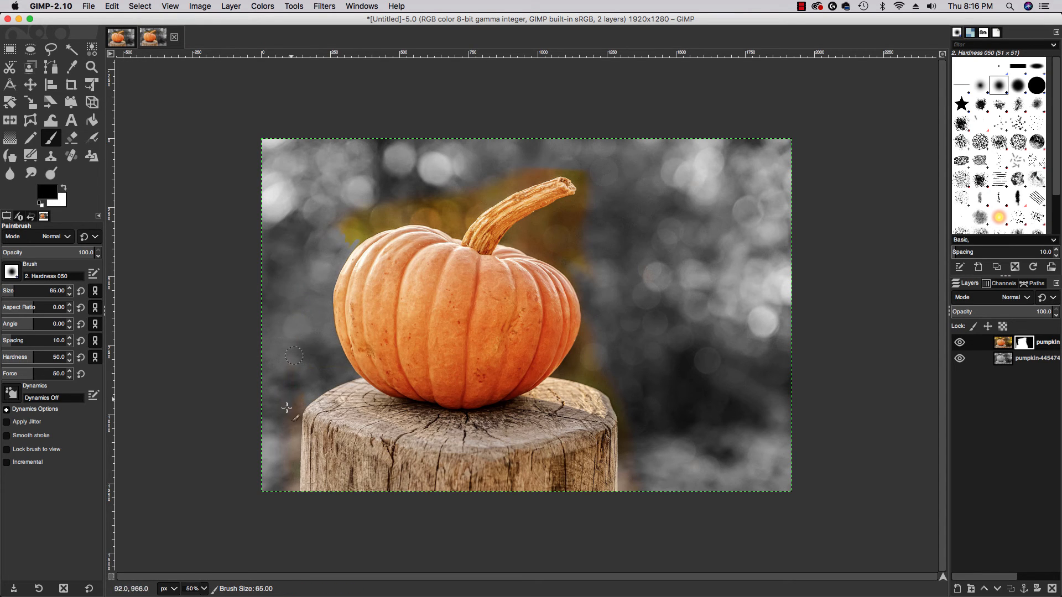
pyautogui.click(92, 67)
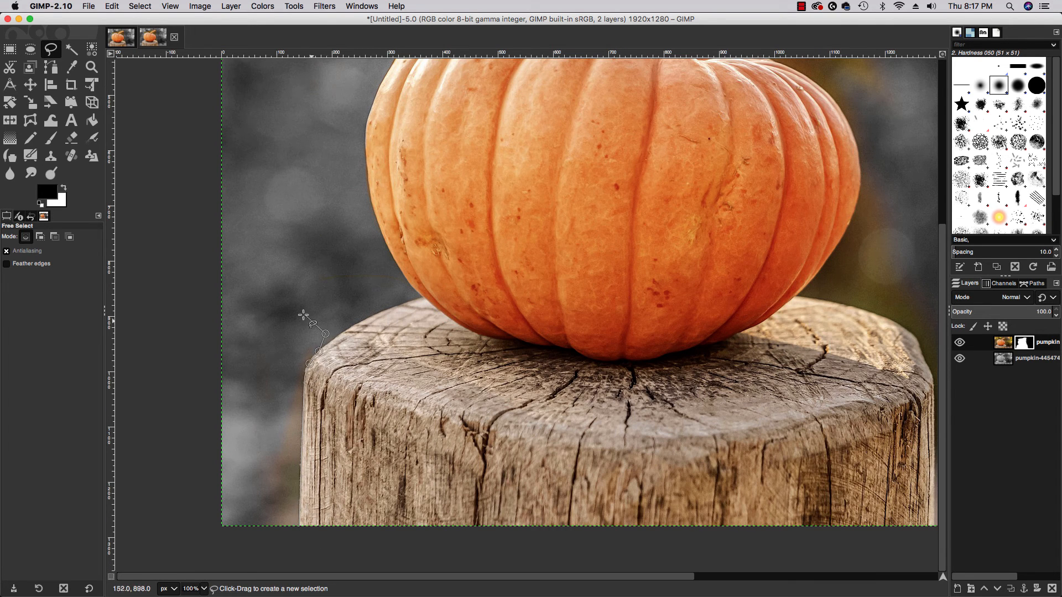
pyautogui.click(50, 138)
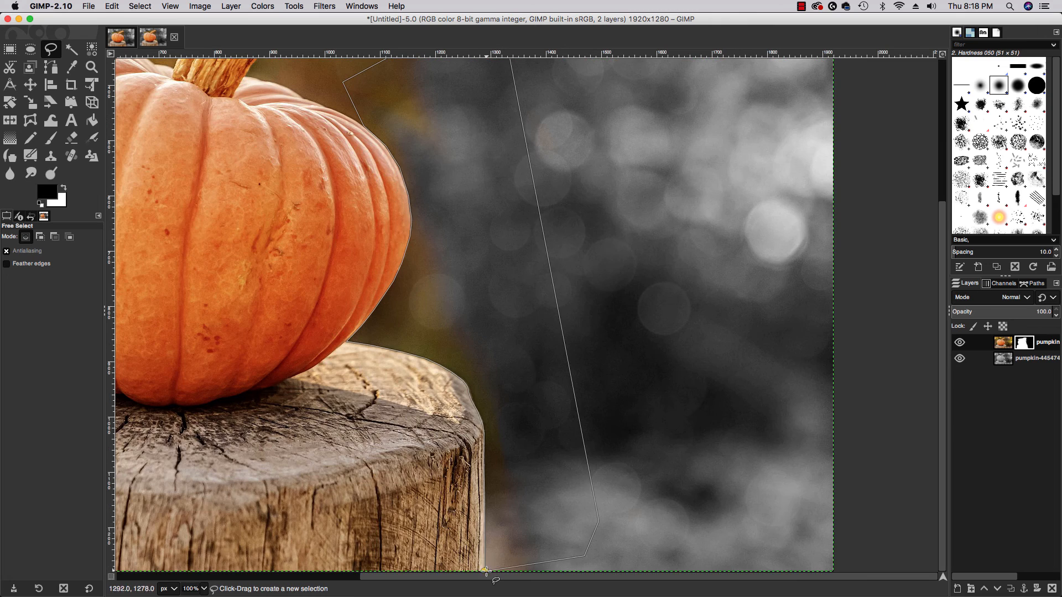
pyautogui.click(51, 139)
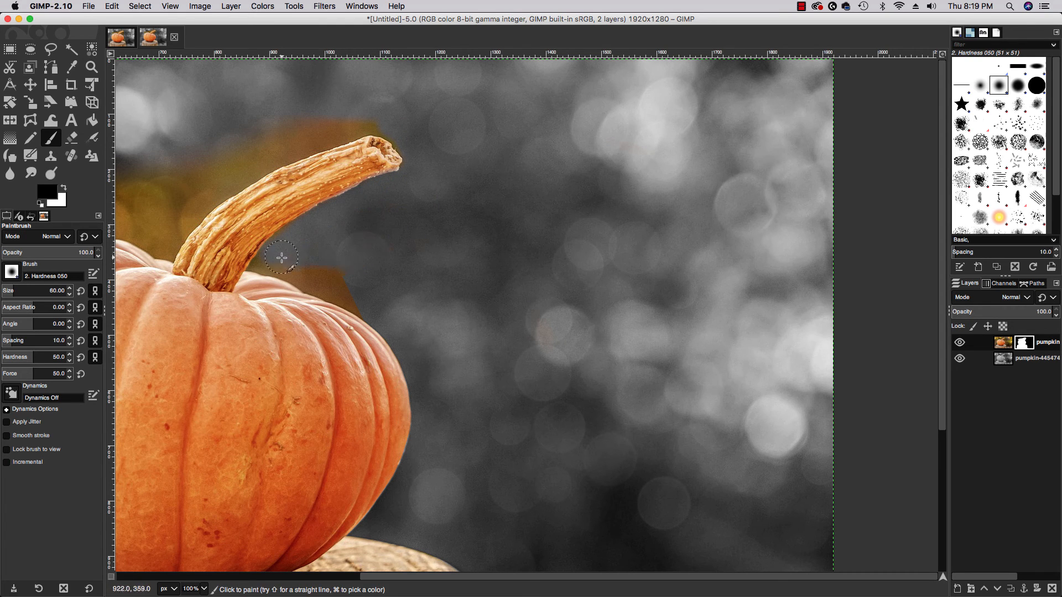
# - Outline the gold haze beside the stem with Free Select, following the pumpkin top and stem edge
pyautogui.click(51, 49)
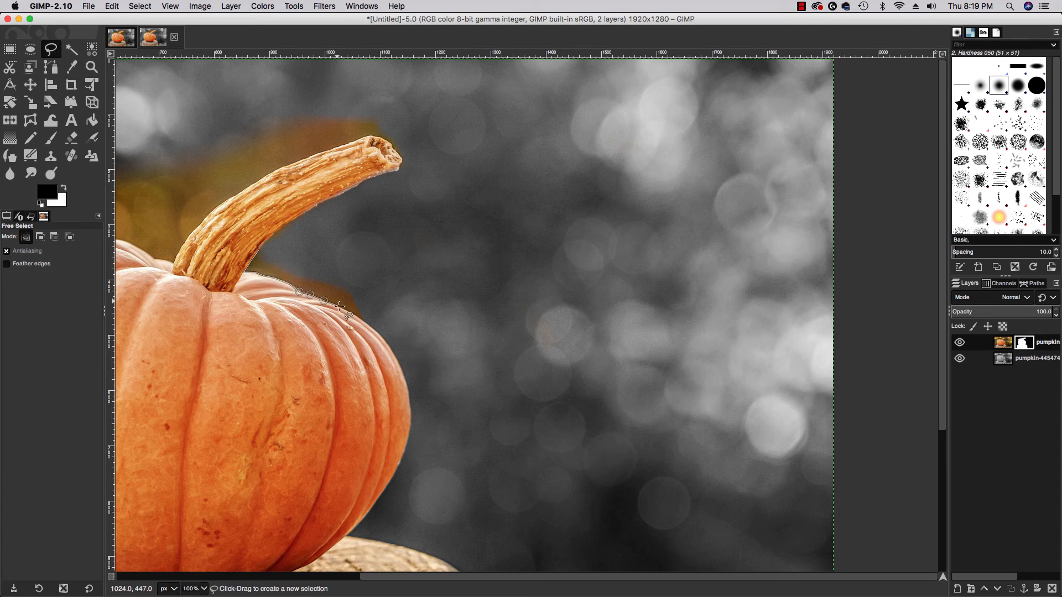
pyautogui.click(50, 137)
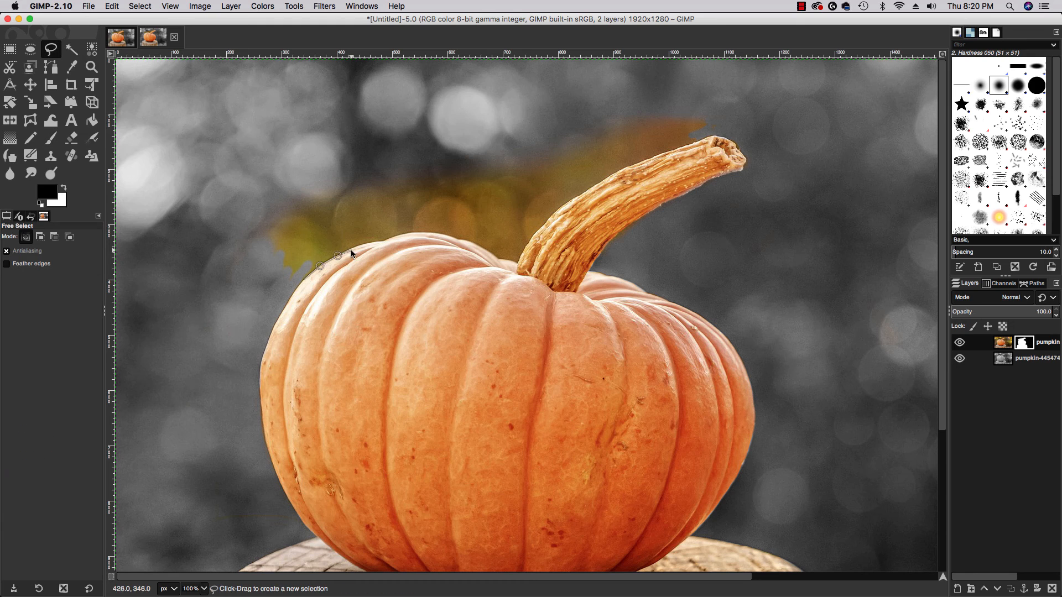
pyautogui.moveTo(318, 264); pyautogui.dragTo(478, 249)
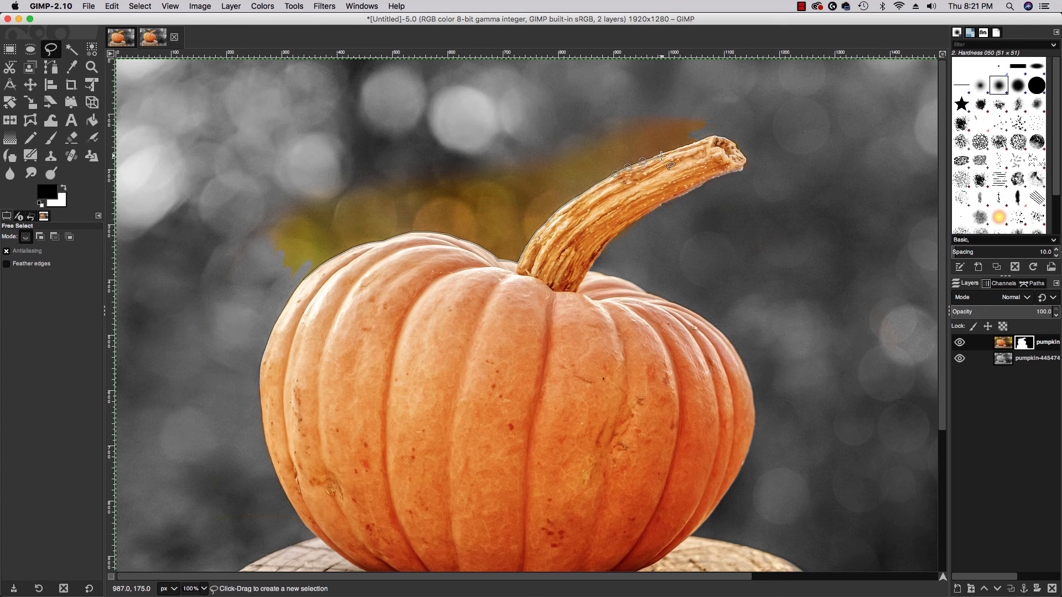
pyautogui.click(51, 138)
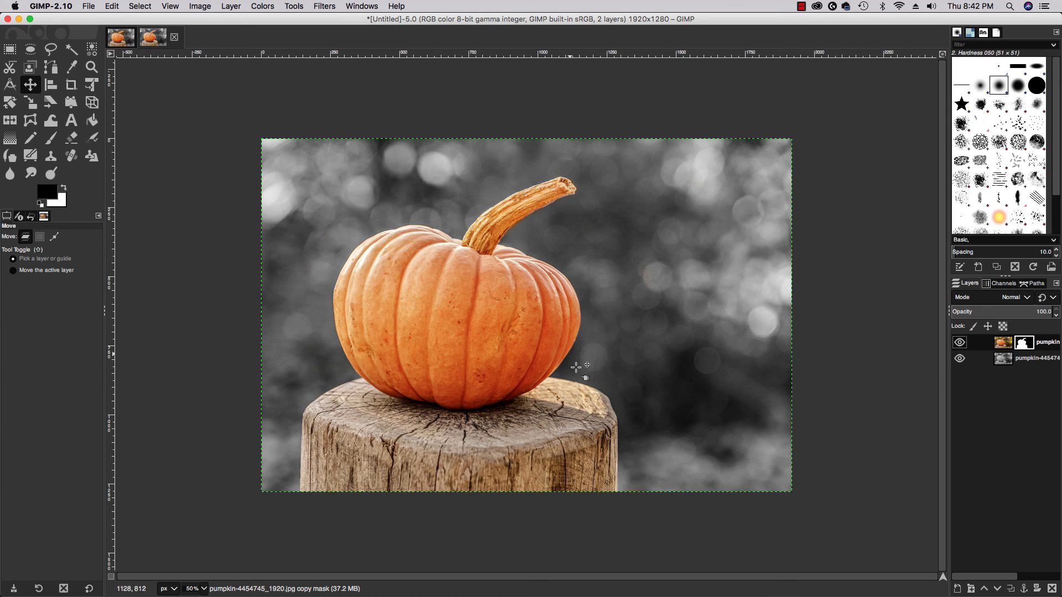
pyautogui.moveTo(545, 352)
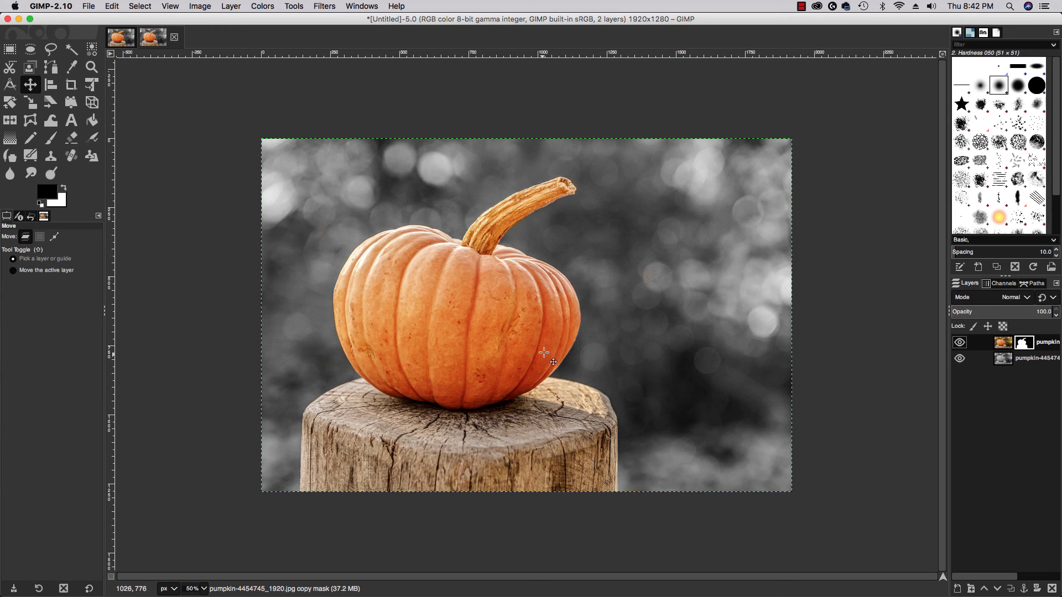
pyautogui.click(92, 67)
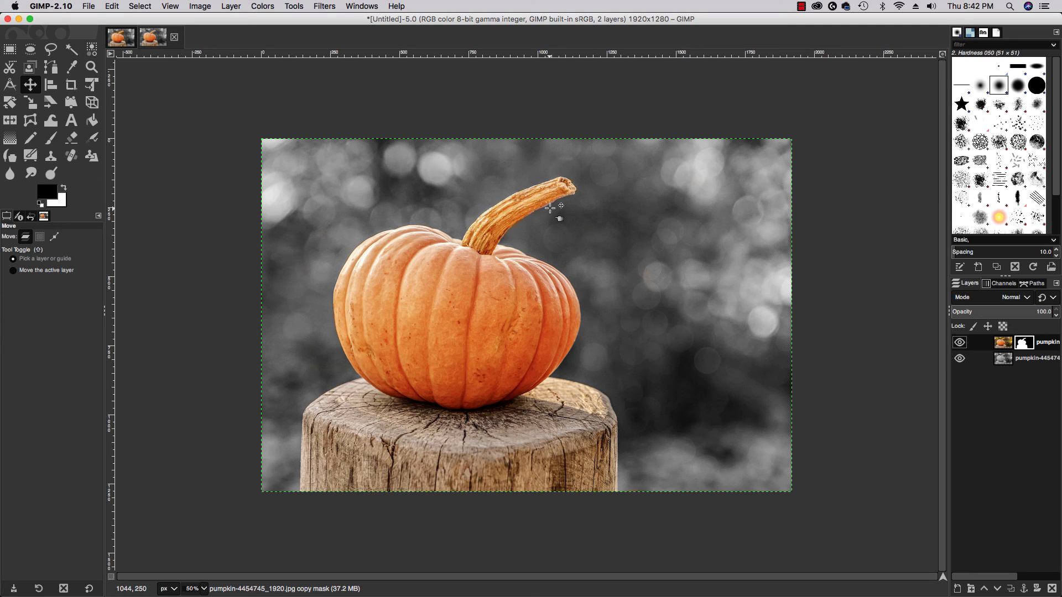
pyautogui.moveTo(386, 226)
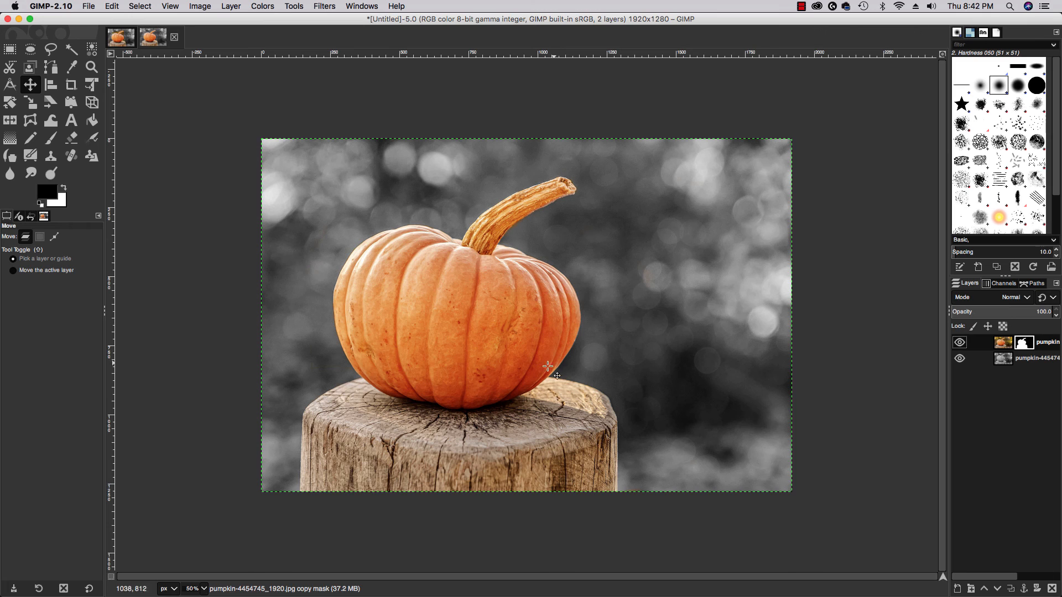
pyautogui.moveTo(504, 252)
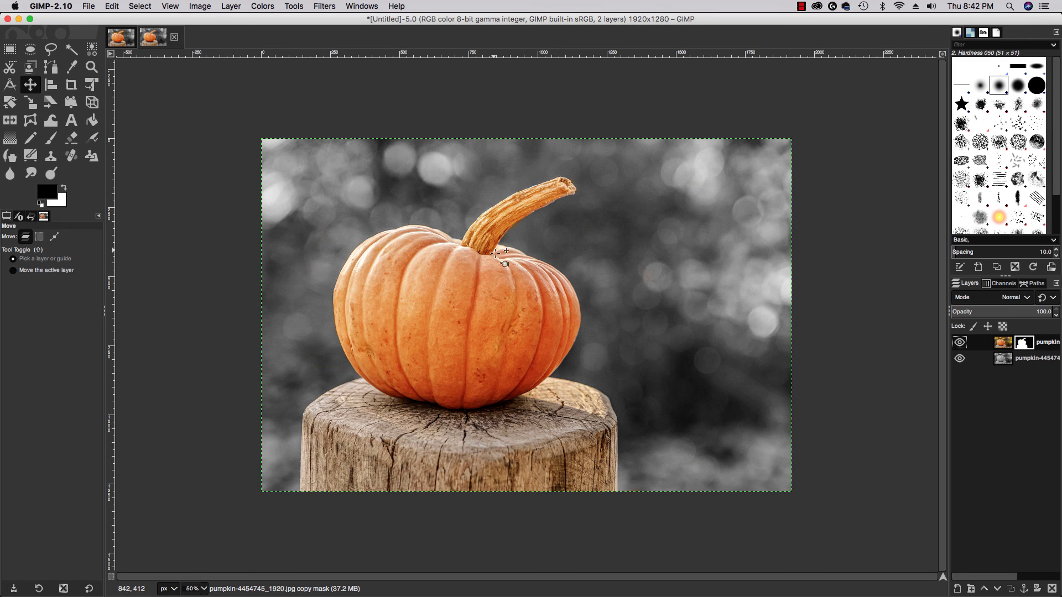
pyautogui.moveTo(569, 369)
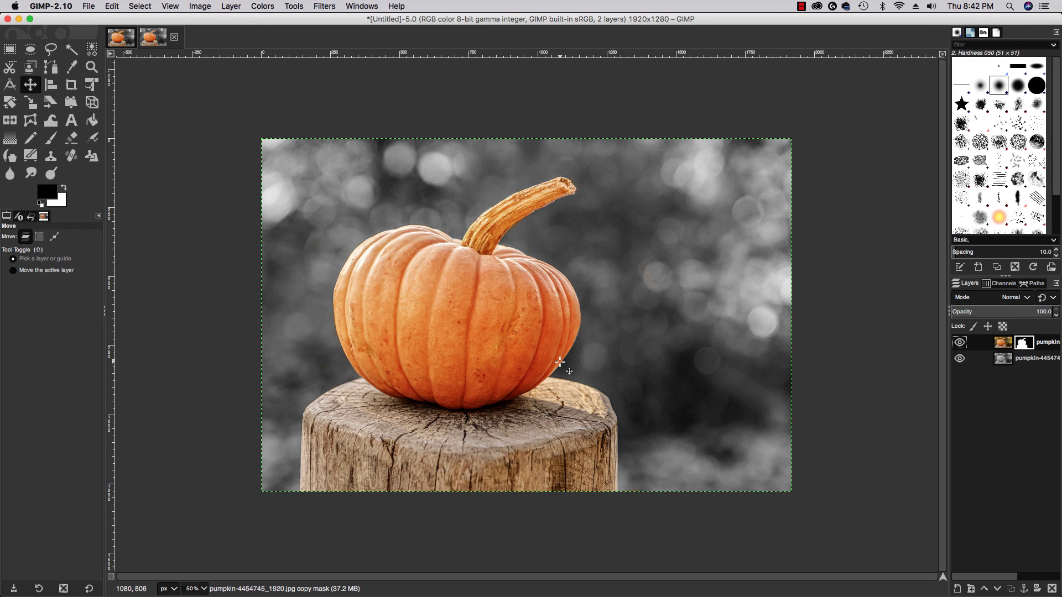
pyautogui.moveTo(579, 301)
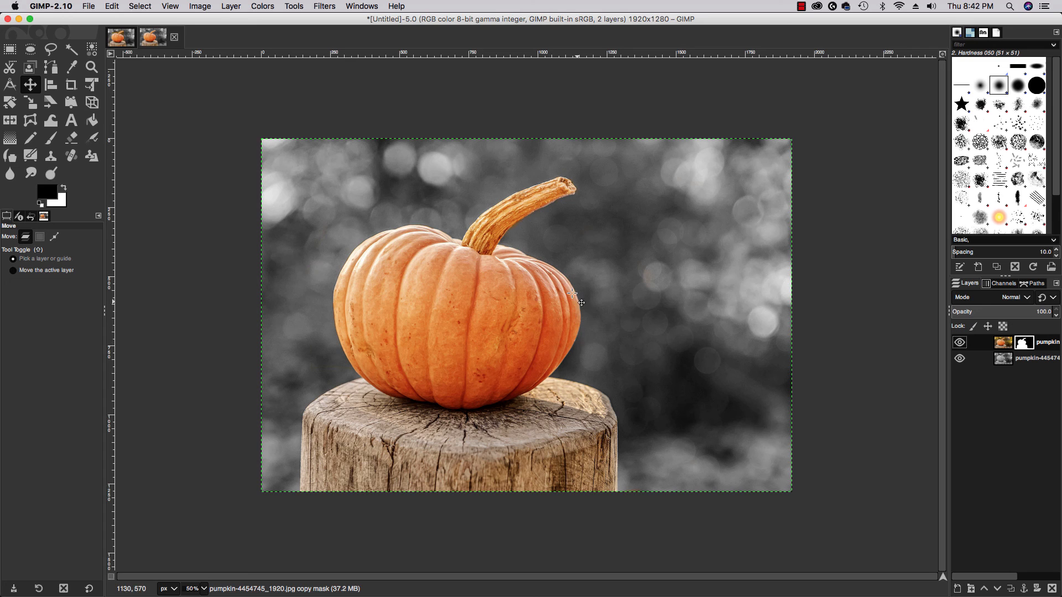
pyautogui.moveTo(552, 388)
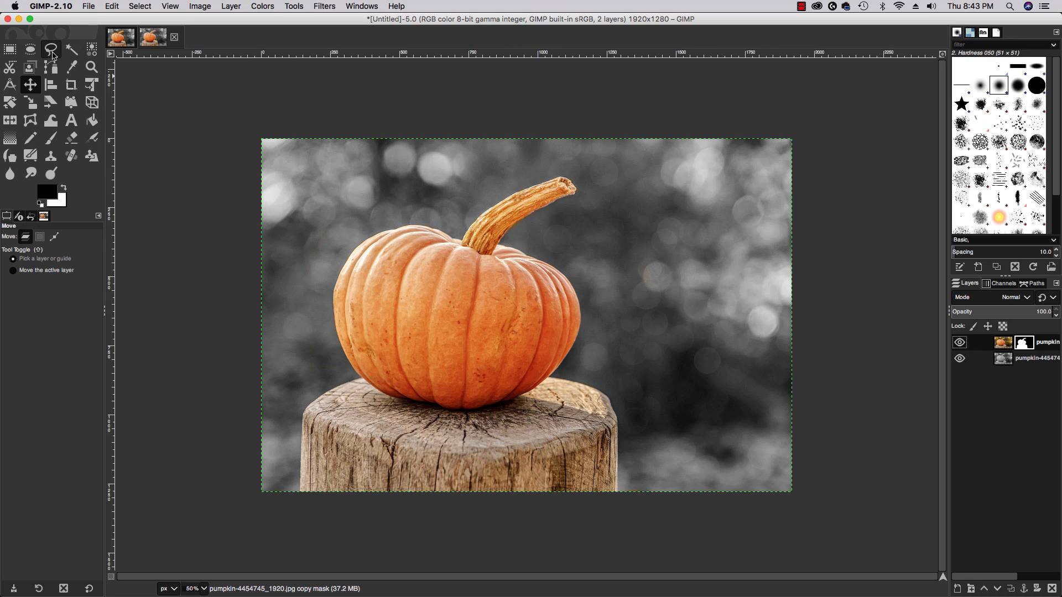
pyautogui.moveTo(50, 49)
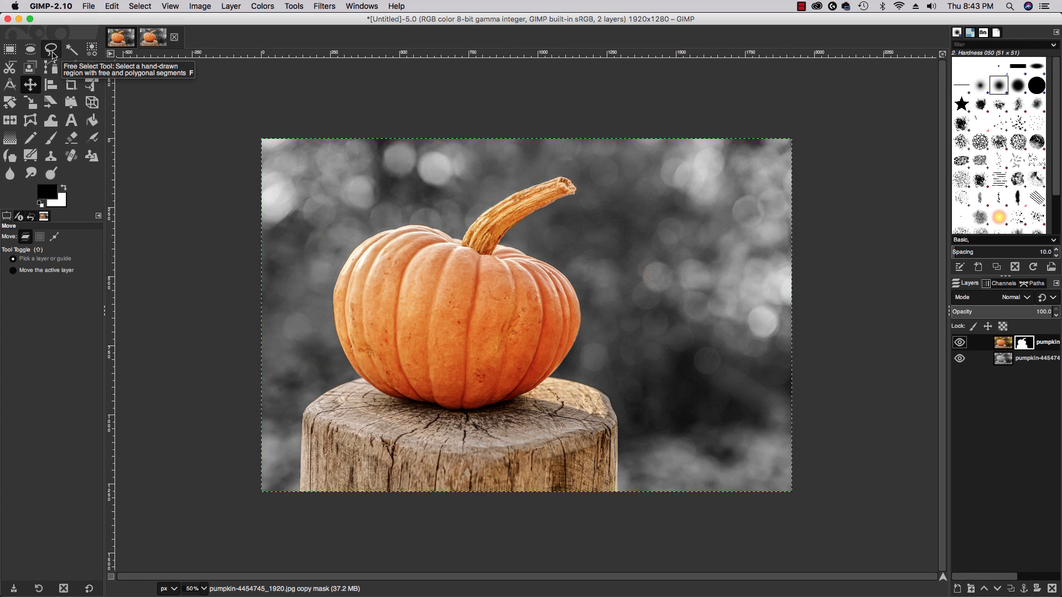
pyautogui.click(50, 48)
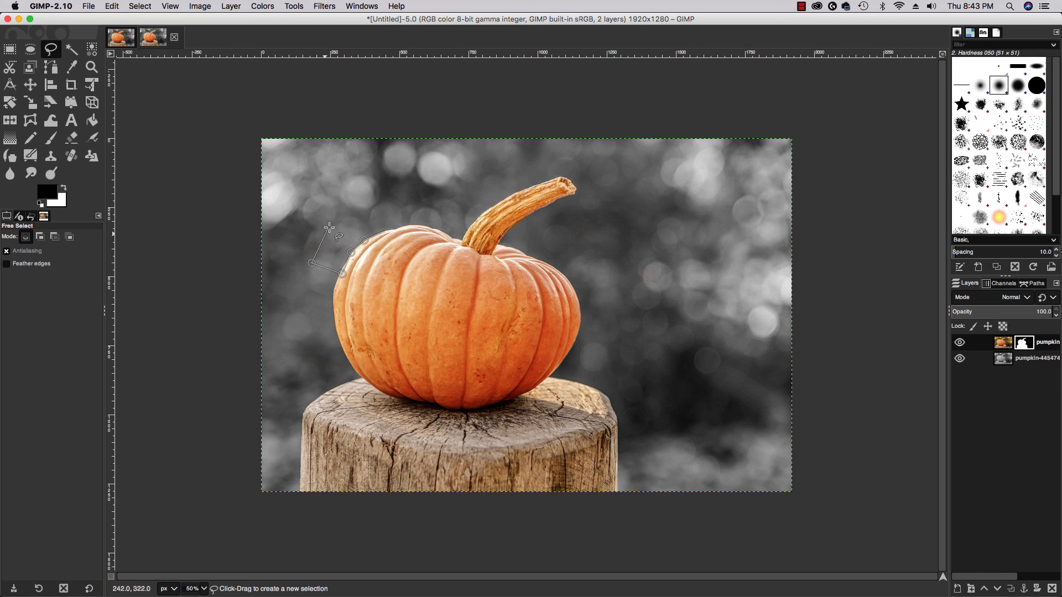
pyautogui.click(385, 232)
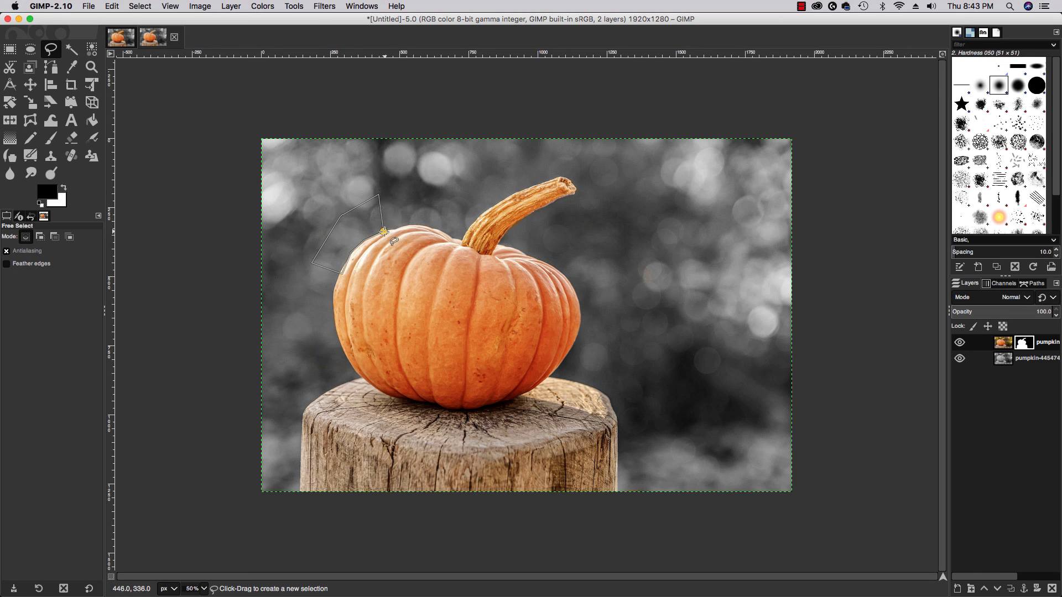
pyautogui.moveTo(386, 236)
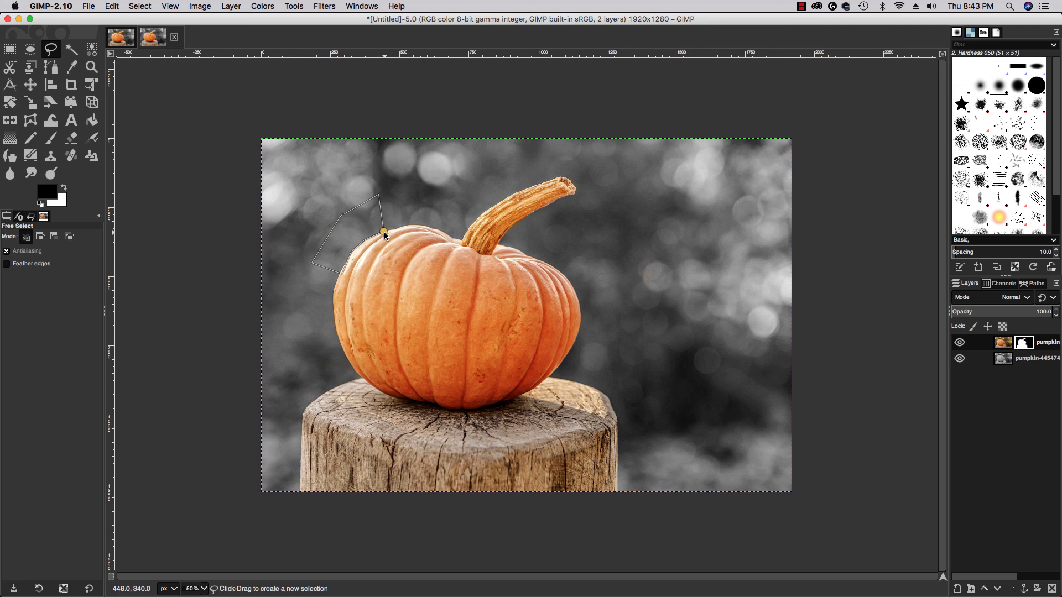
pyautogui.click(383, 232)
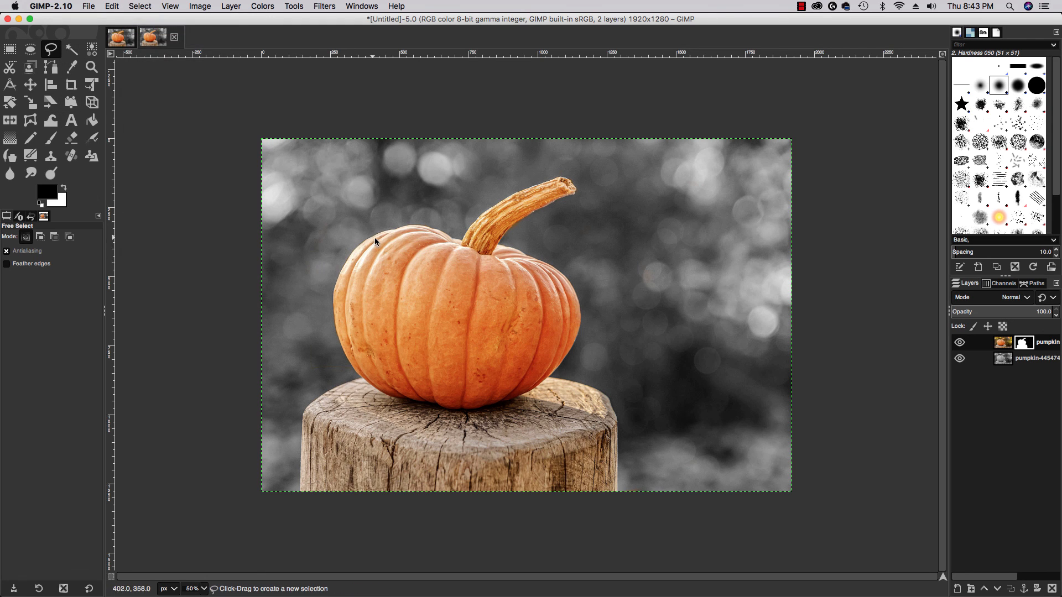
pyautogui.moveTo(546, 281)
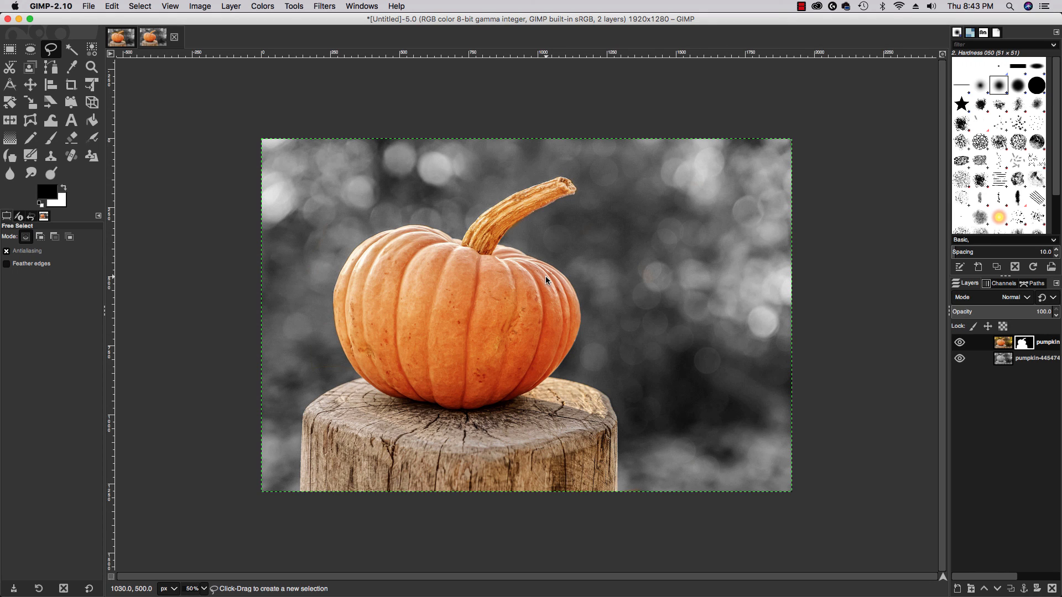
pyautogui.moveTo(345, 247)
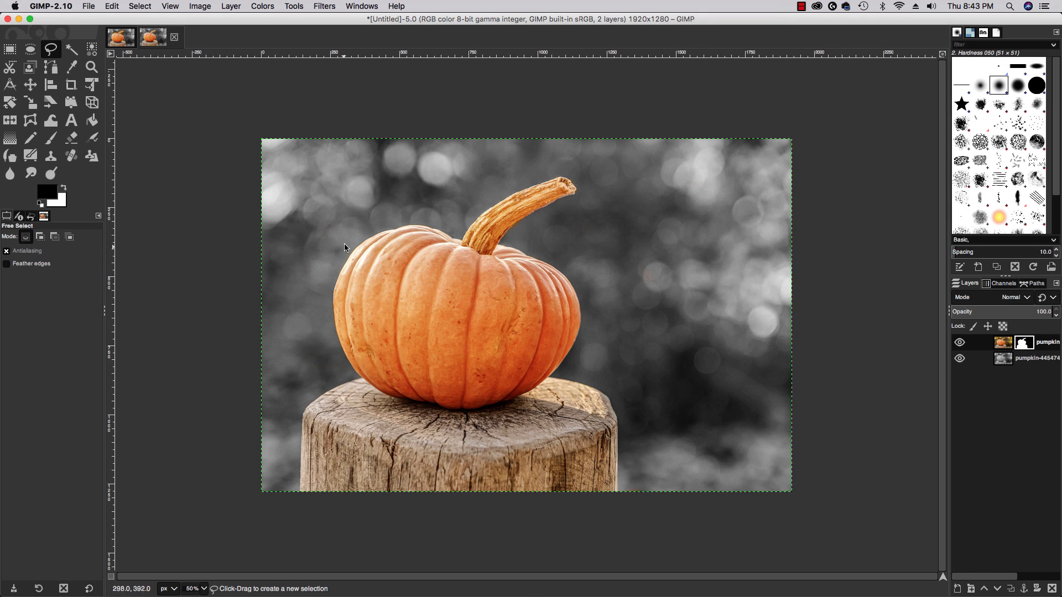
pyautogui.moveTo(345, 368)
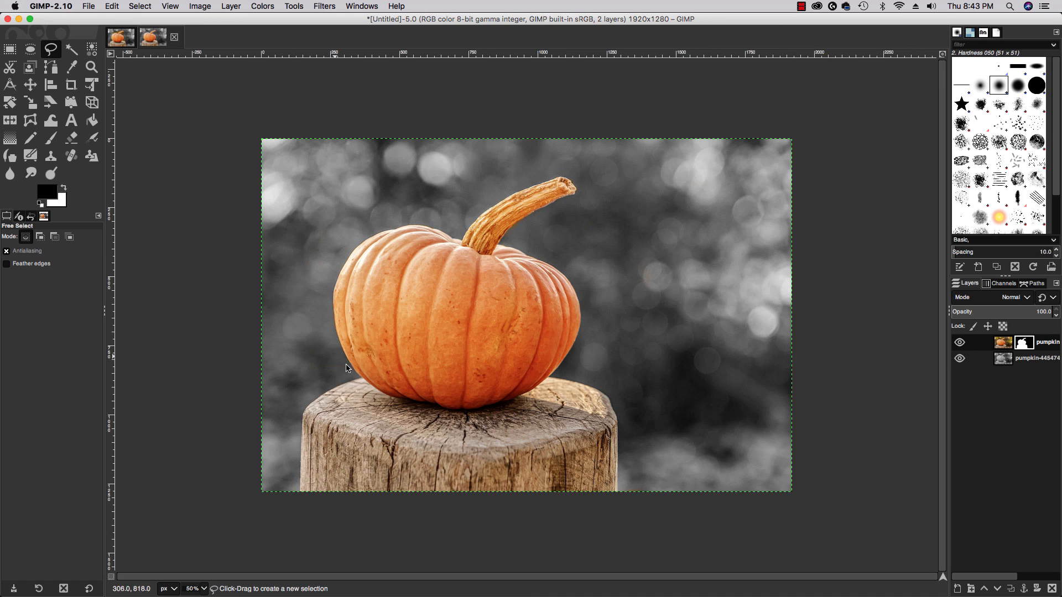
pyautogui.moveTo(305, 427)
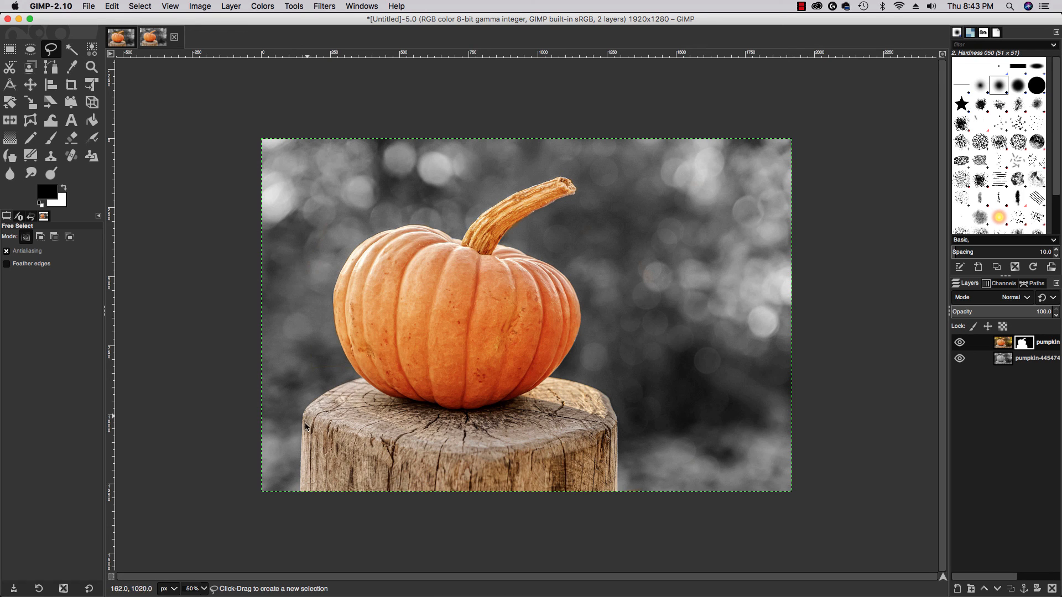
pyautogui.moveTo(537, 200)
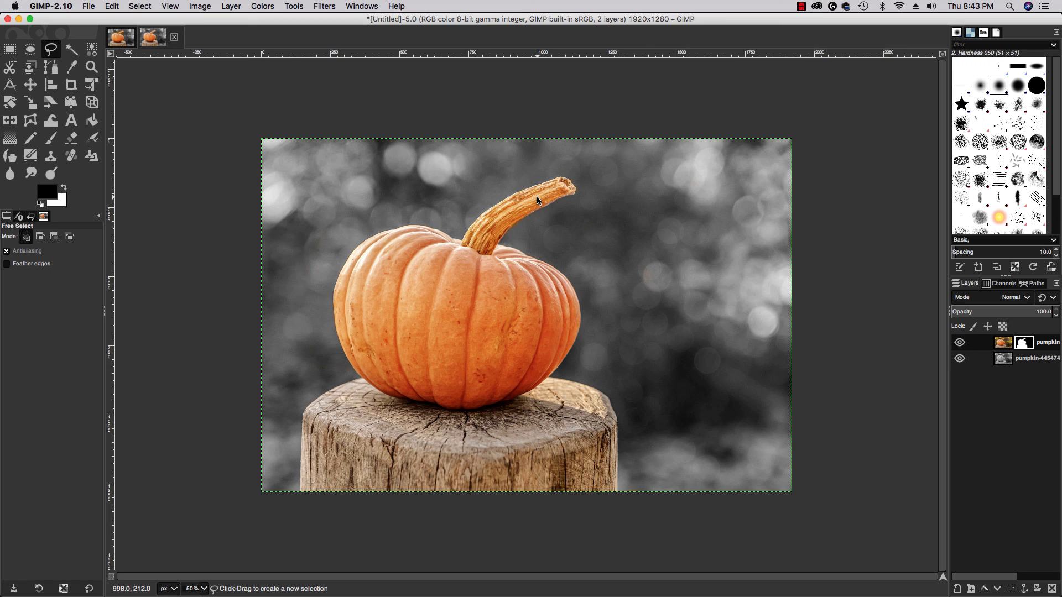
pyautogui.moveTo(600, 203)
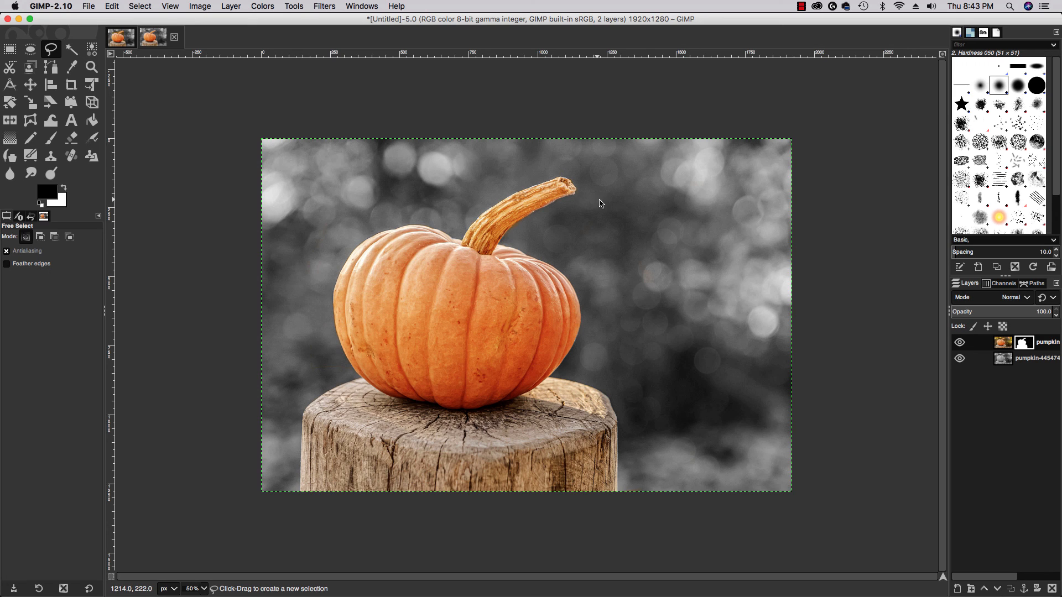